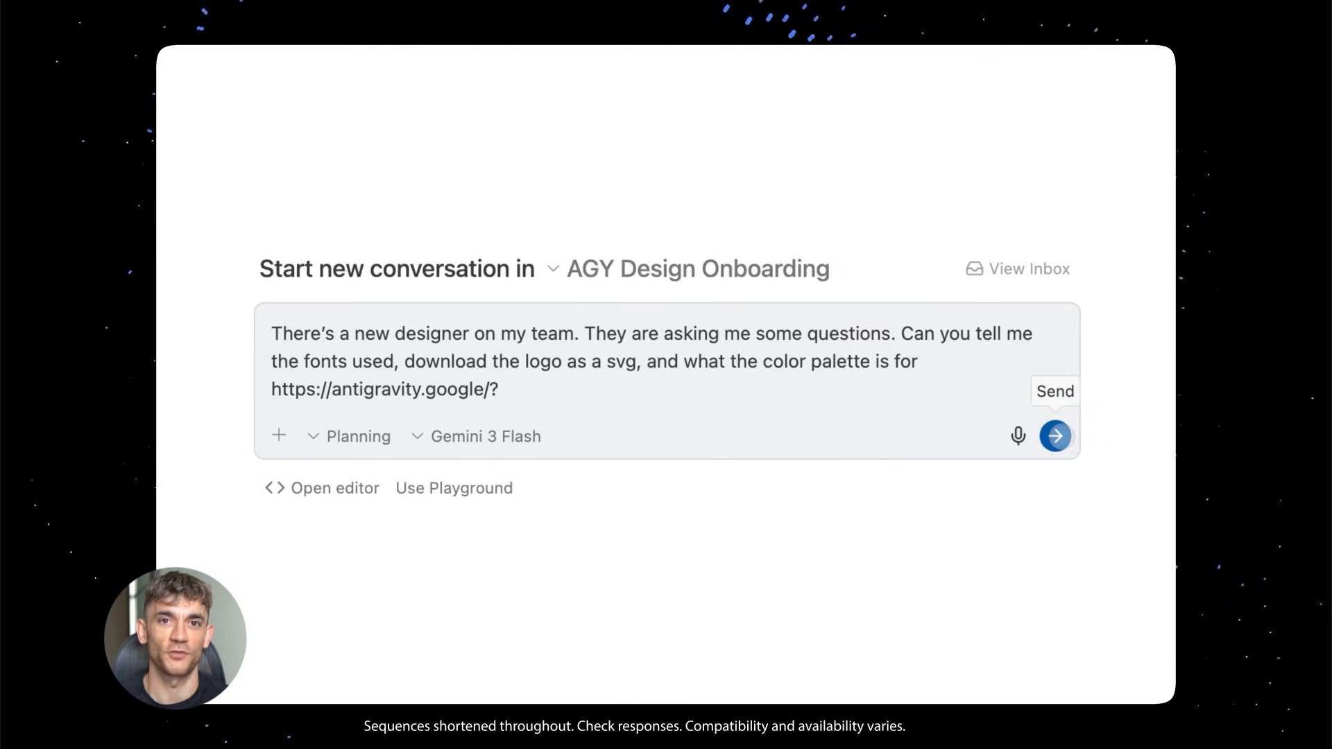
# Step: Send the new-designer brand question, then the DEMOmet MET color-palette website request to the agent
pyautogui.click(1055, 435)
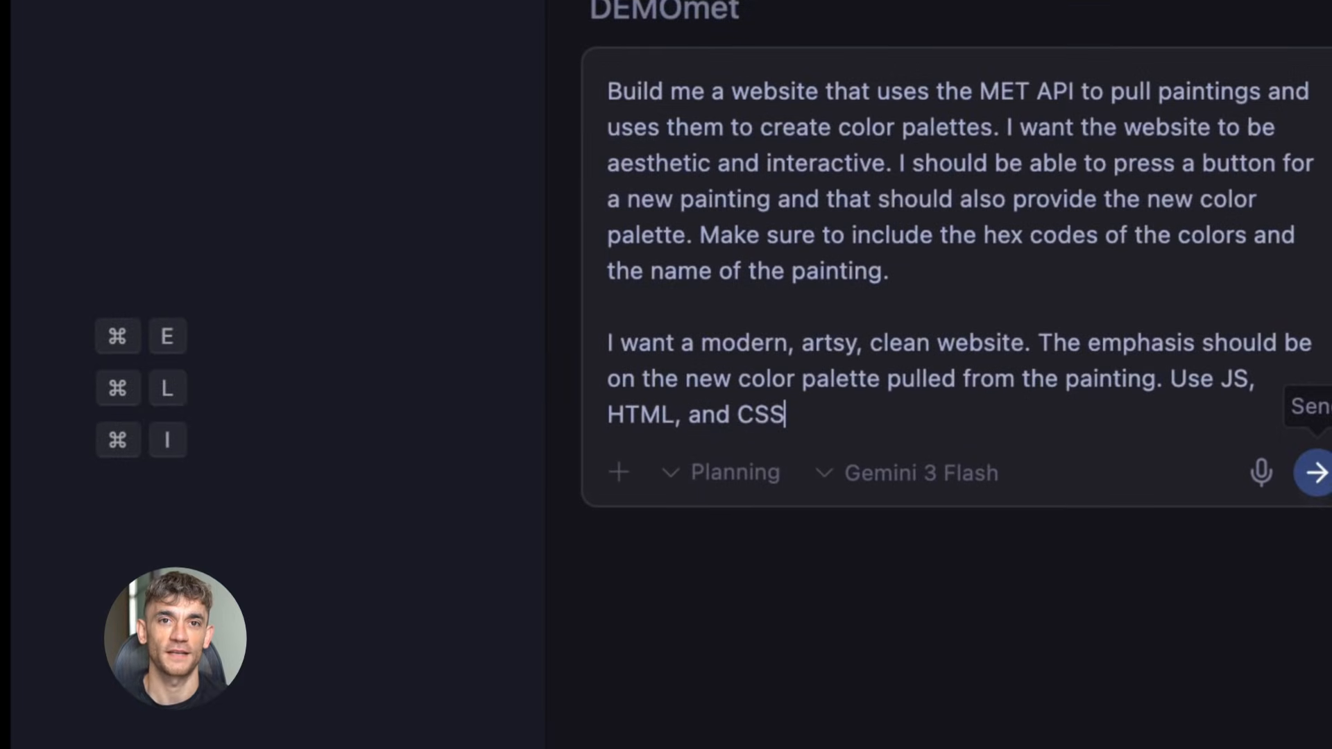
pyautogui.click(1314, 473)
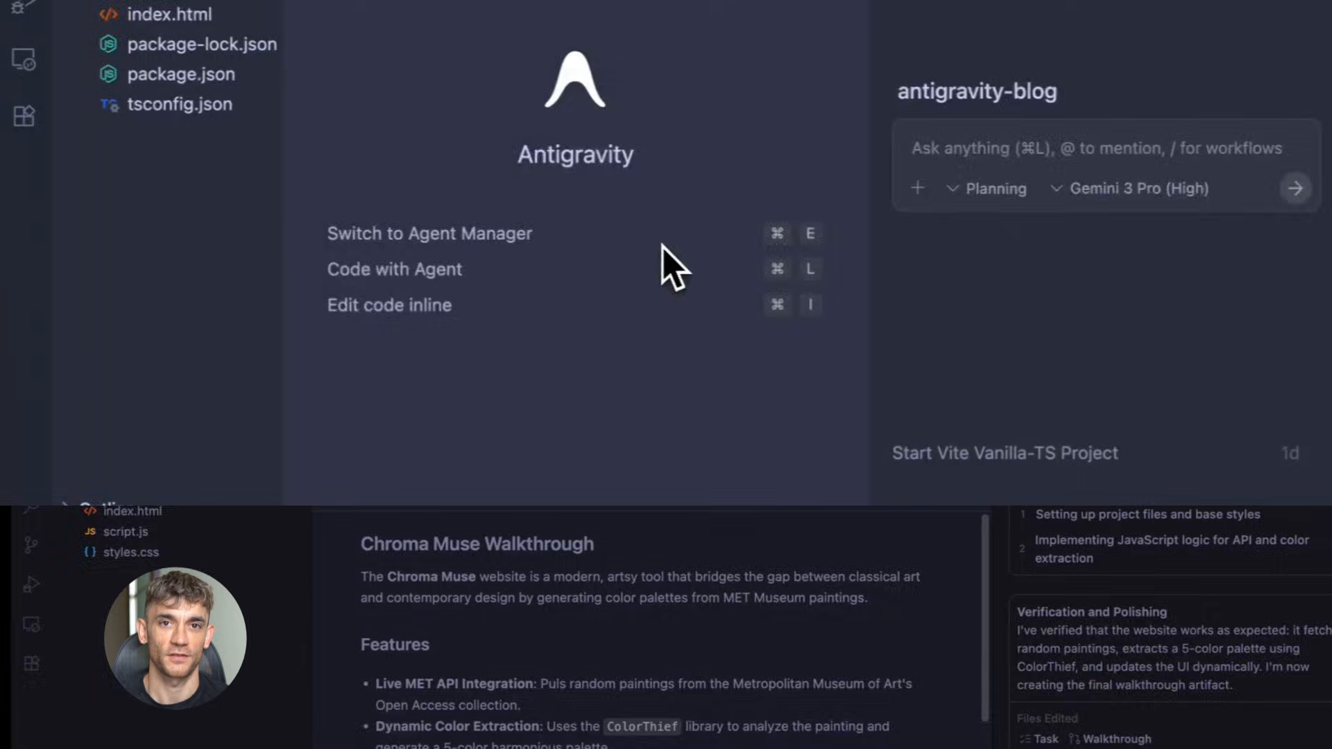
# Step: Browse the MCP Store from the agent's MCP Servers option, then return to the DEMOmet prompt
pyautogui.click(1238, 91)
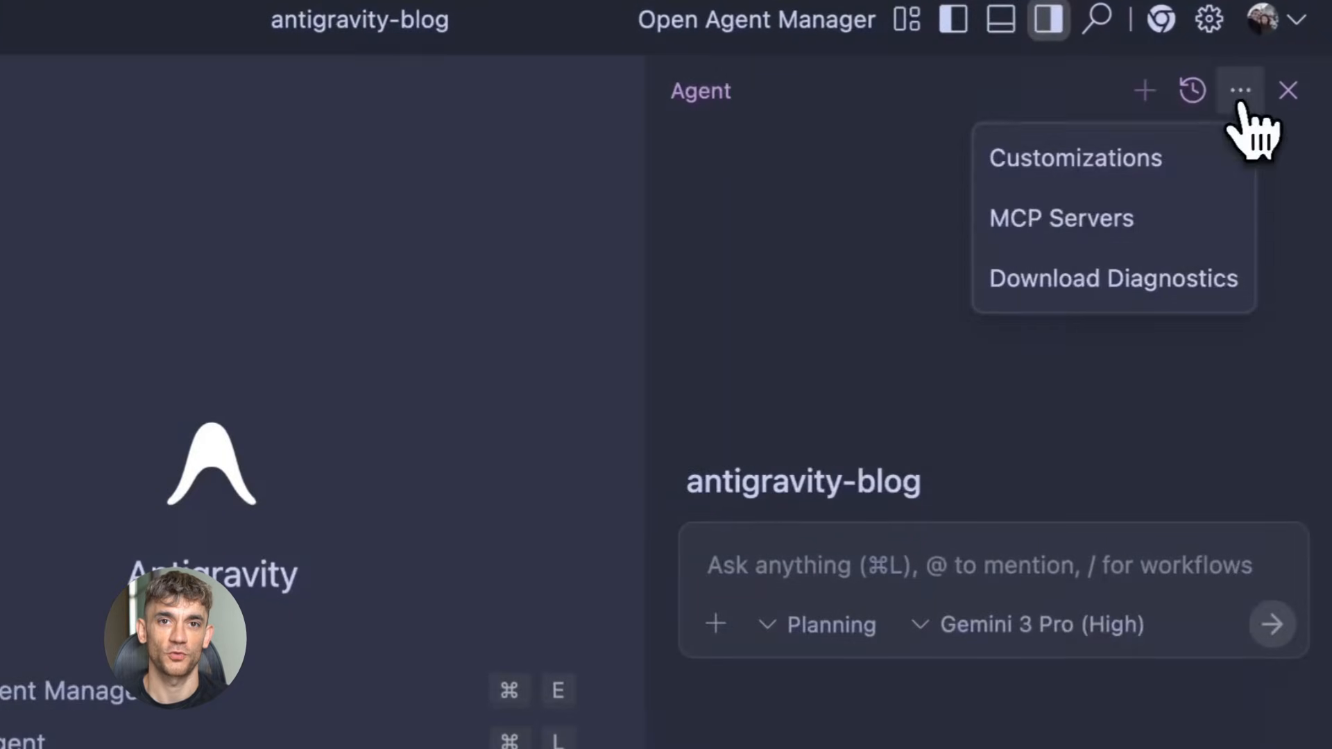
pyautogui.click(1060, 217)
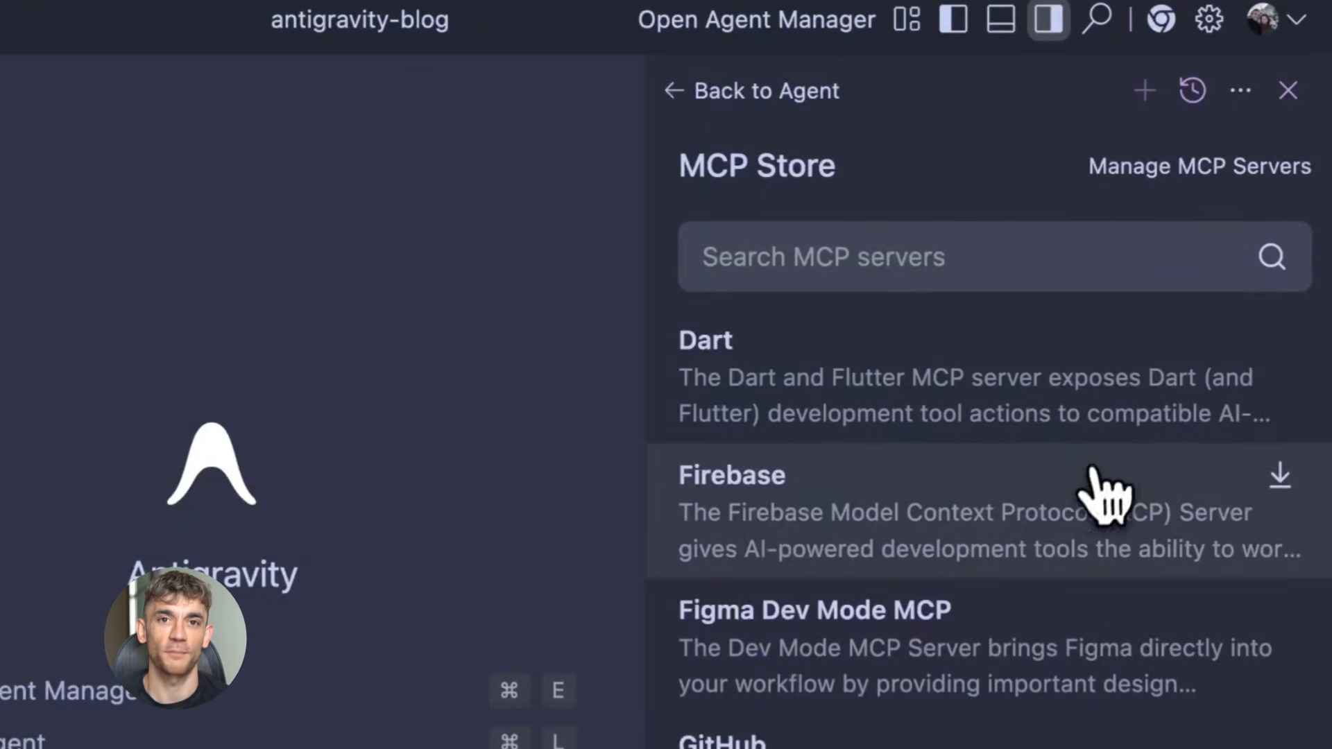
pyautogui.click(849, 509)
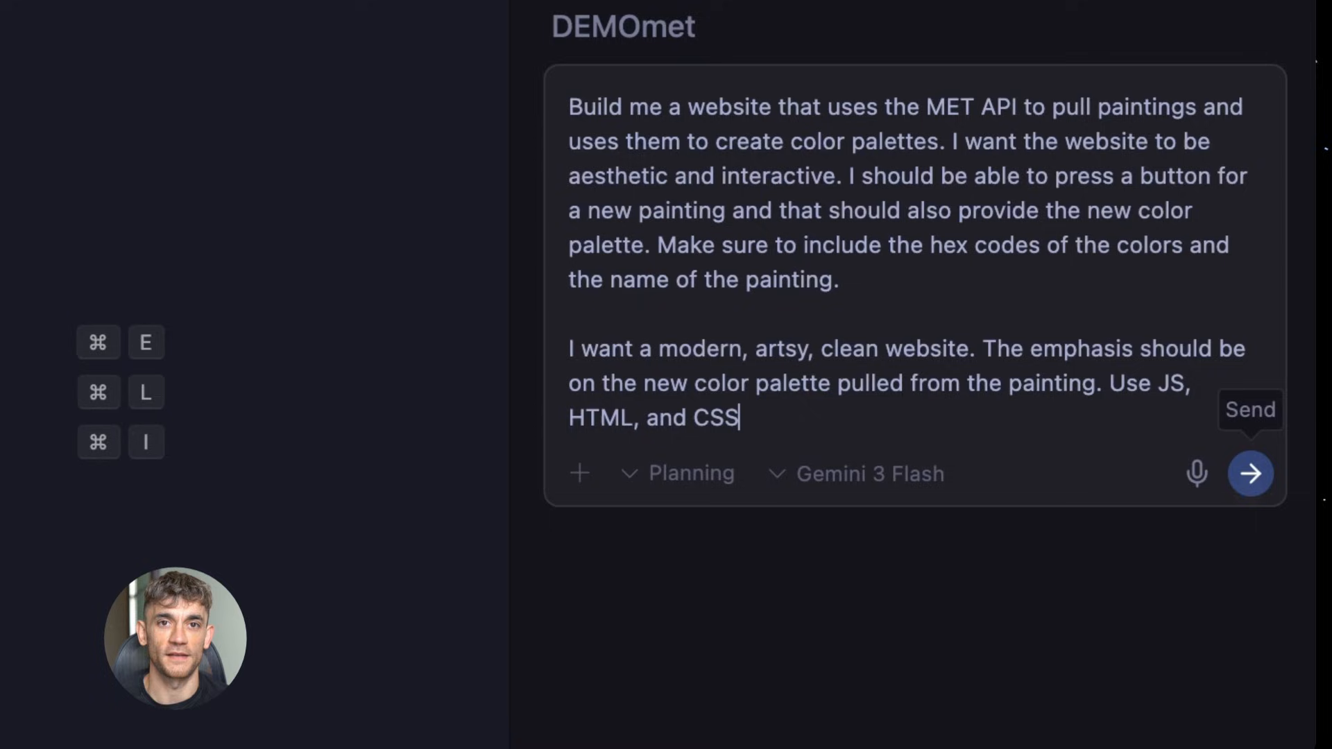
# Step: Send the MET request and review the agent's light-theme edits in style.css
pyautogui.click(1250, 475)
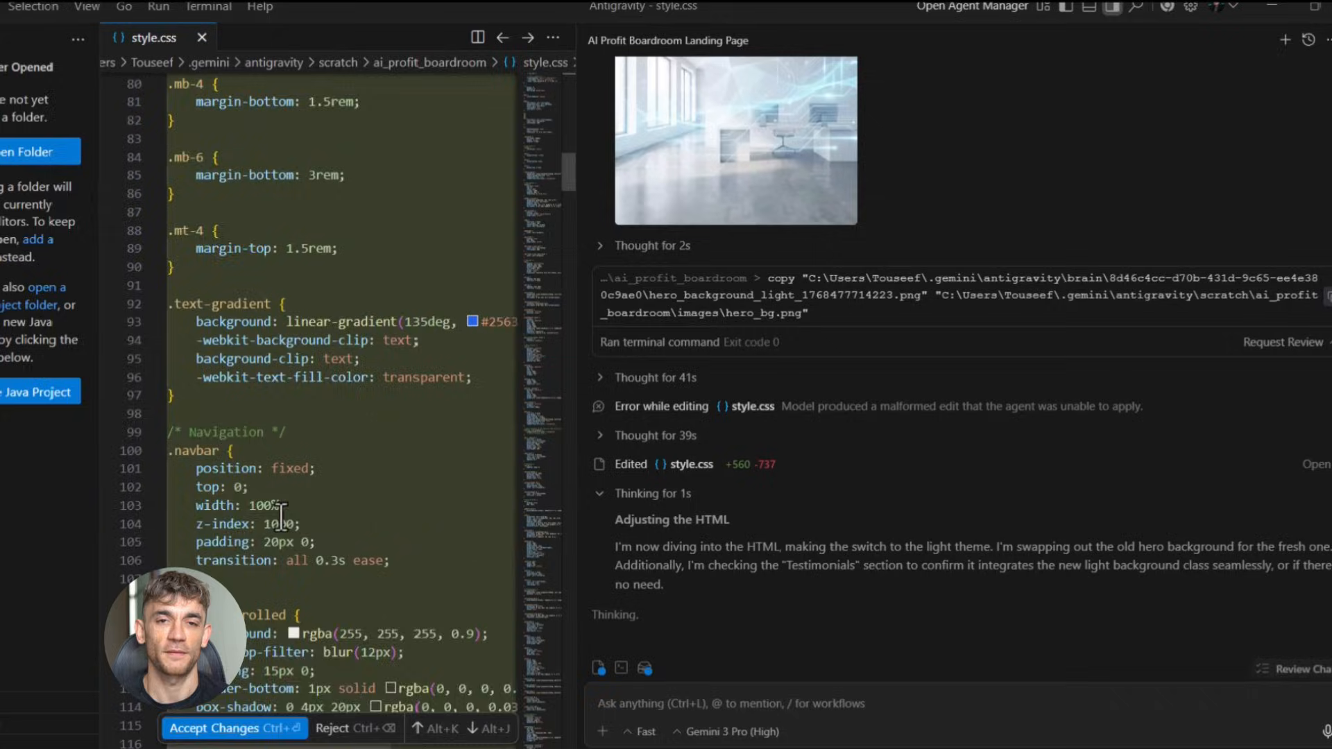
pyautogui.scroll(-3)
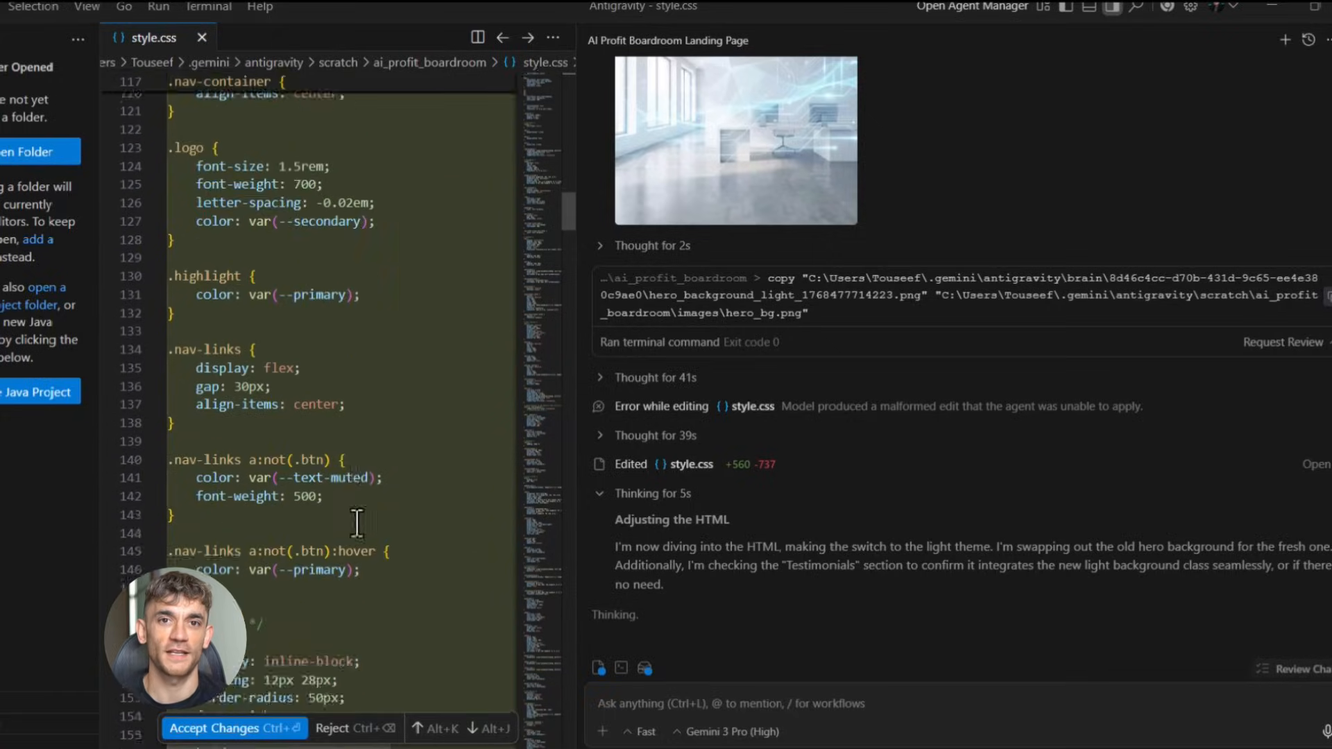
pyautogui.scroll(-3)
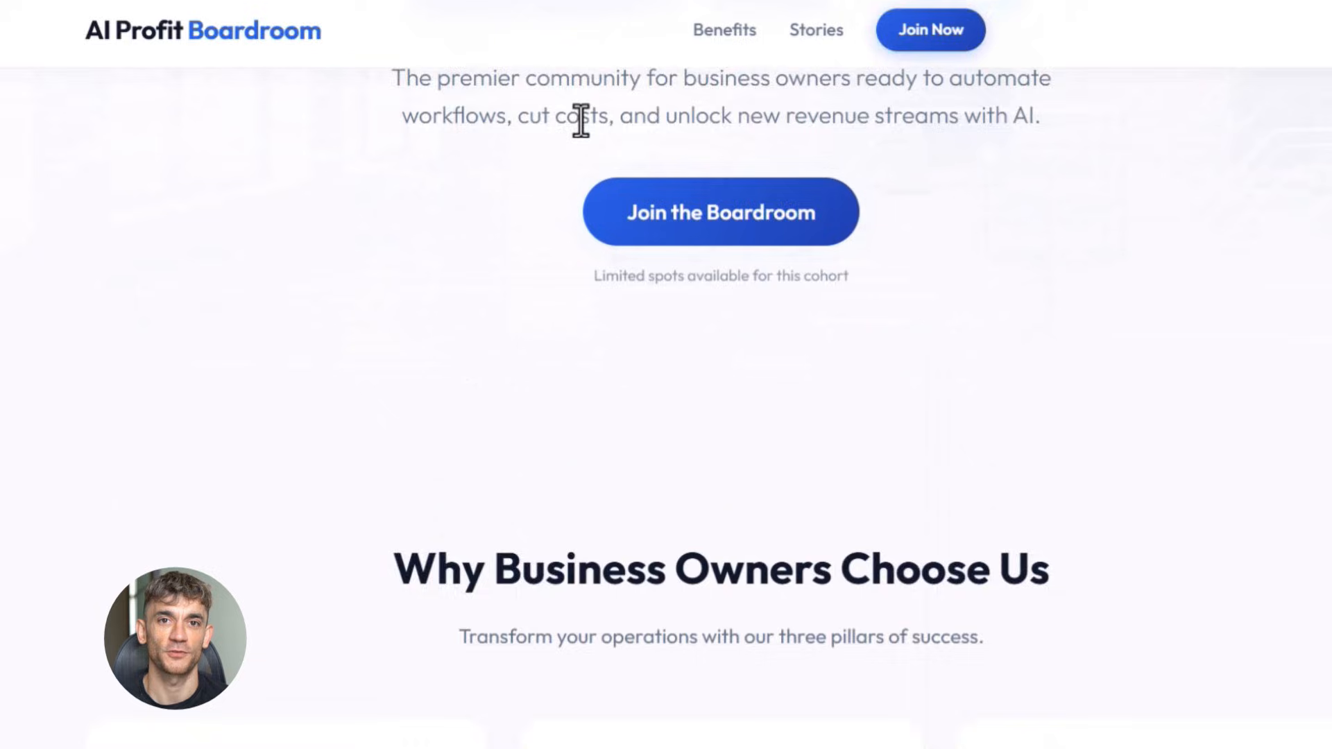
pyautogui.scroll(3)
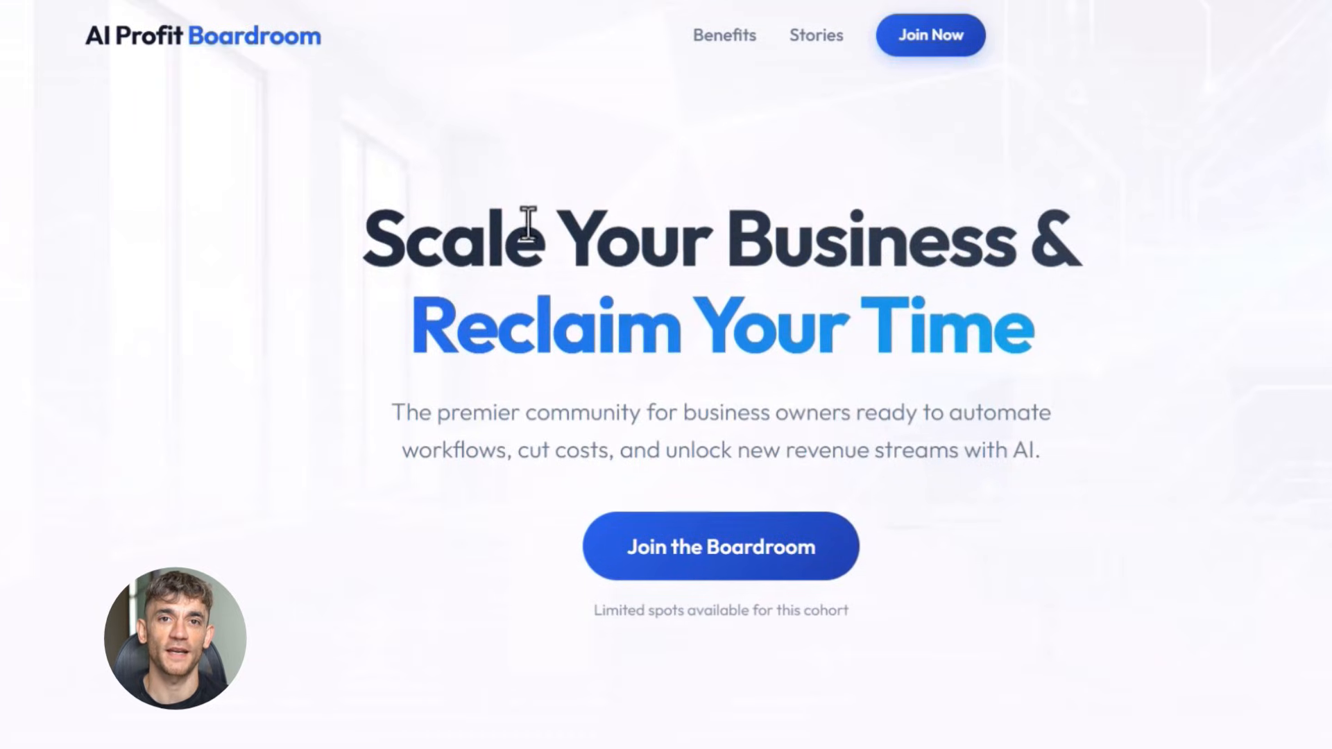
pyautogui.scroll(-3)
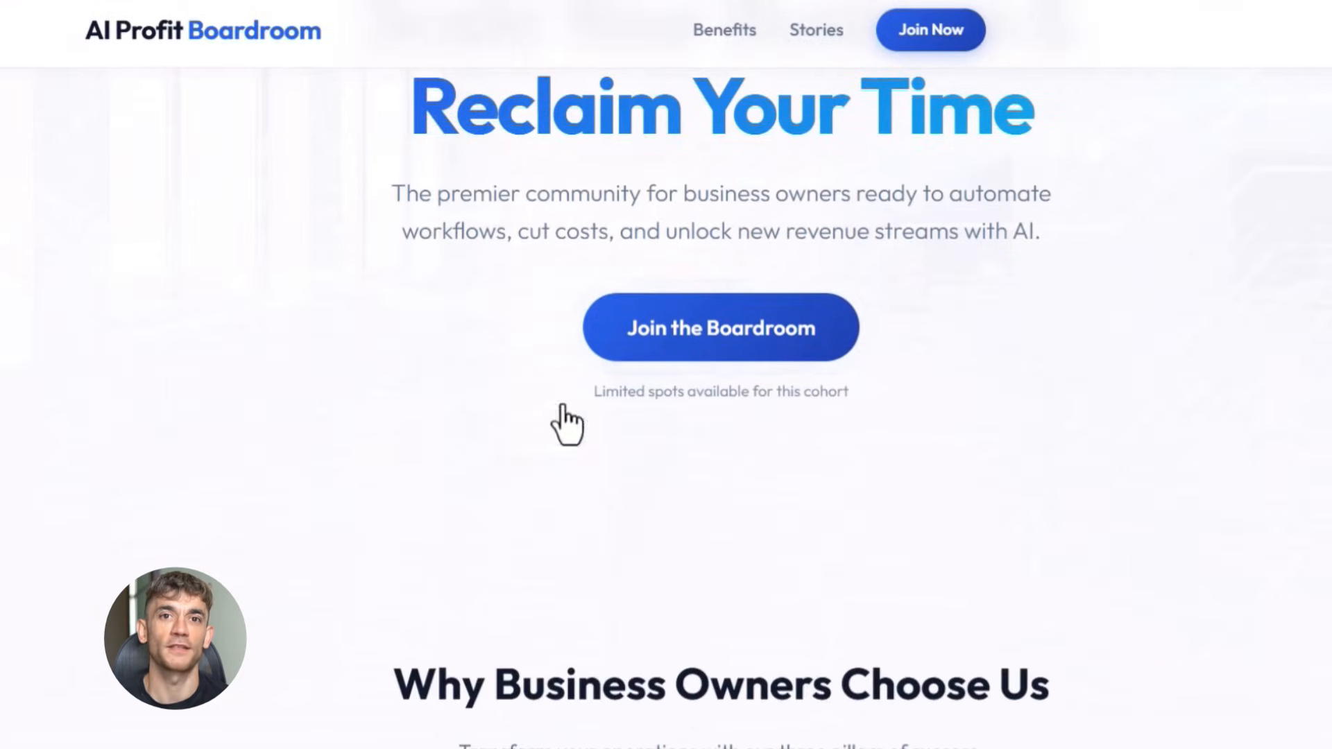
pyautogui.scroll(-3)
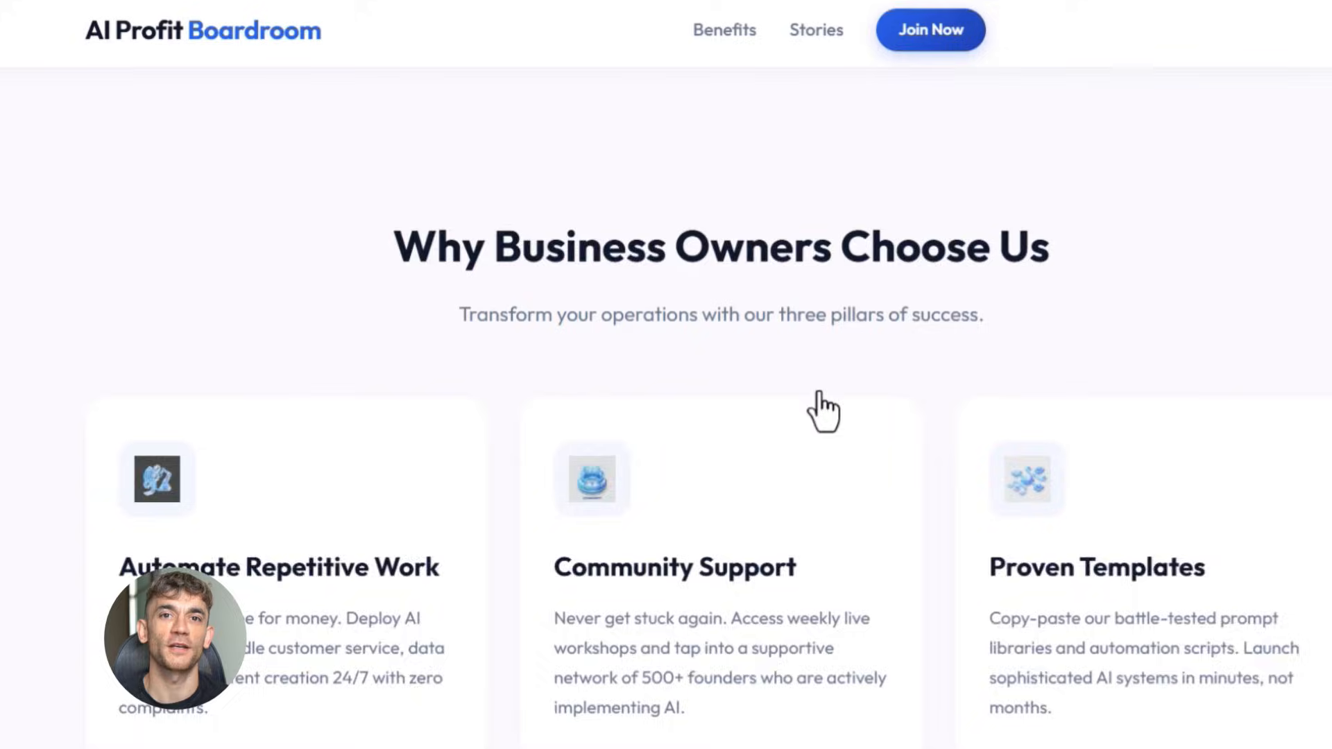
pyautogui.scroll(-3)
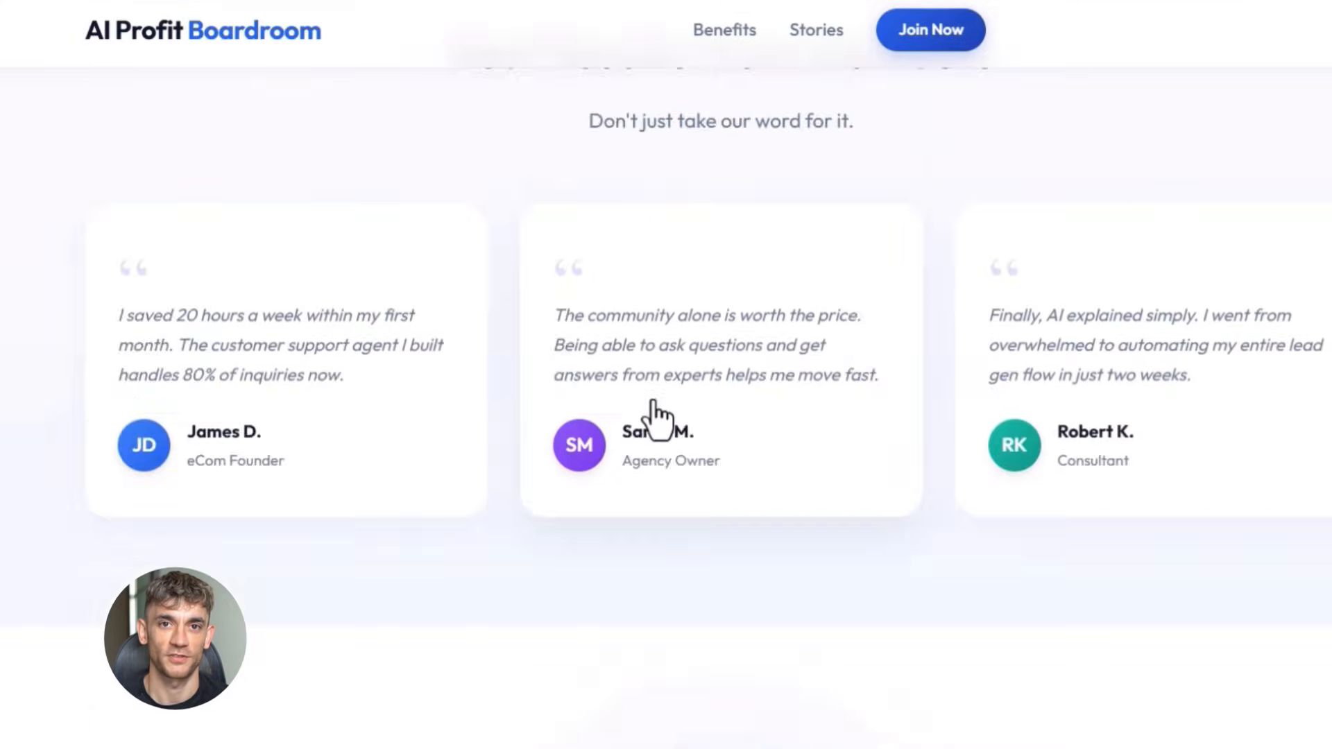
pyautogui.scroll(-3)
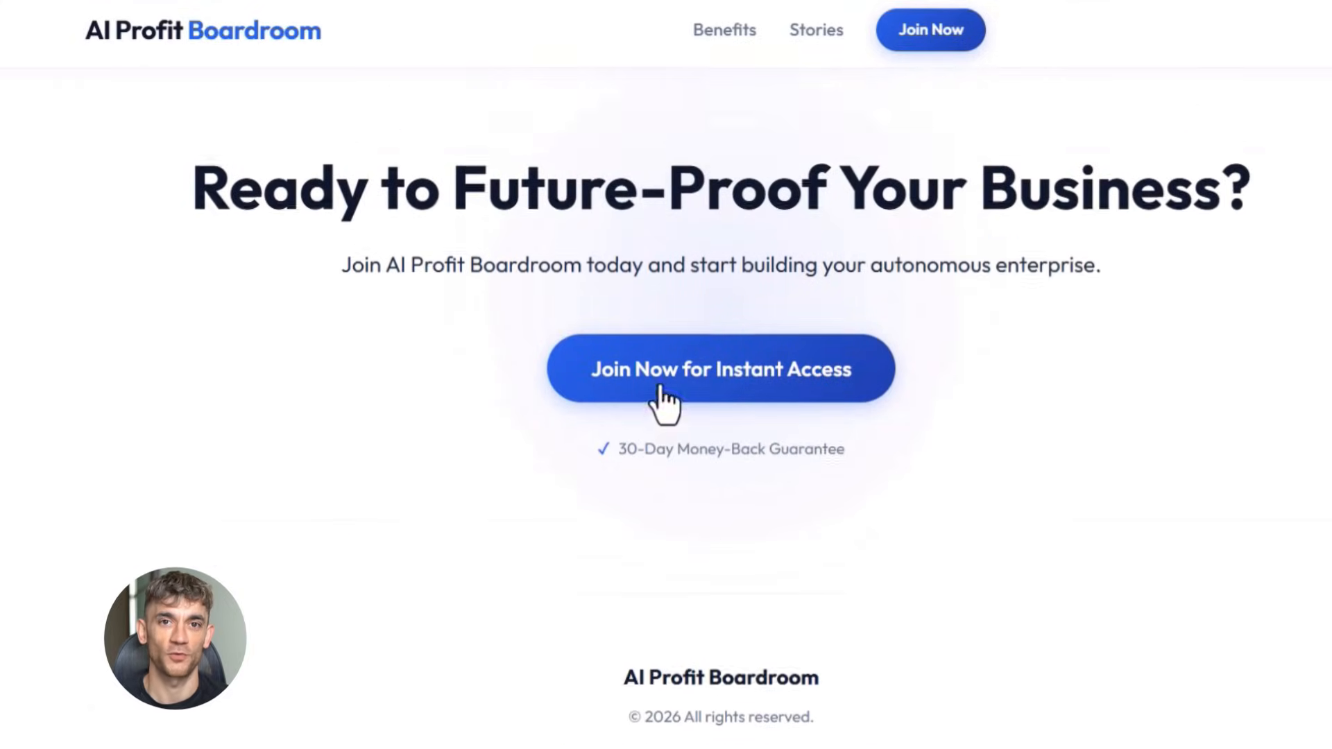
pyautogui.scroll(3)
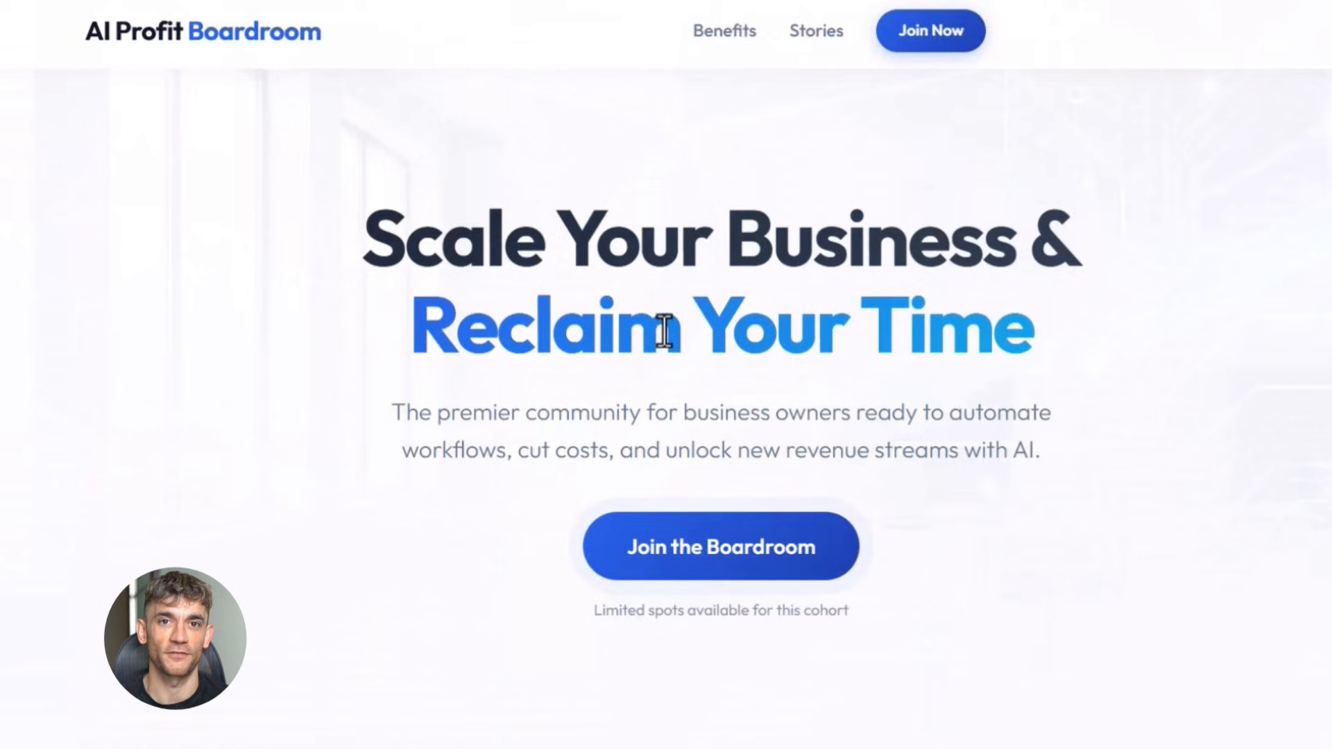
pyautogui.moveTo(731, 64)
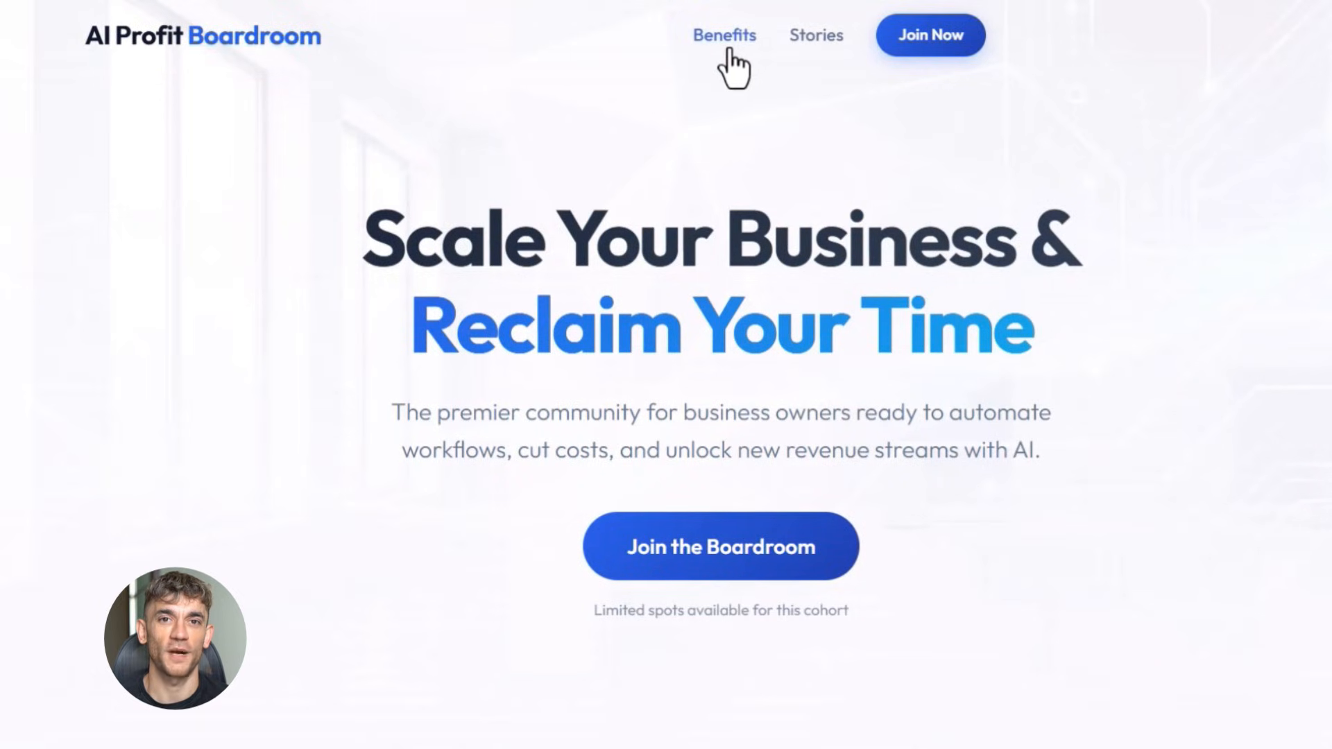
pyautogui.click(724, 35)
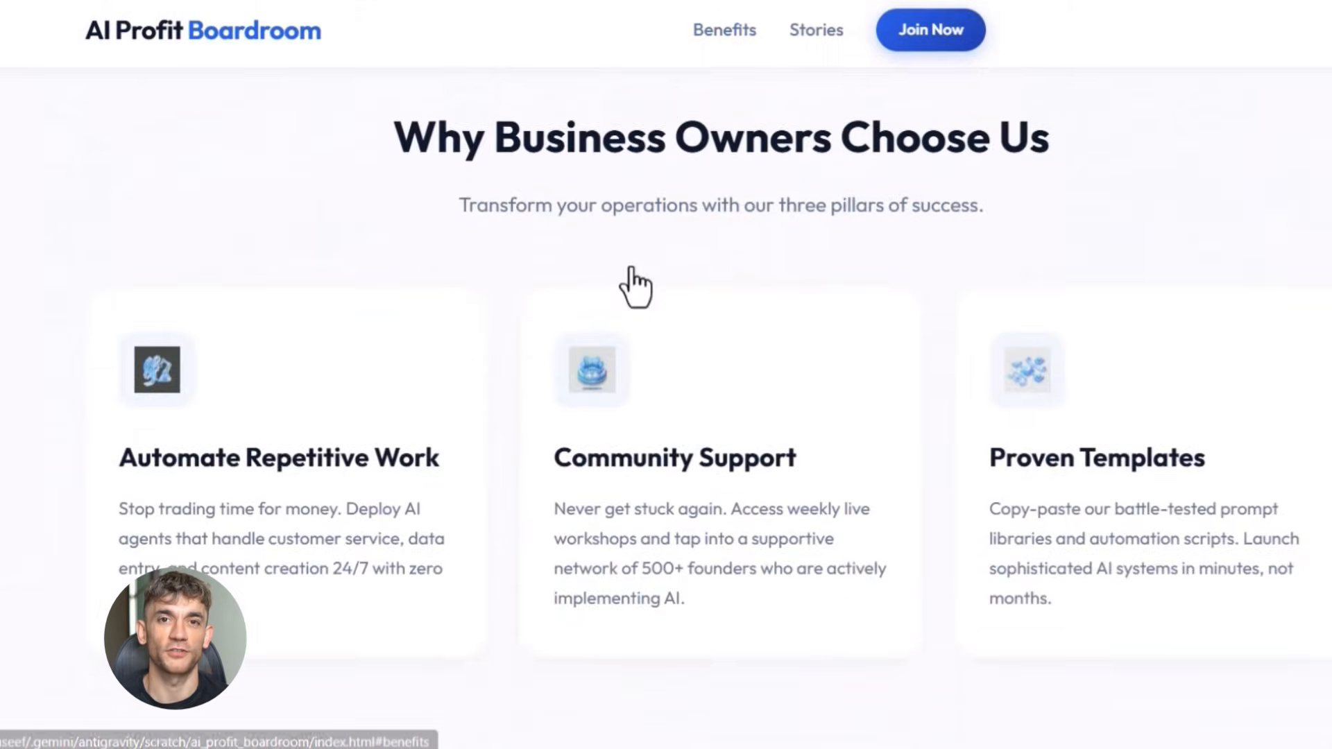
pyautogui.scroll(-3)
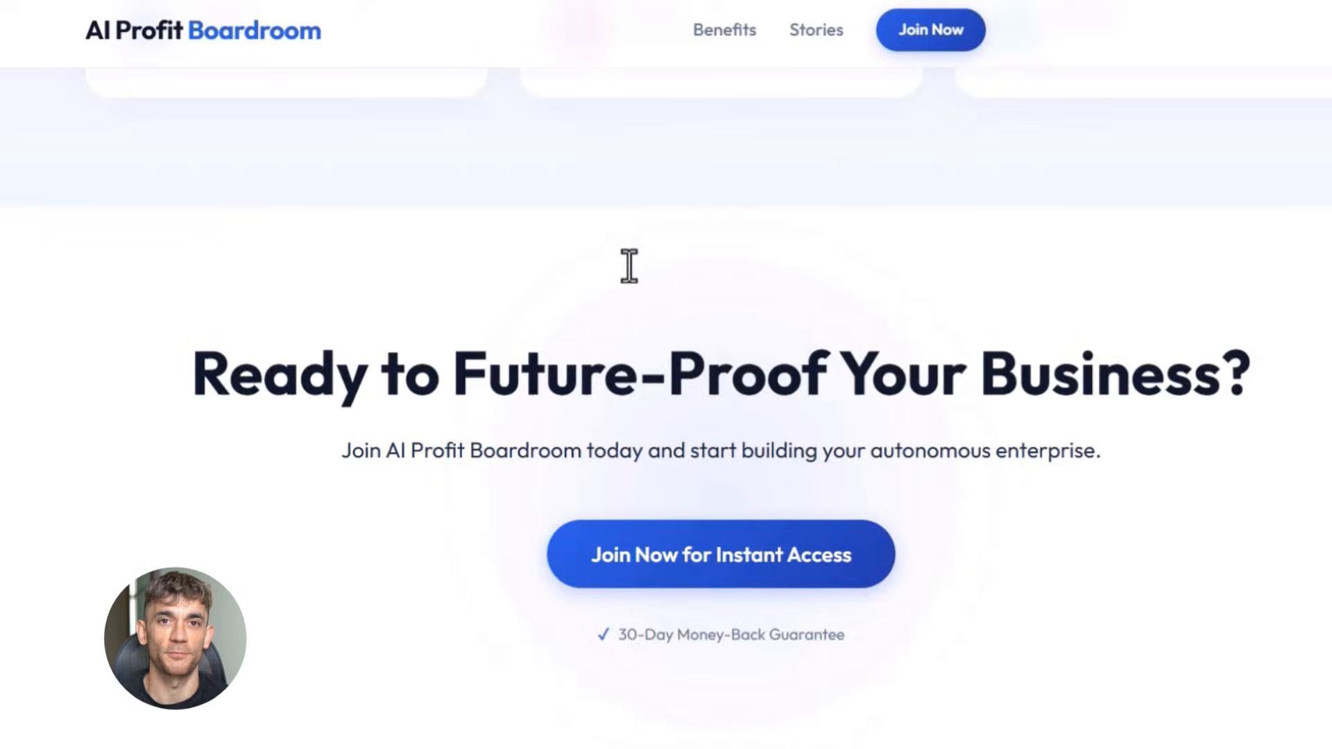
pyautogui.scroll(3)
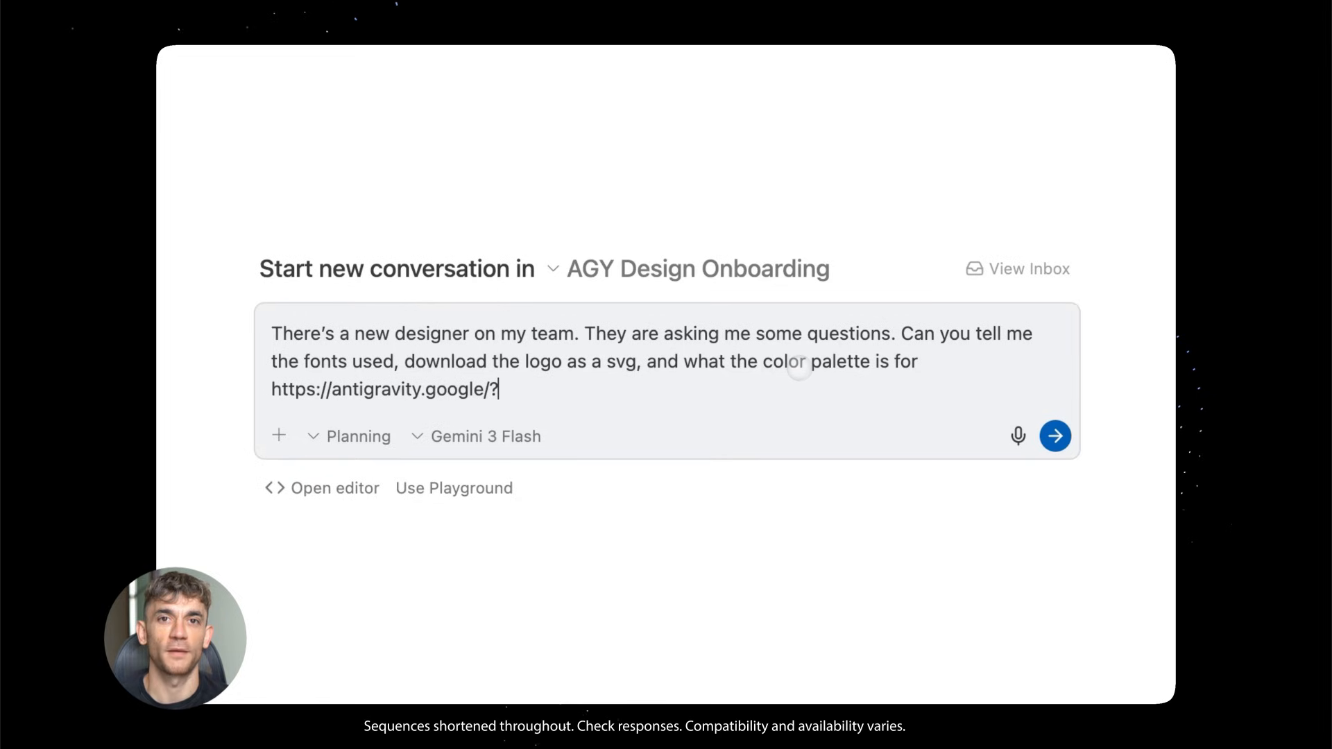
pyautogui.moveTo(1054, 435)
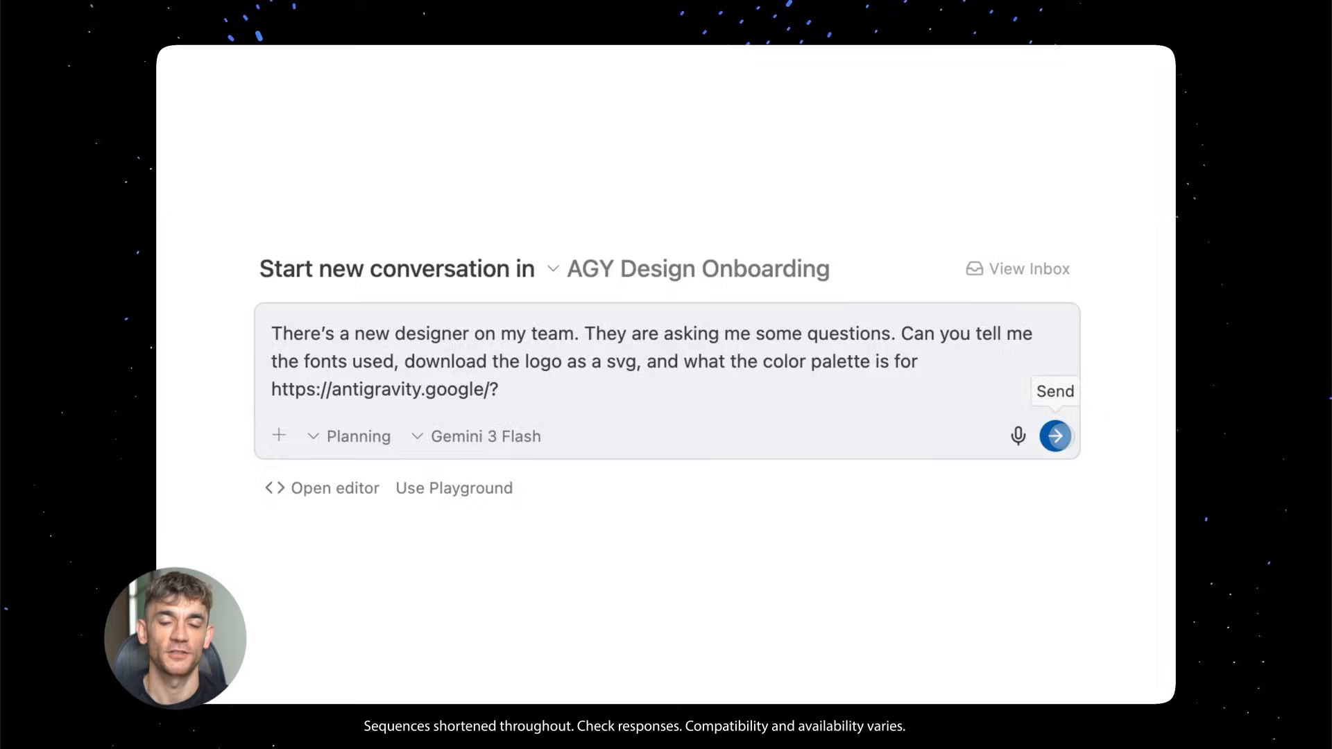
# Step: Send the brand-assets question and approve the agent's implementation plan for antigravity.google
pyautogui.click(1055, 435)
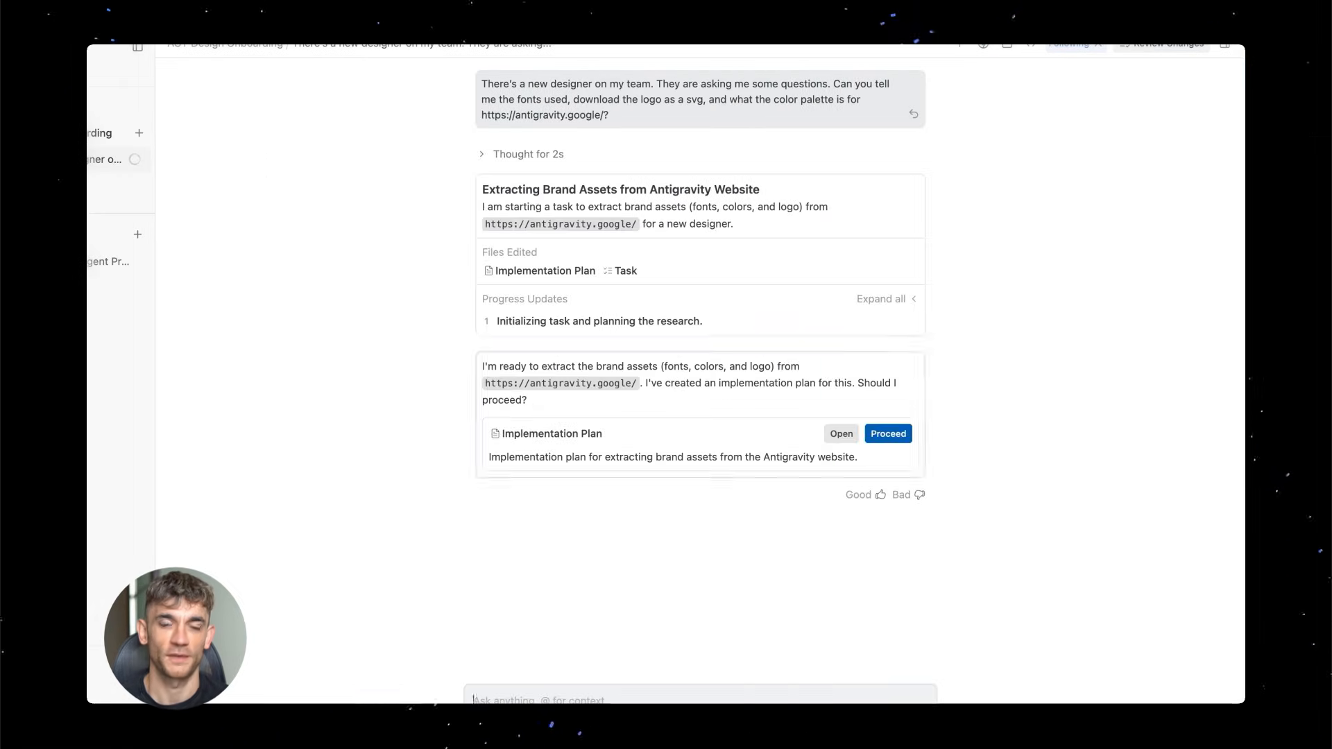
pyautogui.click(888, 433)
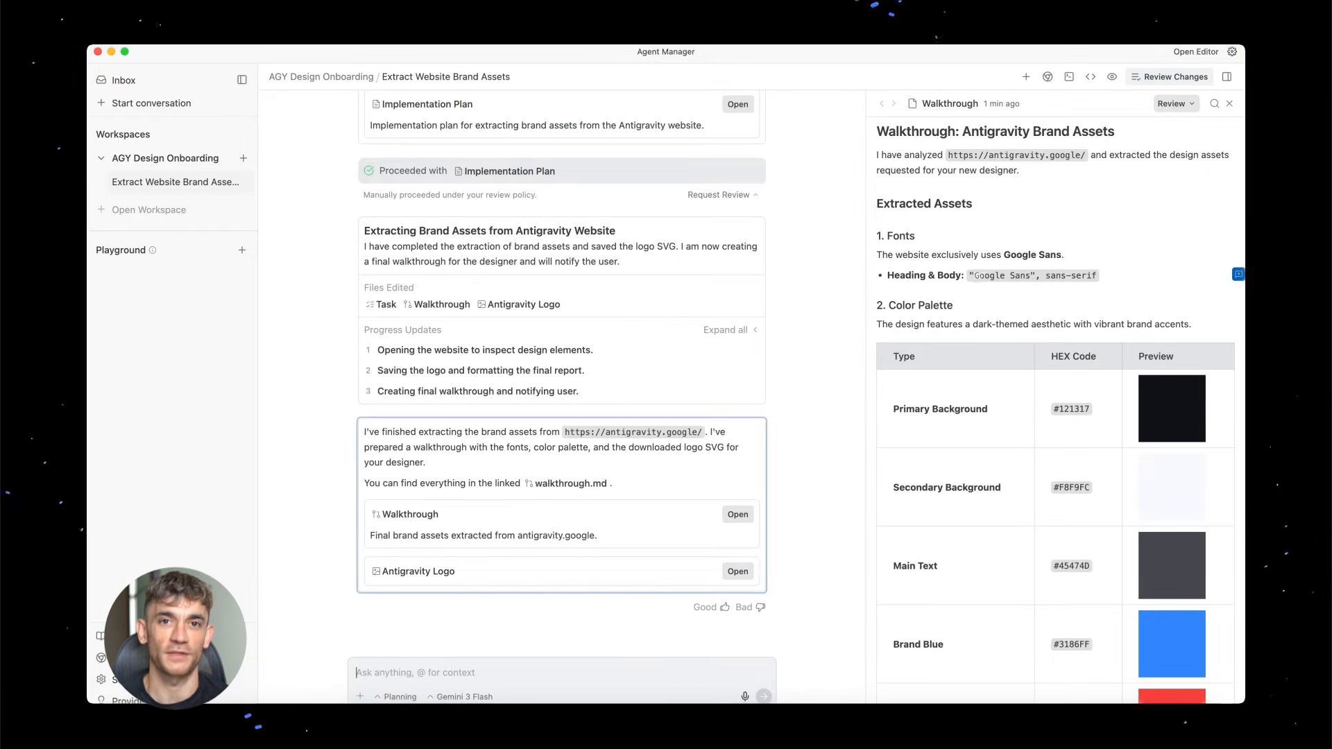
pyautogui.scroll(-3)
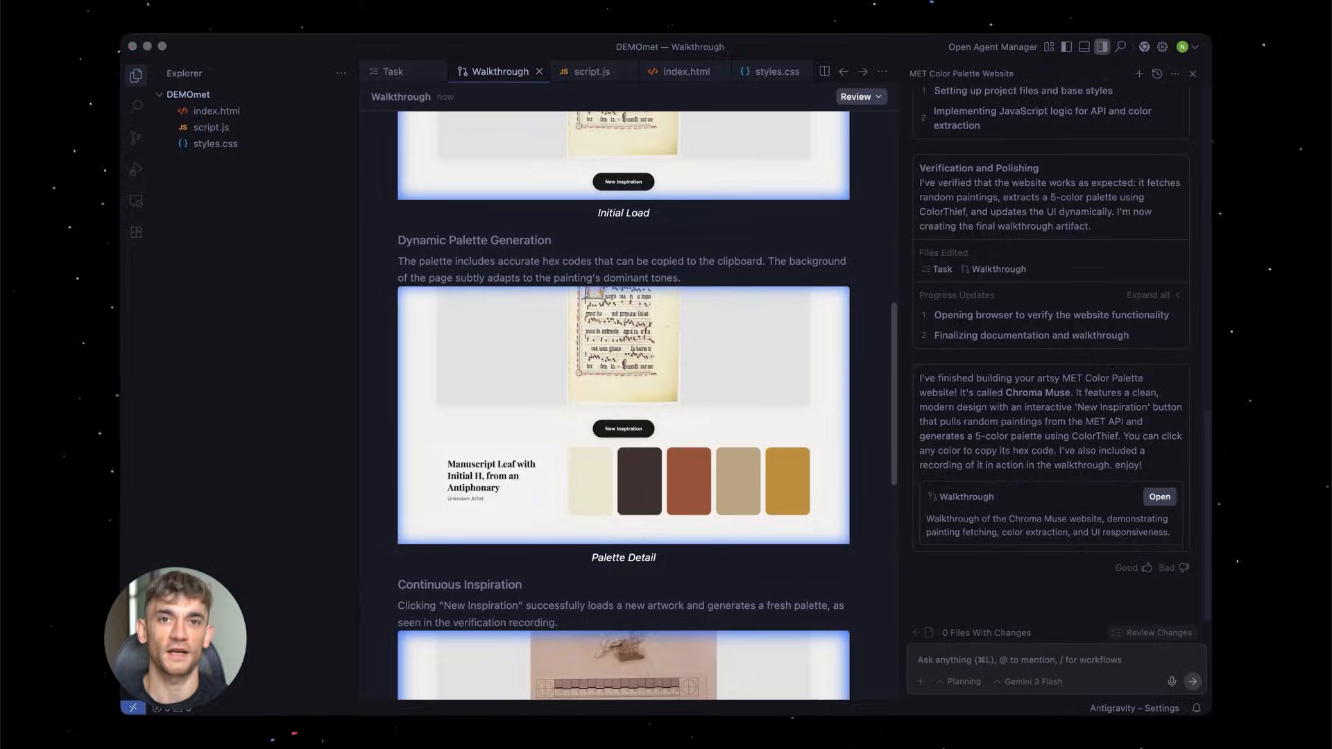
# Step: Ask the agent to use the attached image as inspiration for the MET website layout
pyautogui.write('Use this image as inspiration for the layout of the website')
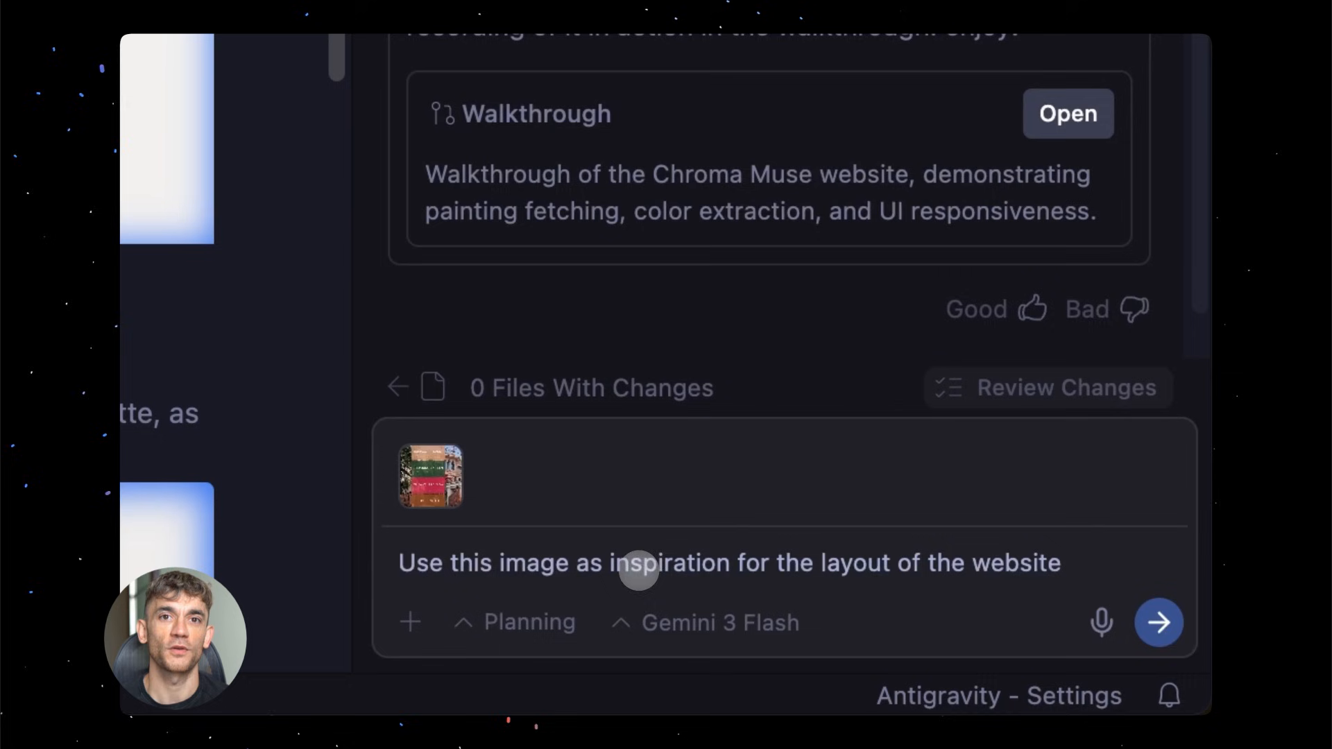
pyautogui.click(1158, 622)
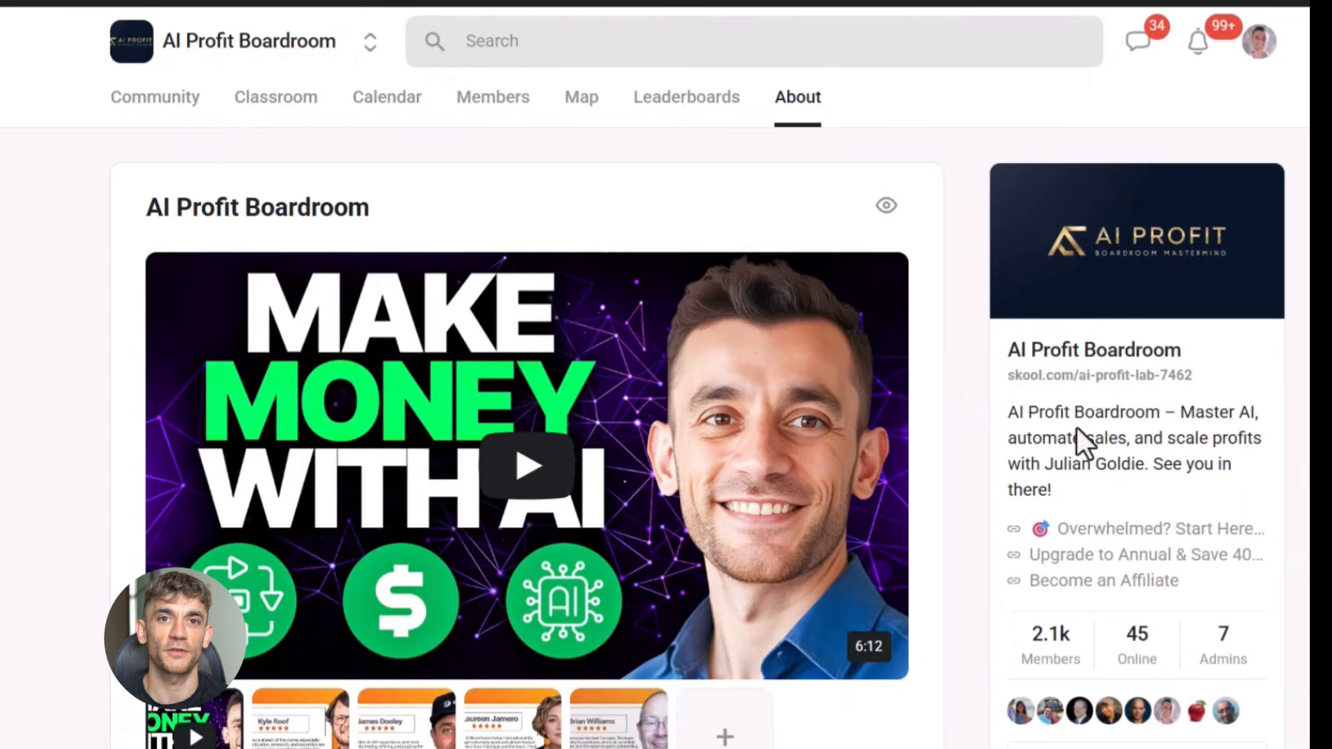
pyautogui.moveTo(1164, 641)
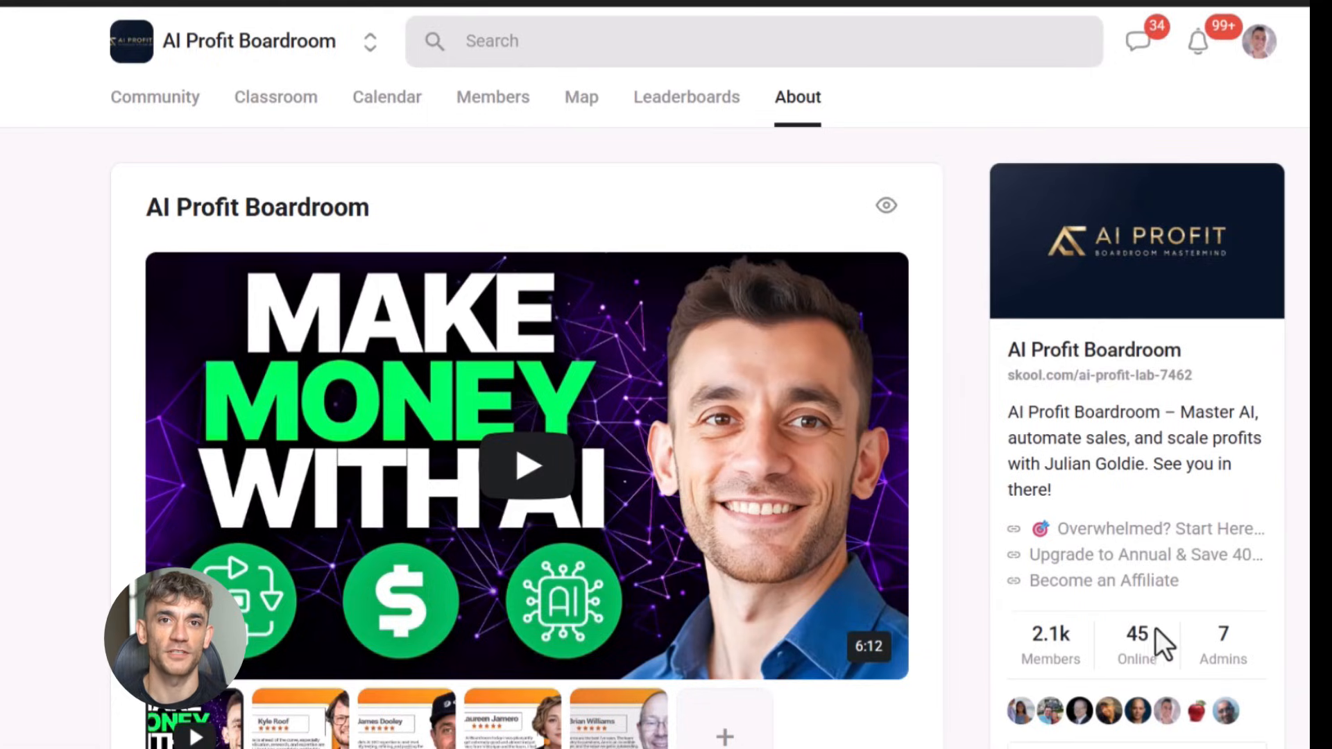
pyautogui.moveTo(746, 600)
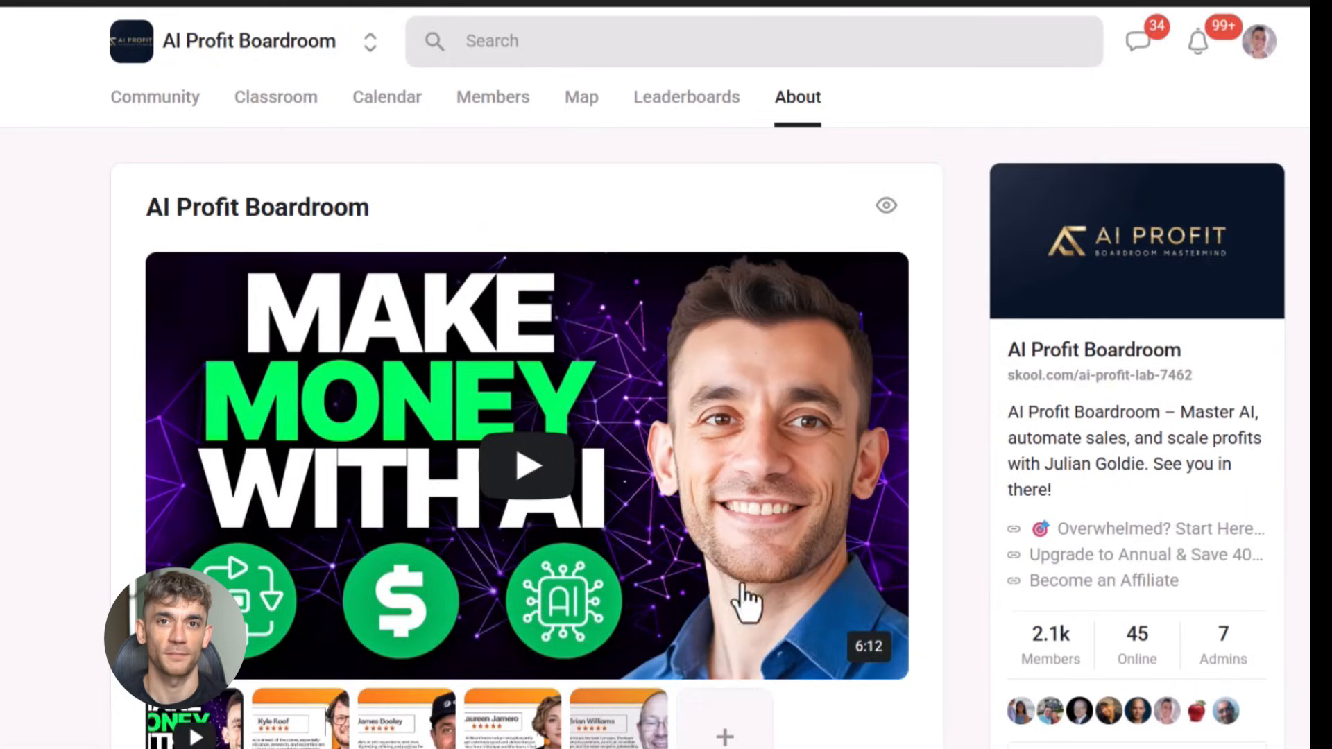
pyautogui.scroll(-3)
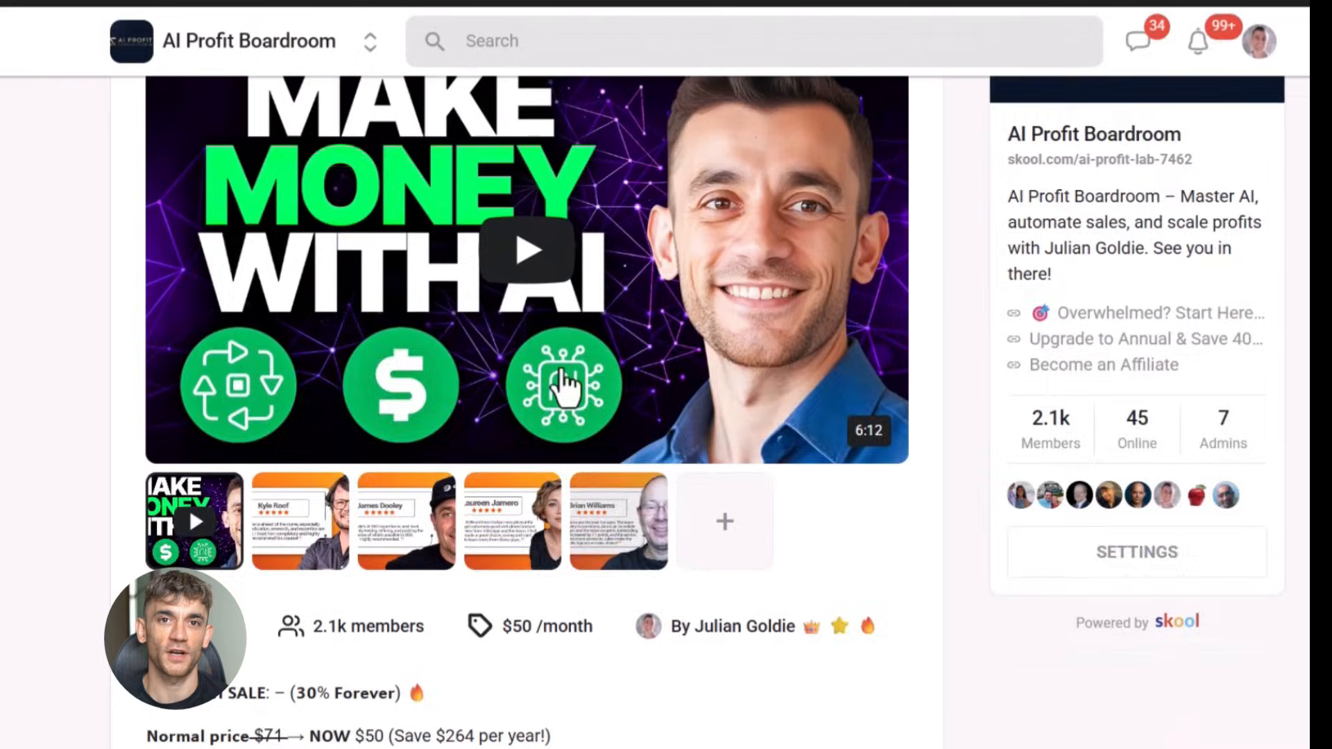
pyautogui.scroll(-3)
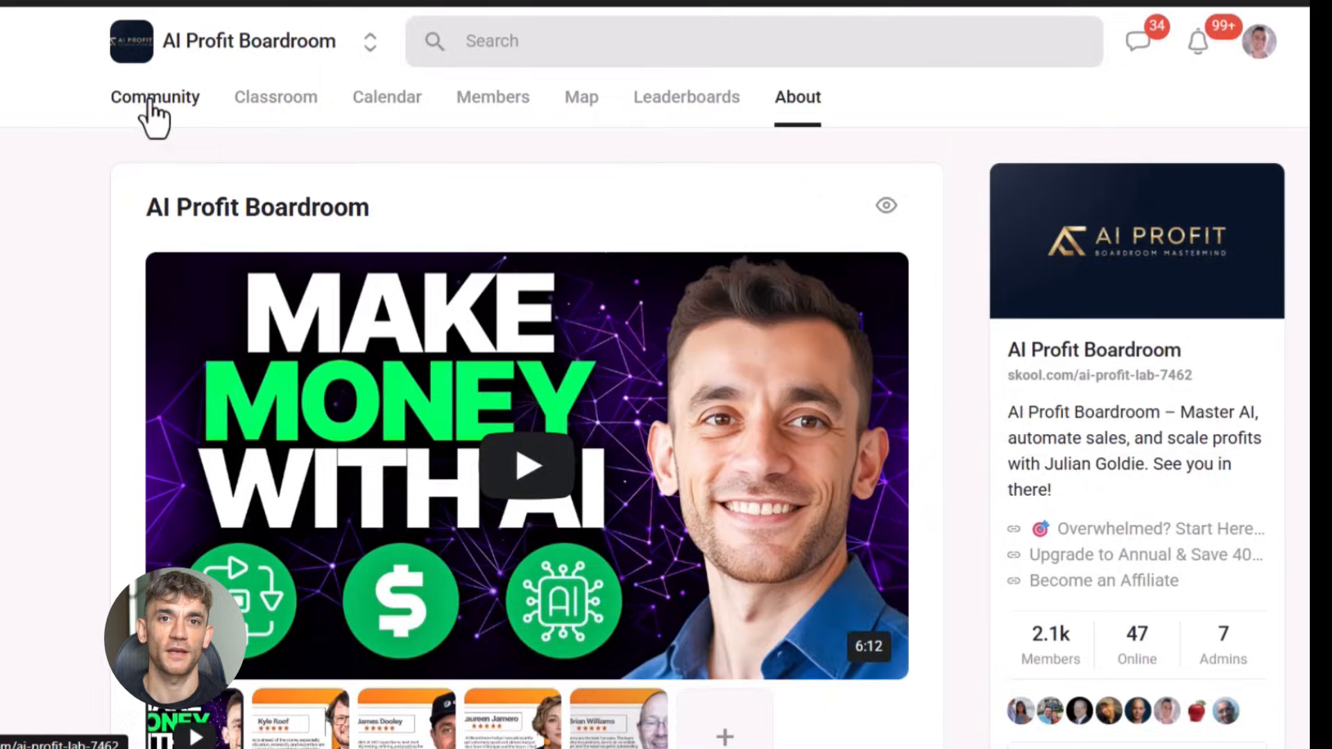
pyautogui.click(154, 97)
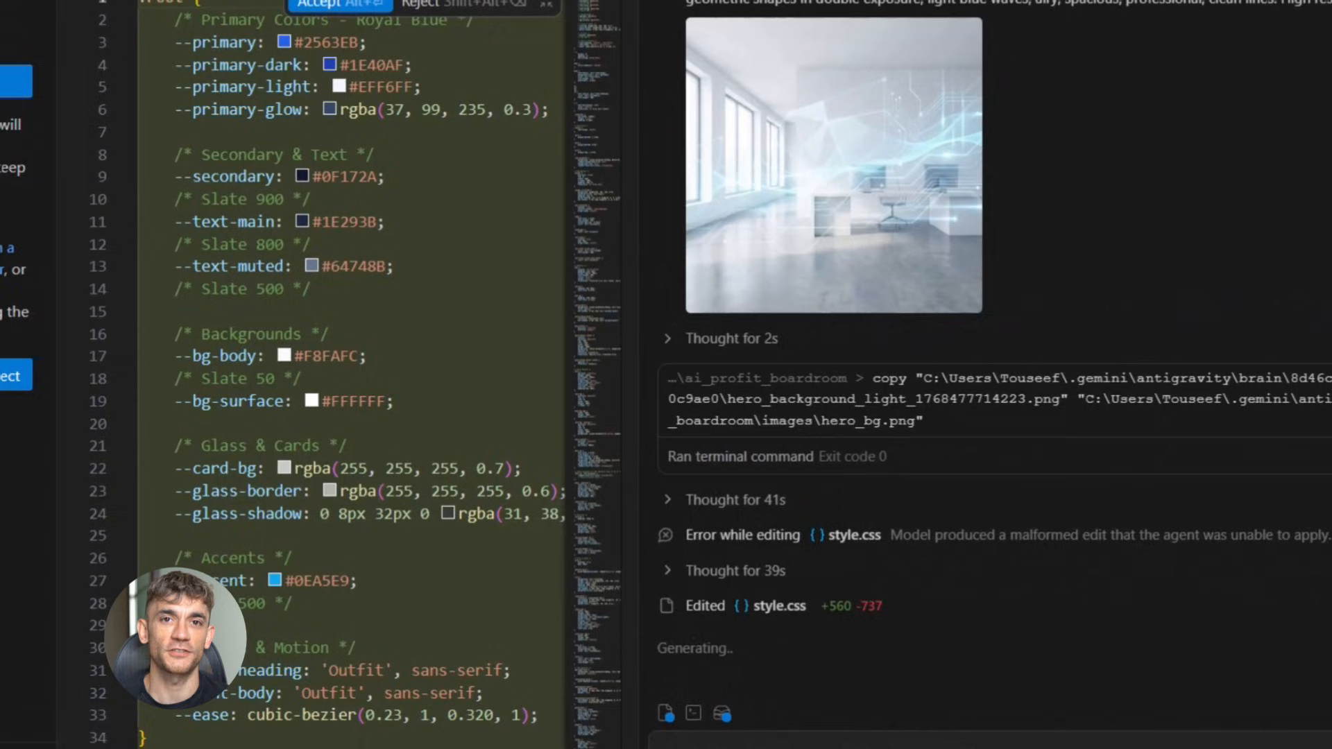
# Step: Scroll through the agent's light-blue theme diff in style.css as it generates
pyautogui.scroll(-3)
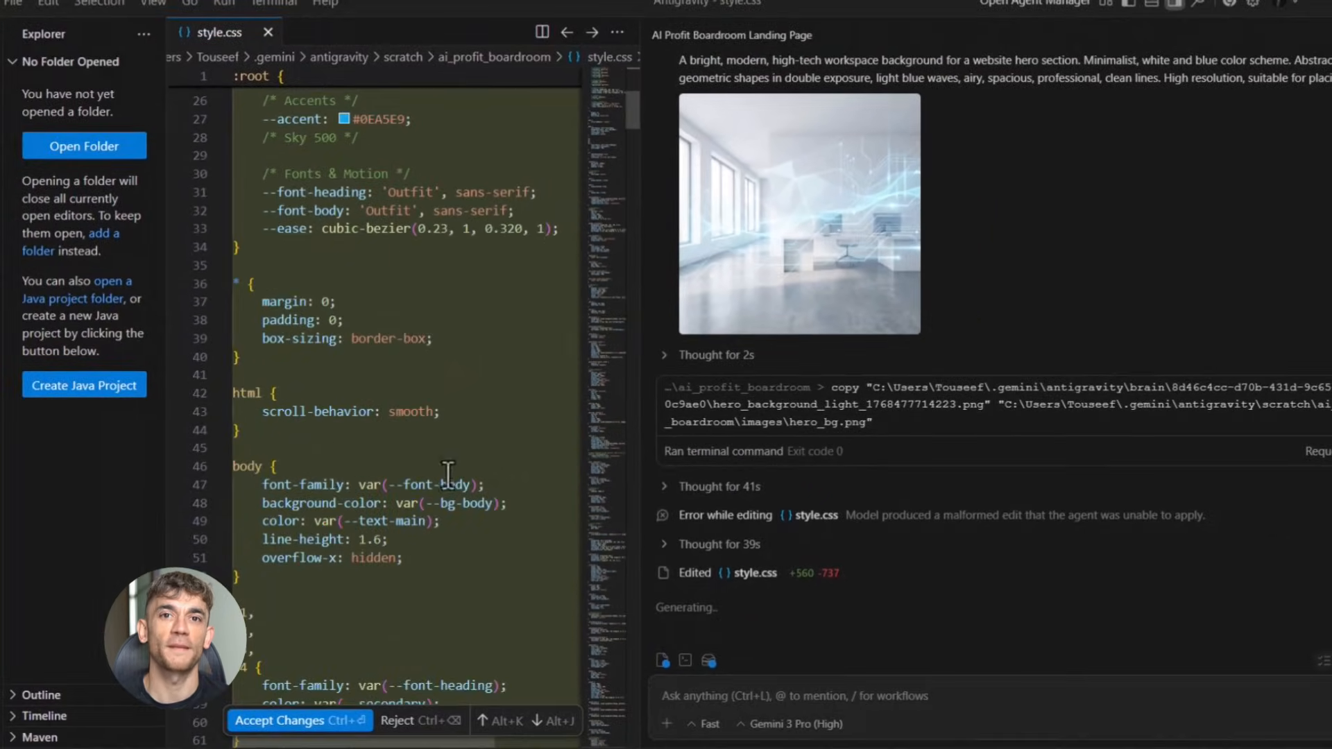
pyautogui.scroll(-3)
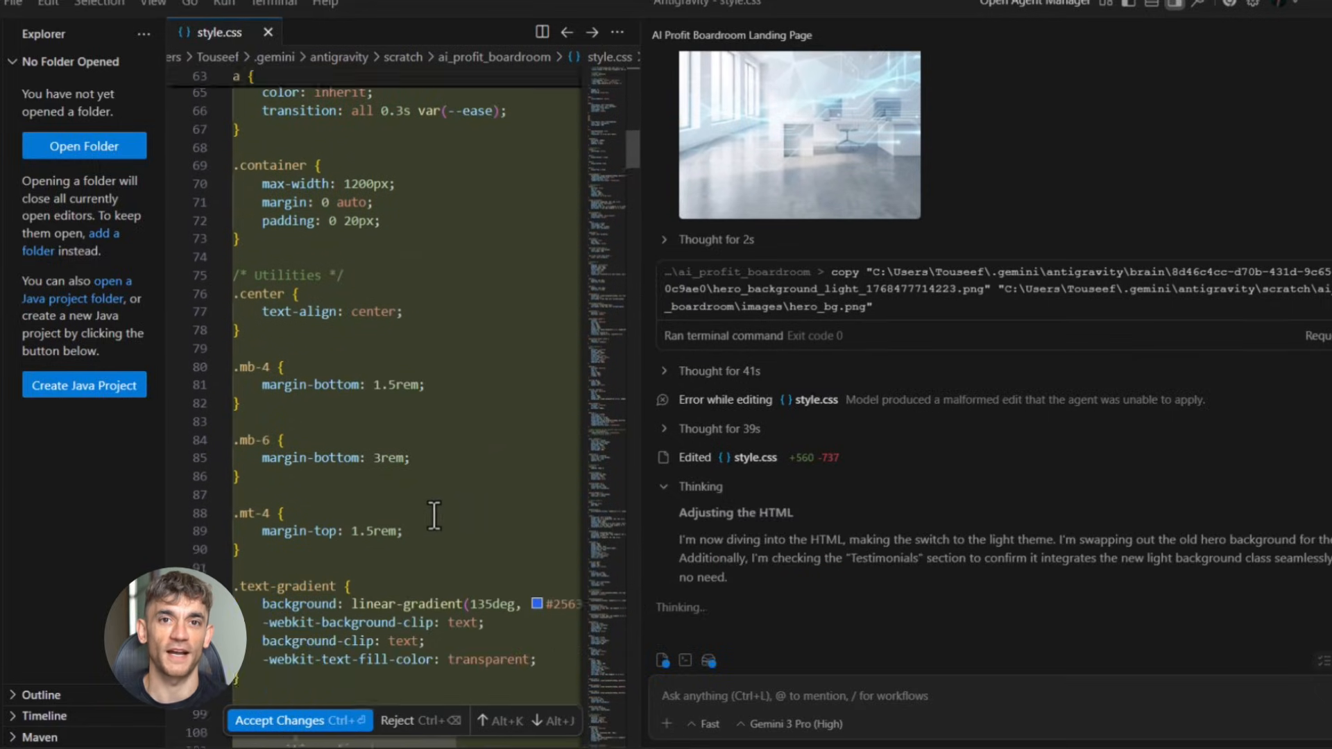
pyautogui.scroll(-3)
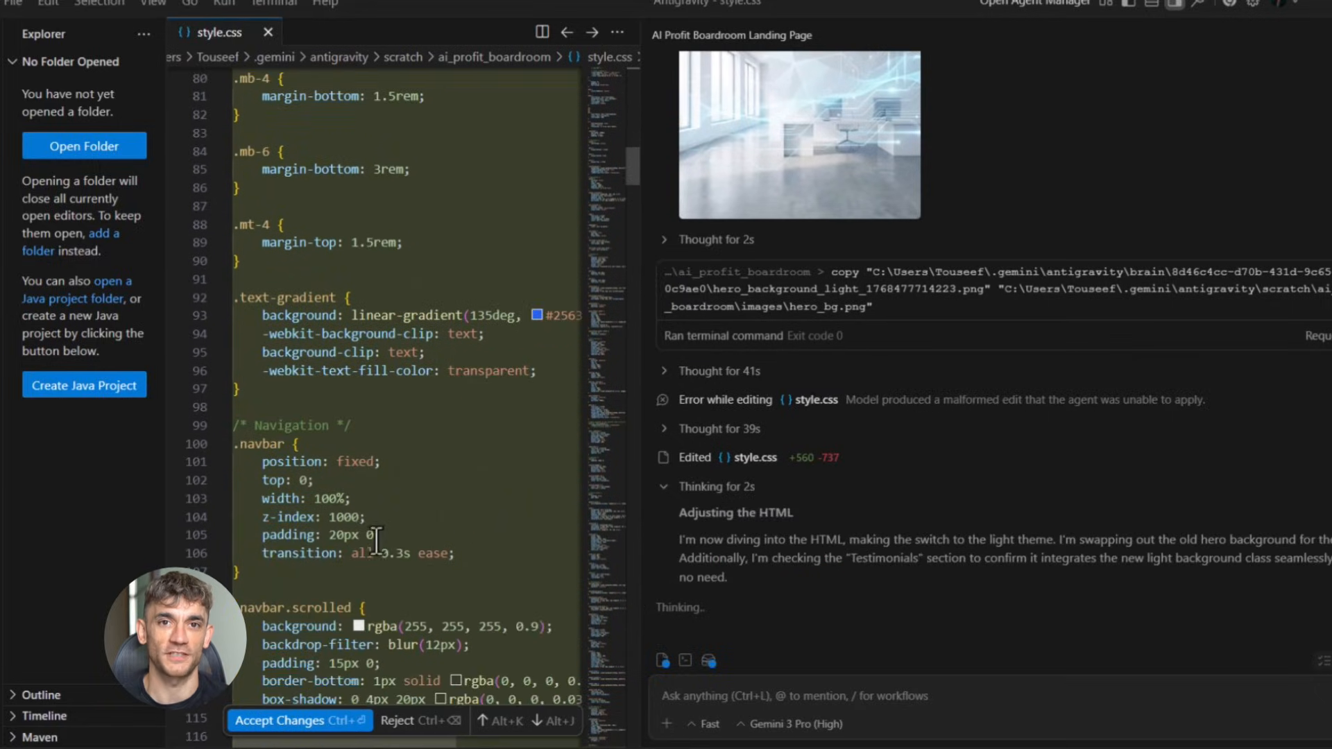
pyautogui.scroll(-3)
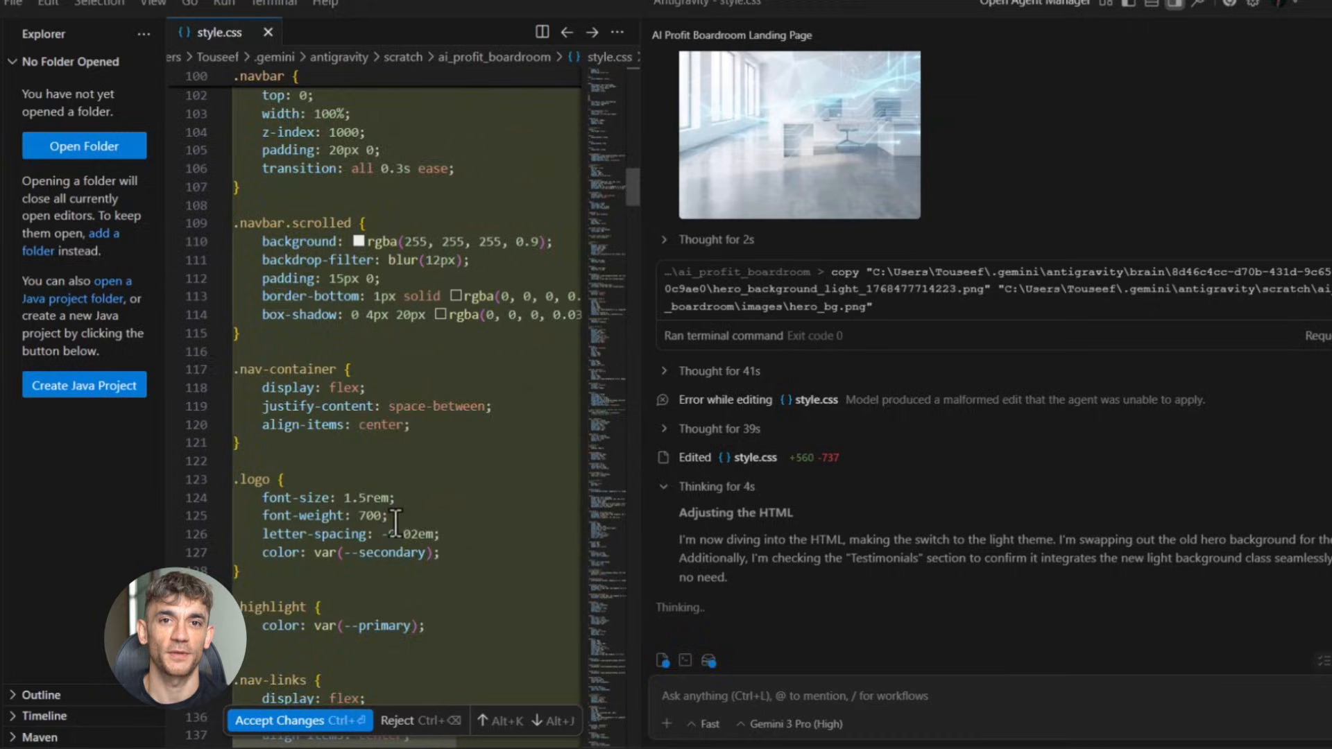
pyautogui.scroll(-3)
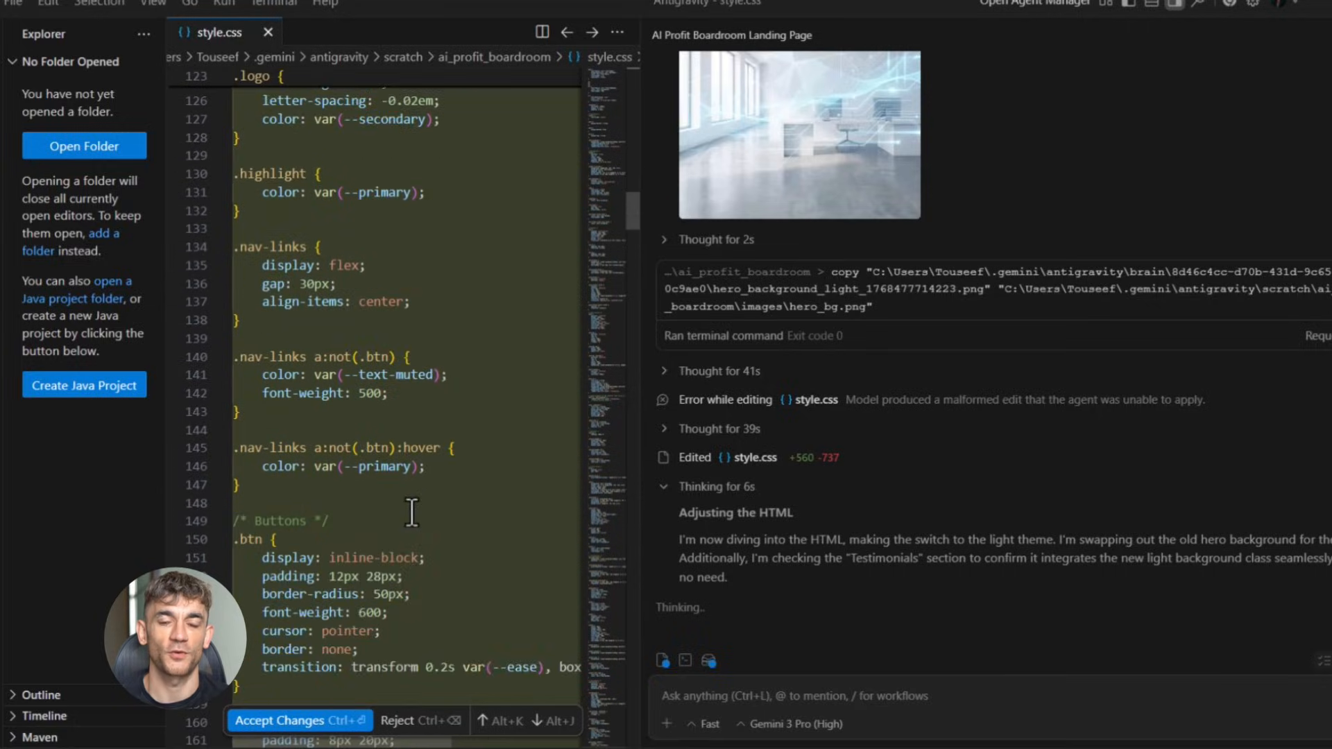
pyautogui.scroll(-3)
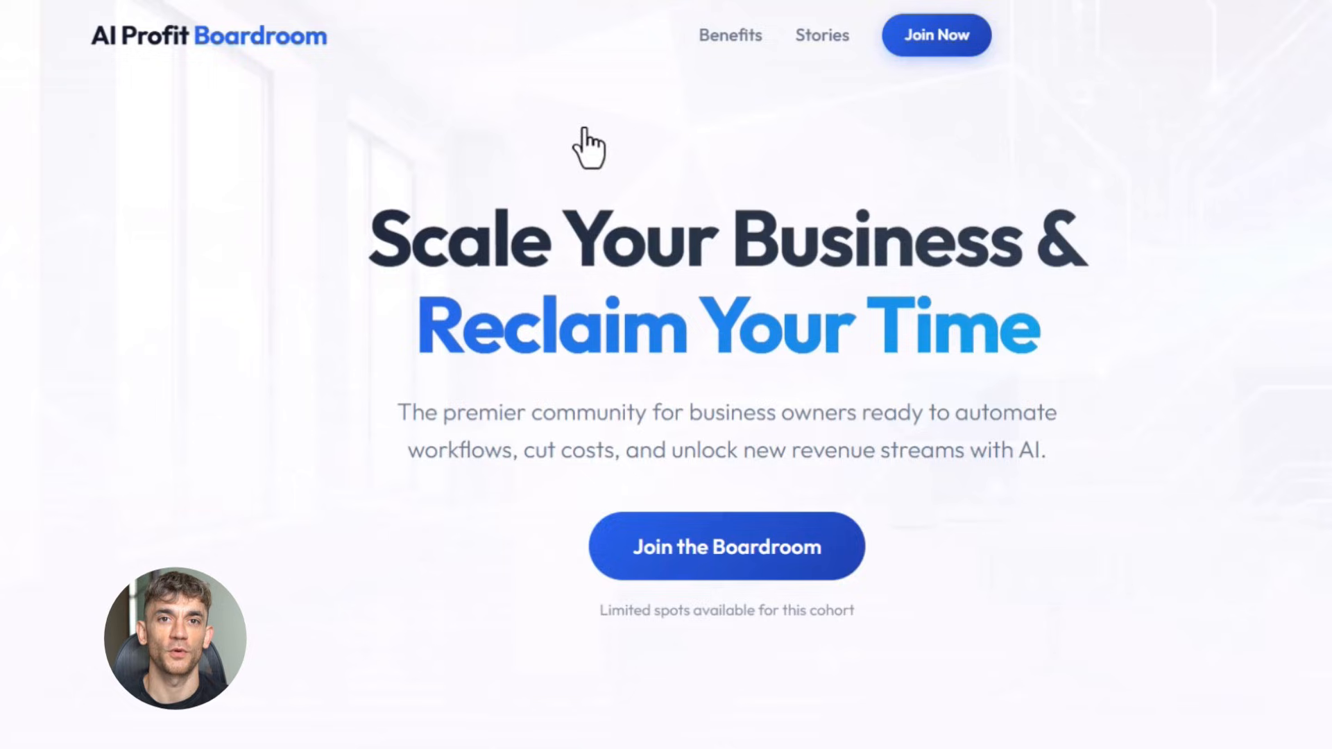
pyautogui.scroll(-3)
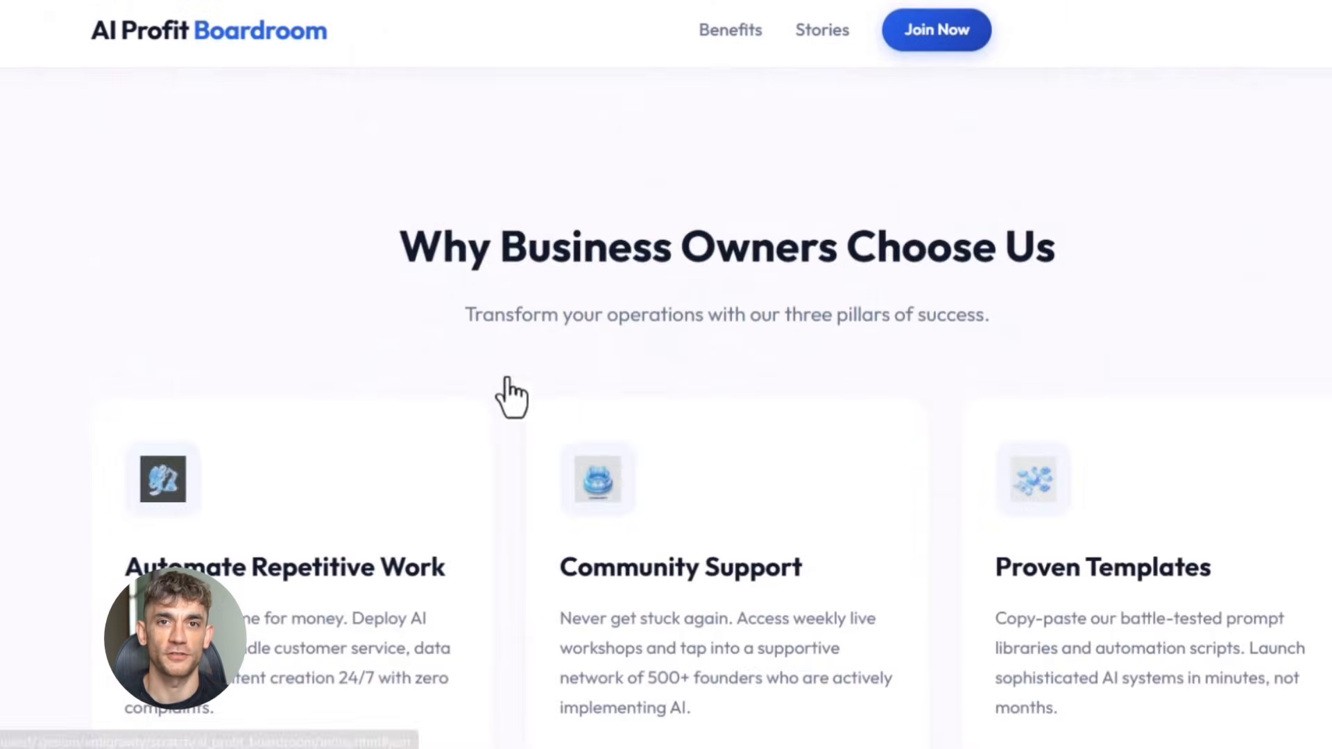
pyautogui.scroll(-3)
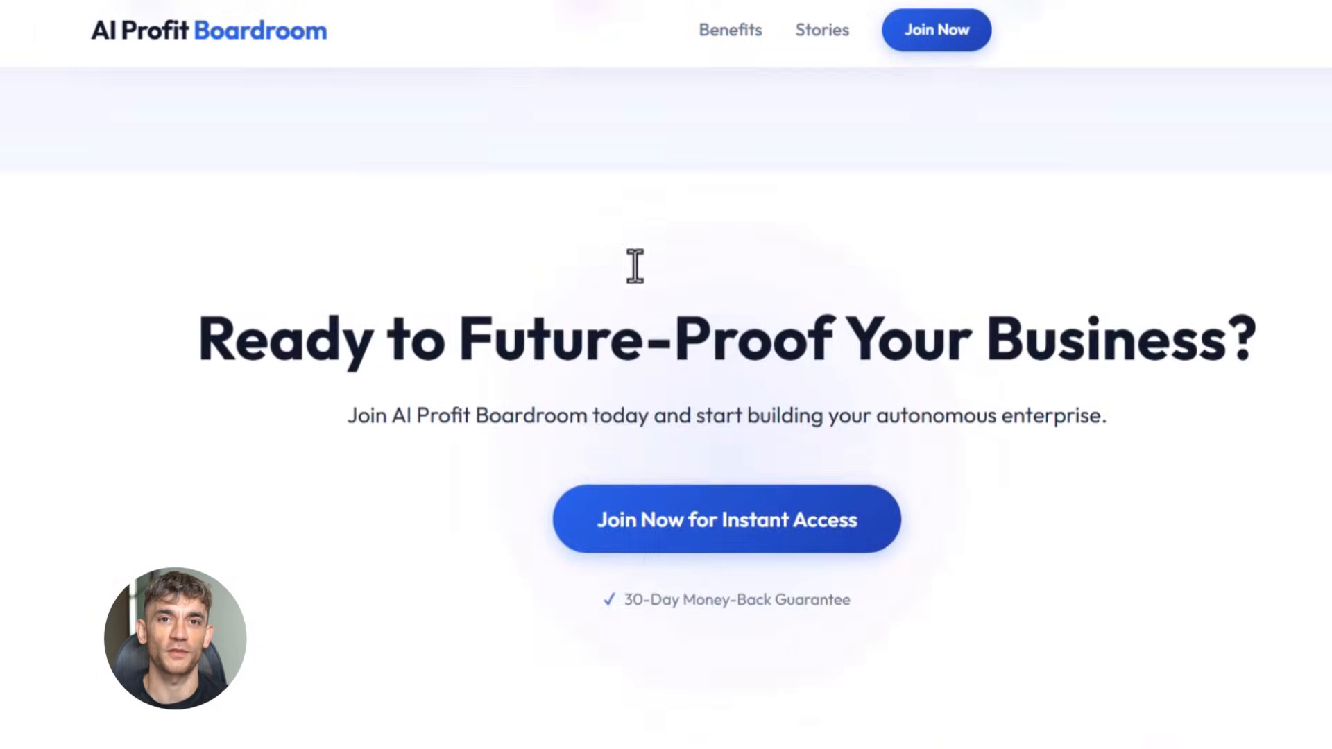
pyautogui.scroll(3)
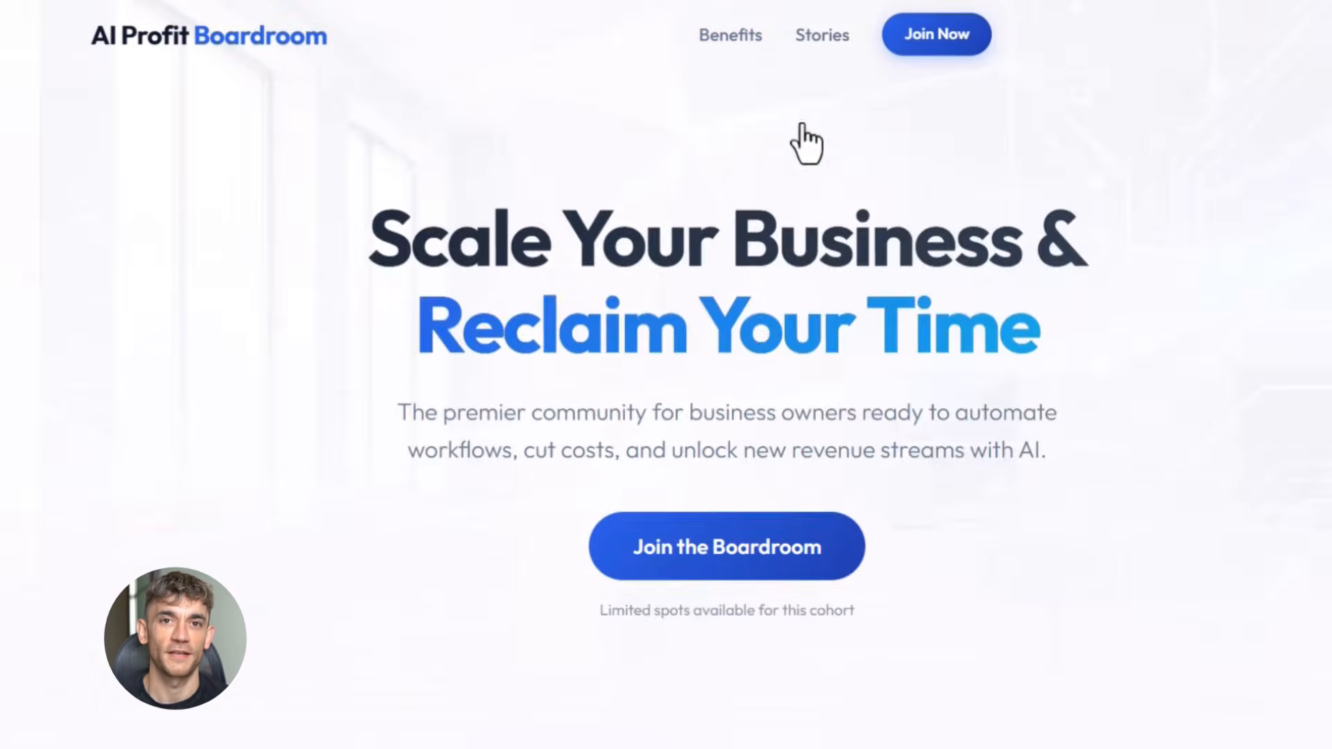
pyautogui.scroll(-3)
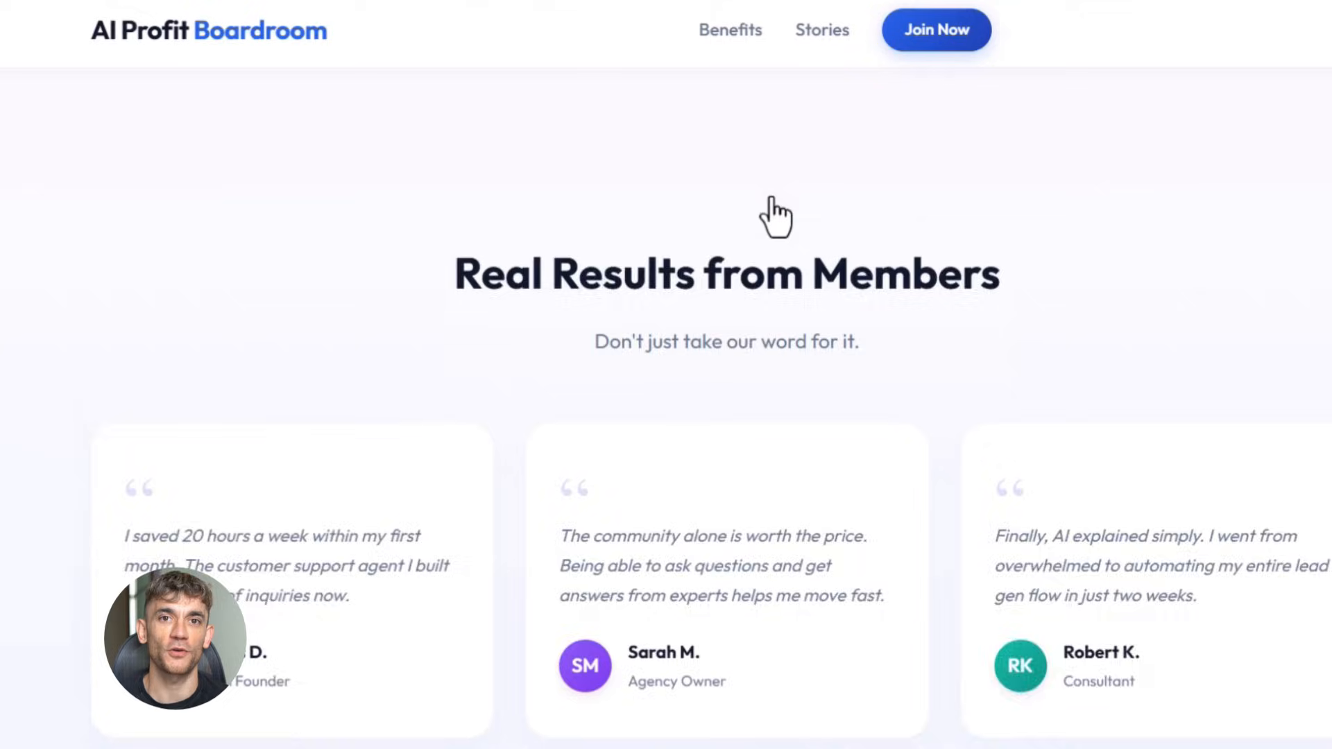
pyautogui.scroll(-3)
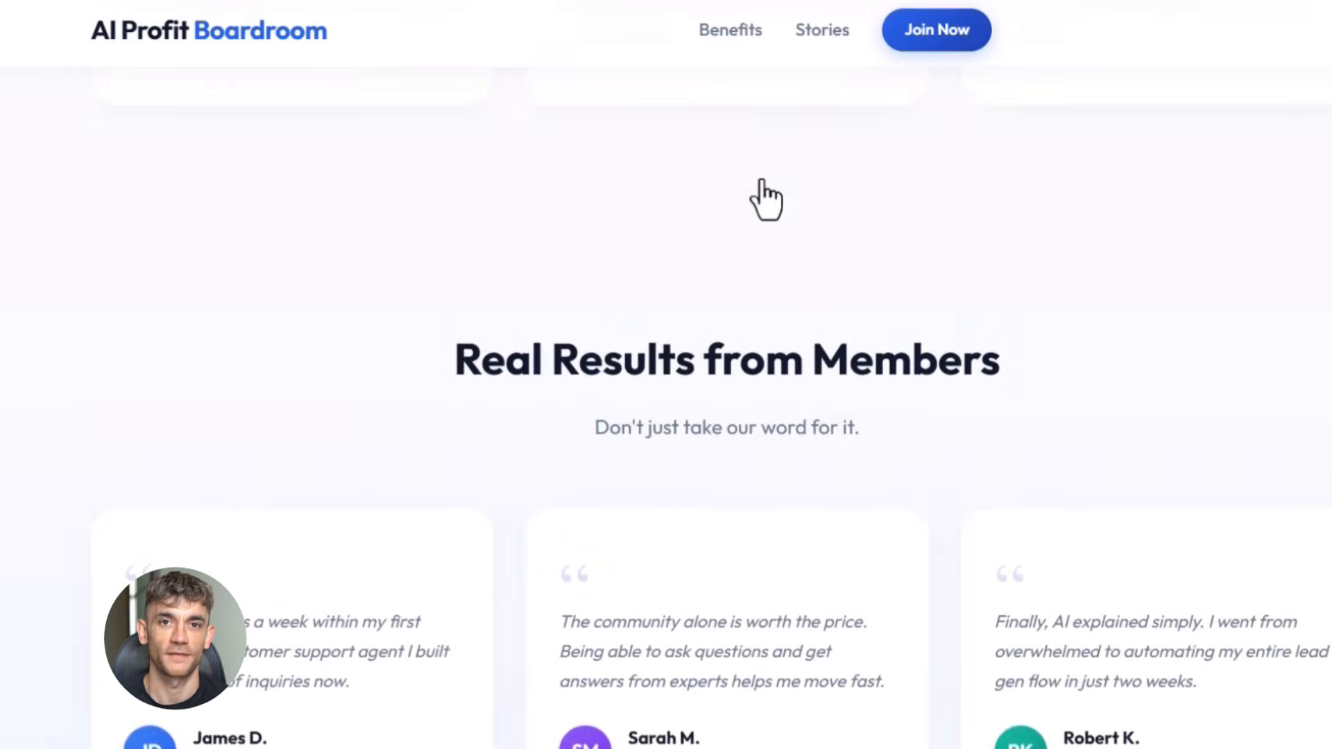
pyautogui.press('alt+tab')
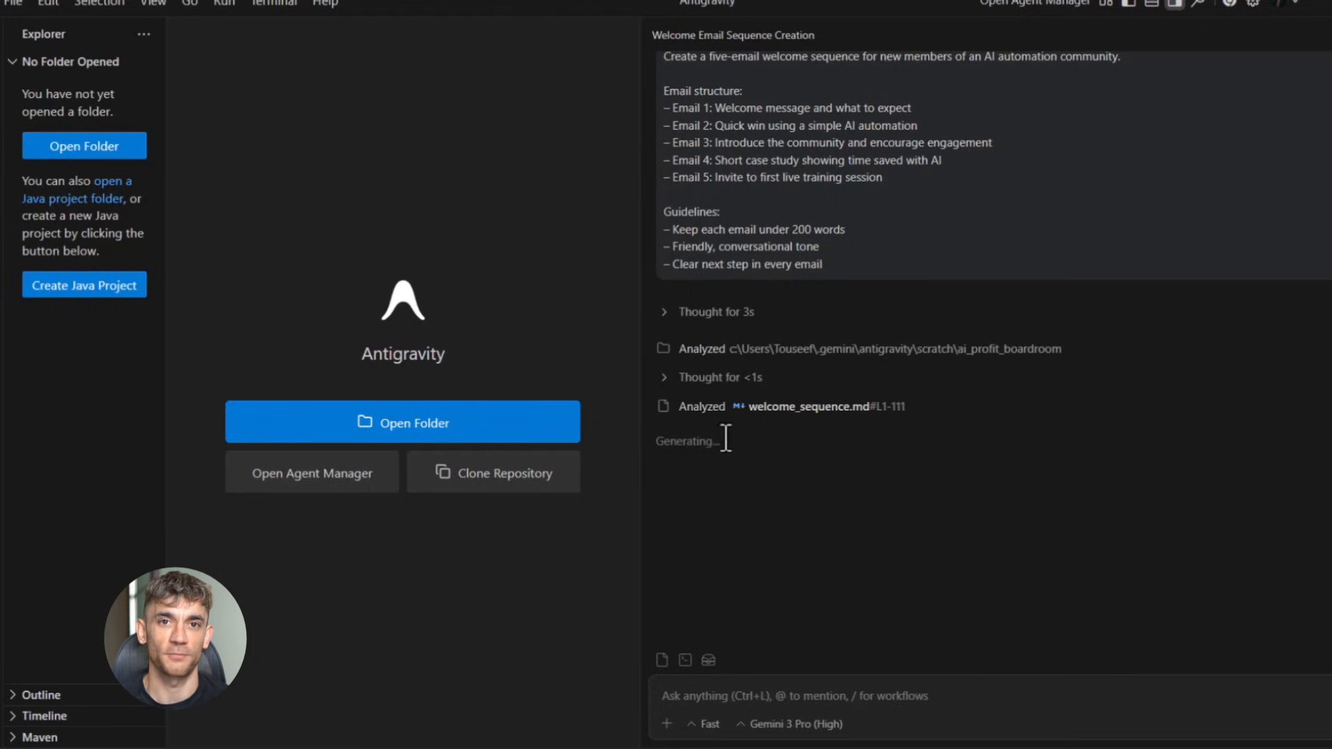
pyautogui.moveTo(778, 470)
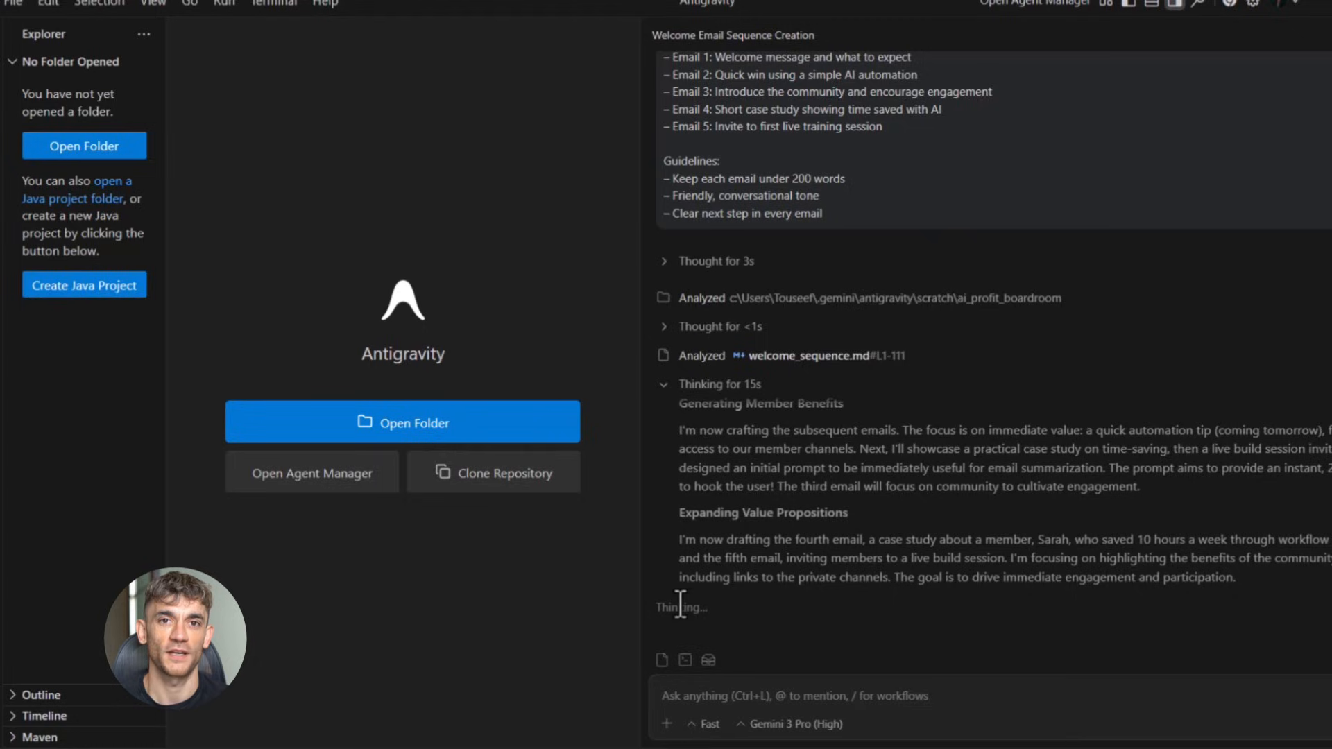
pyautogui.moveTo(993, 540)
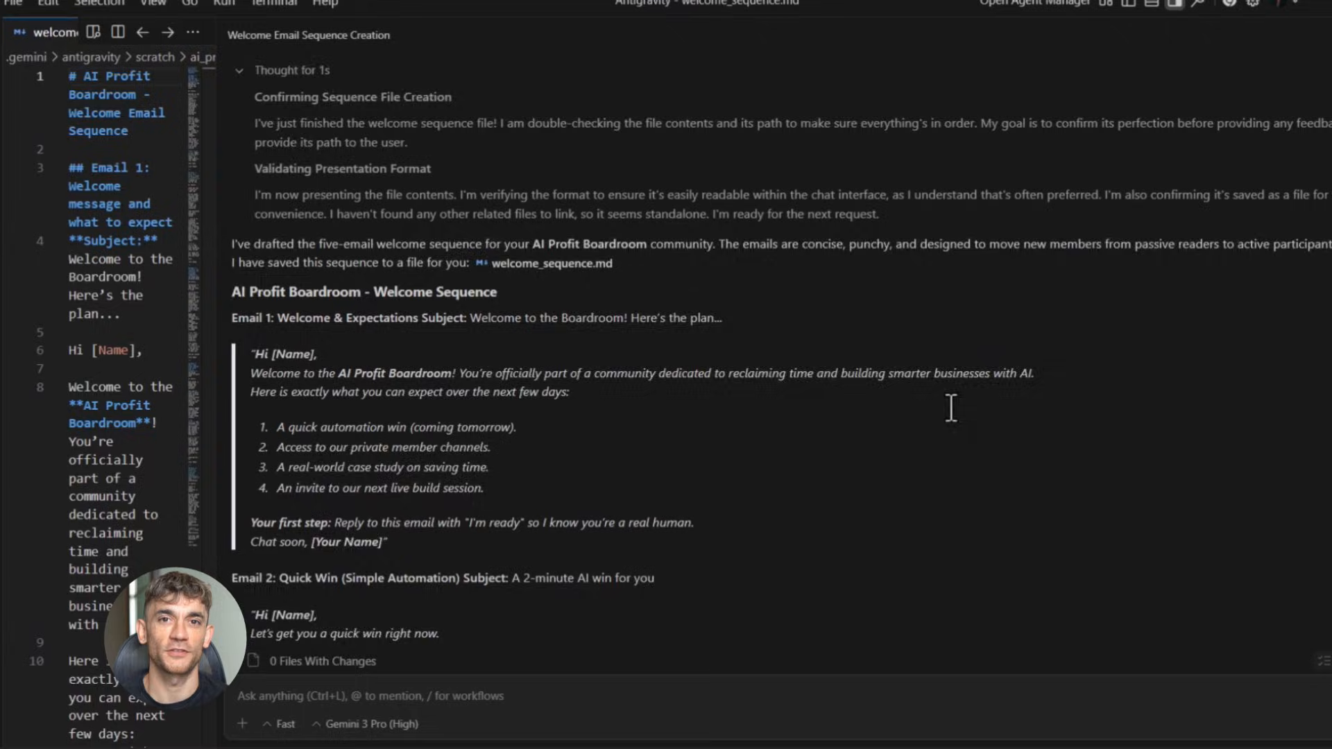
# Step: Accept the agent's edits to welcome_sequence.md after skimming the generated emails
pyautogui.scroll(-3)
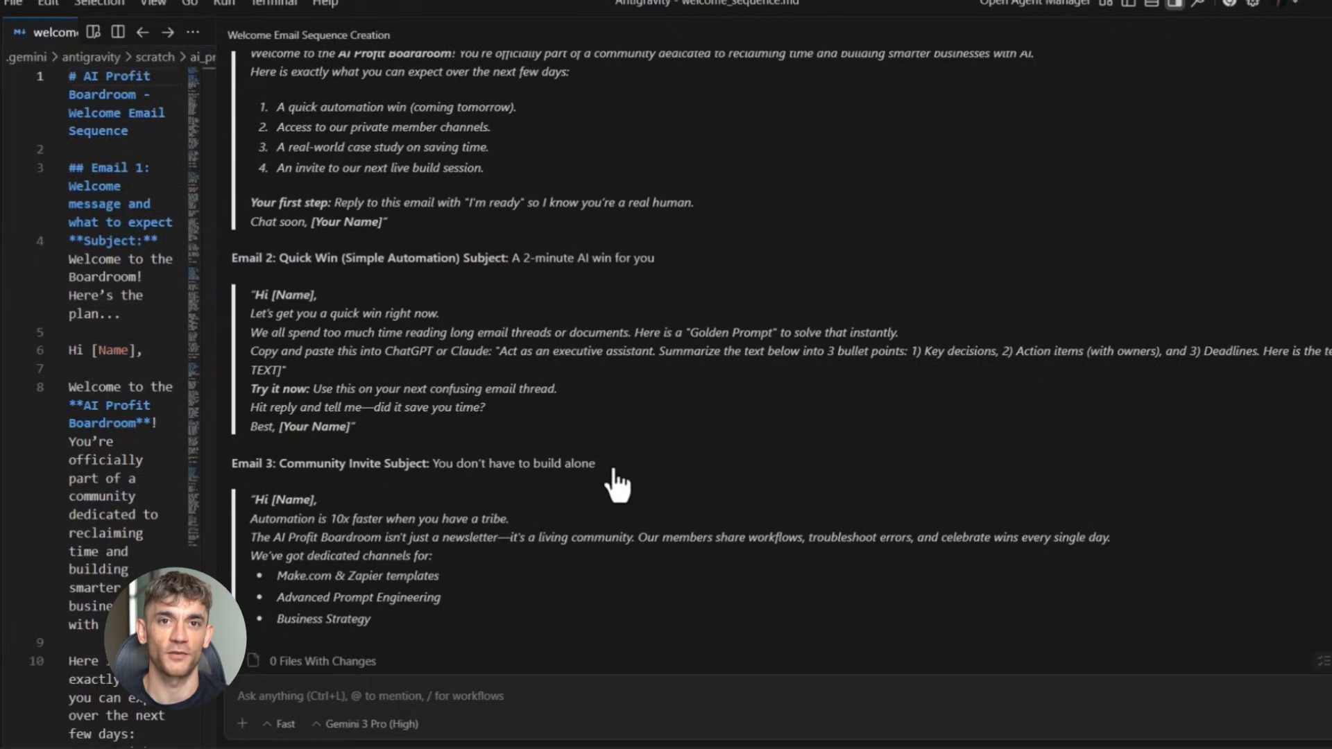
pyautogui.scroll(-3)
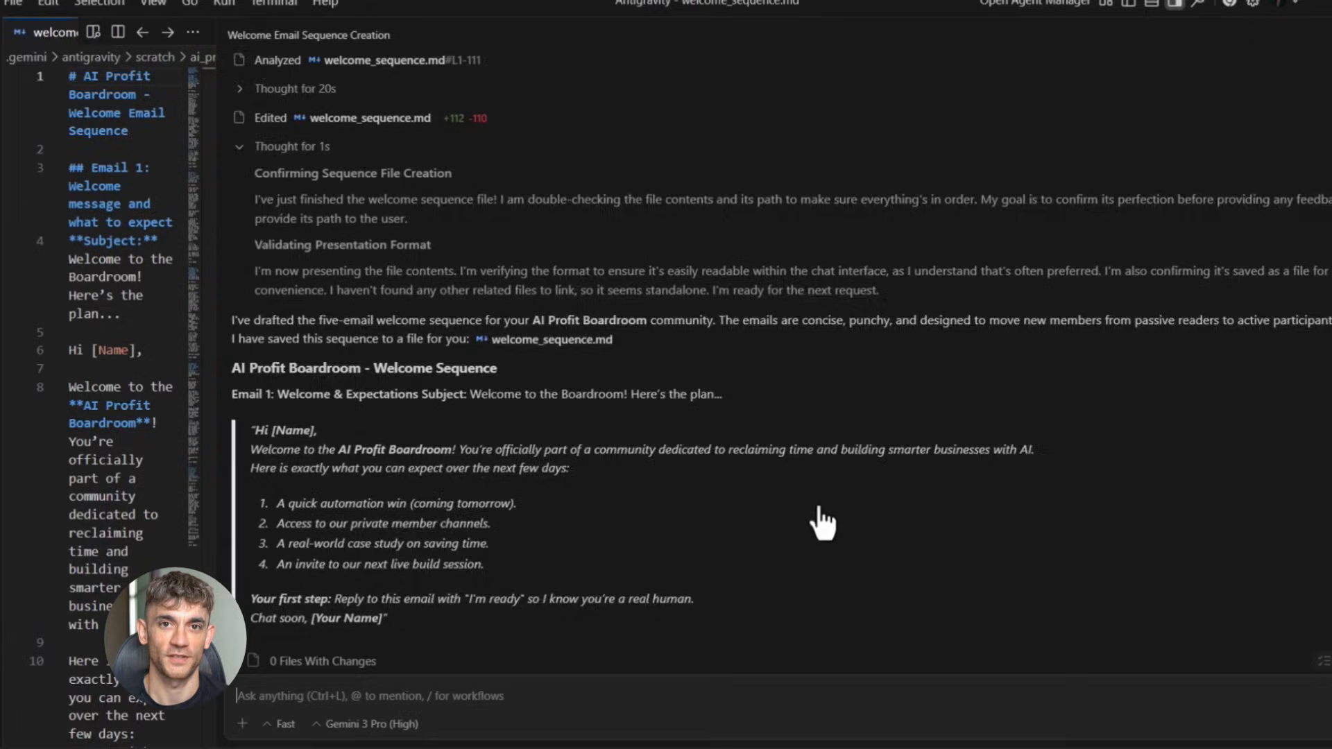
pyautogui.scroll(-3)
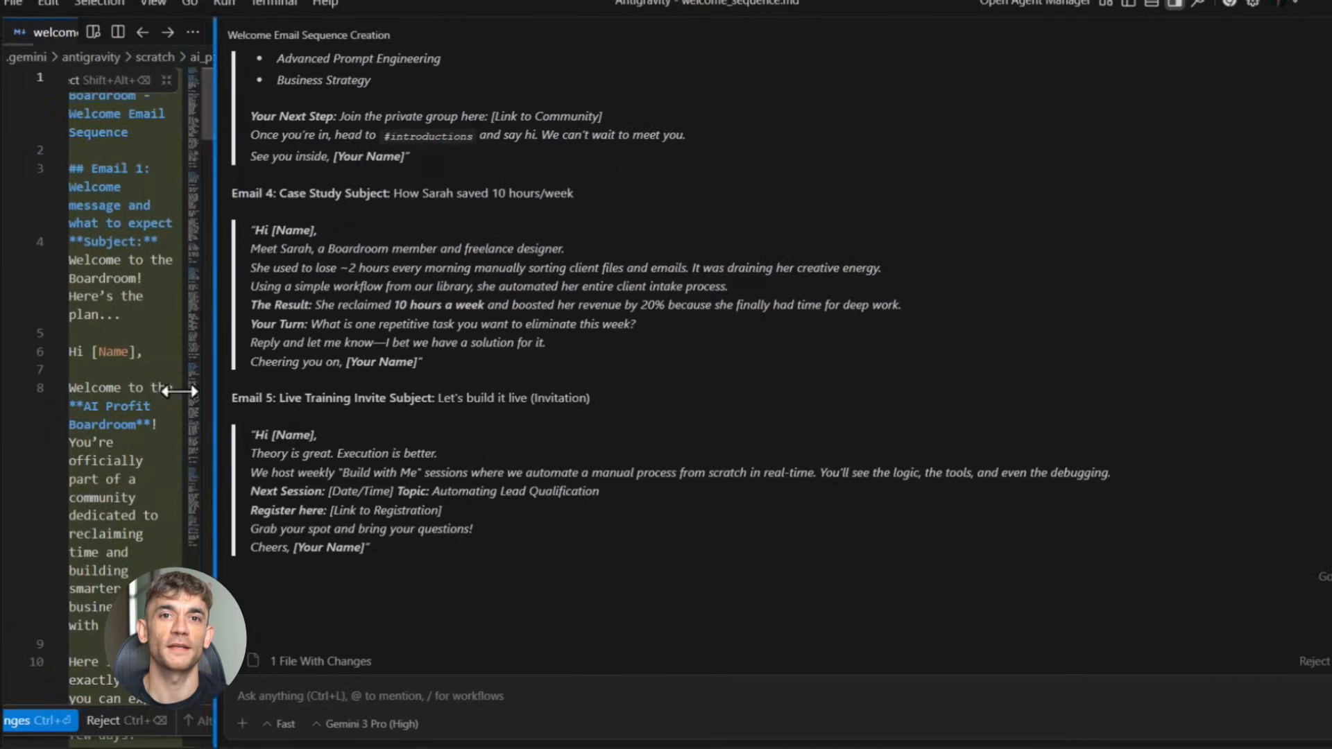
pyautogui.click(39, 720)
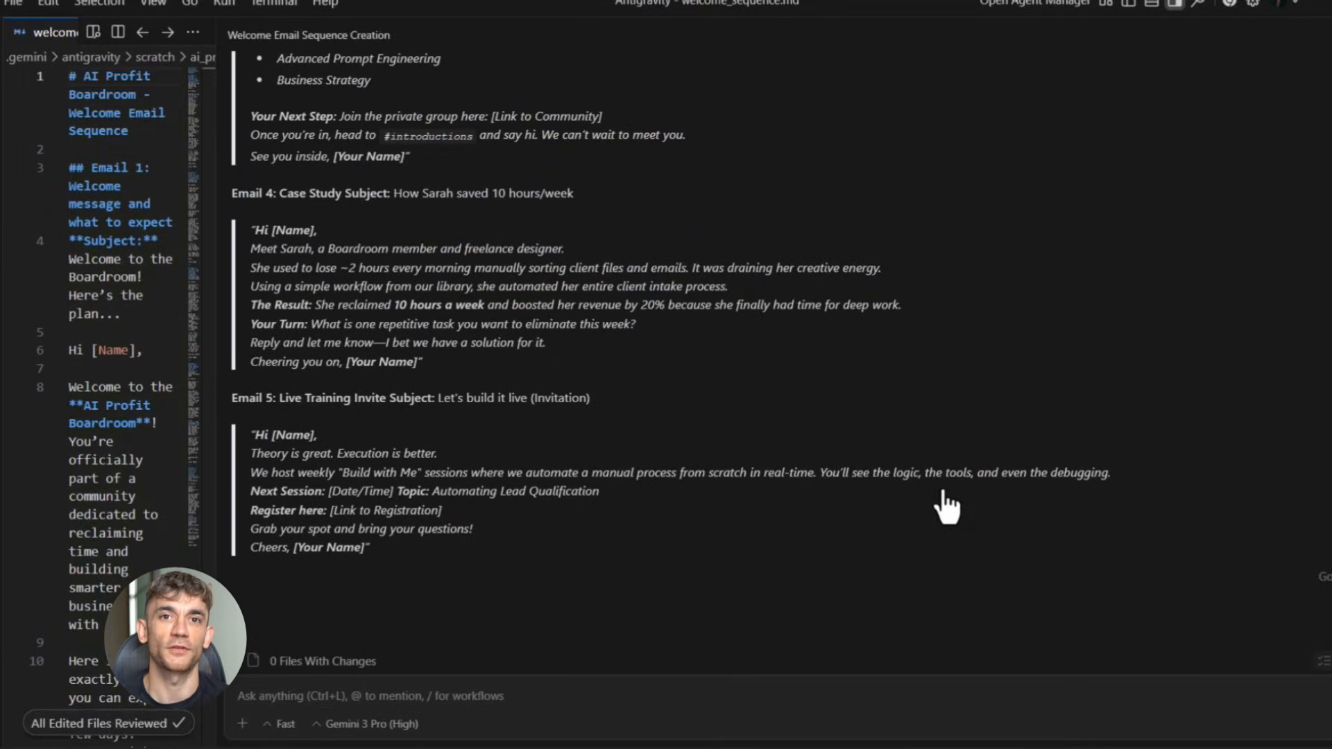
# Step: Read through the five welcome emails in the chat panel
pyautogui.scroll(3)
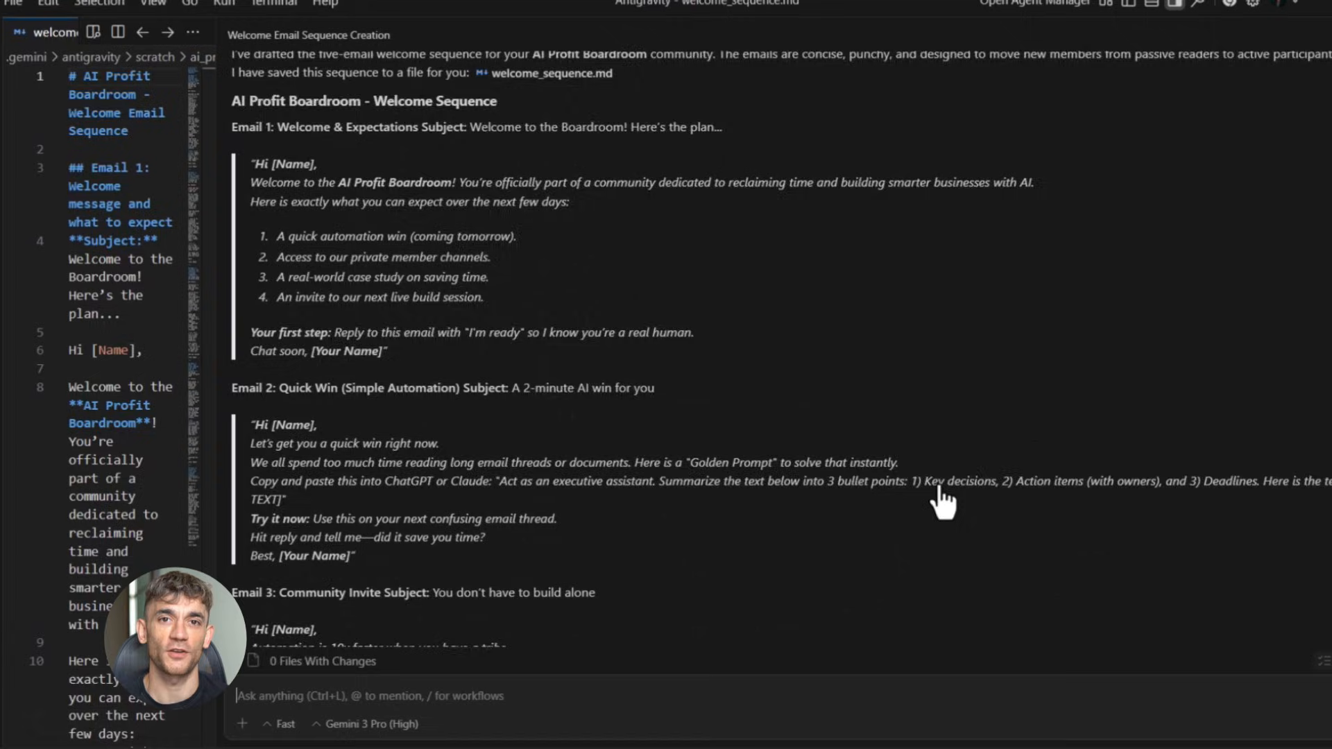
pyautogui.scroll(3)
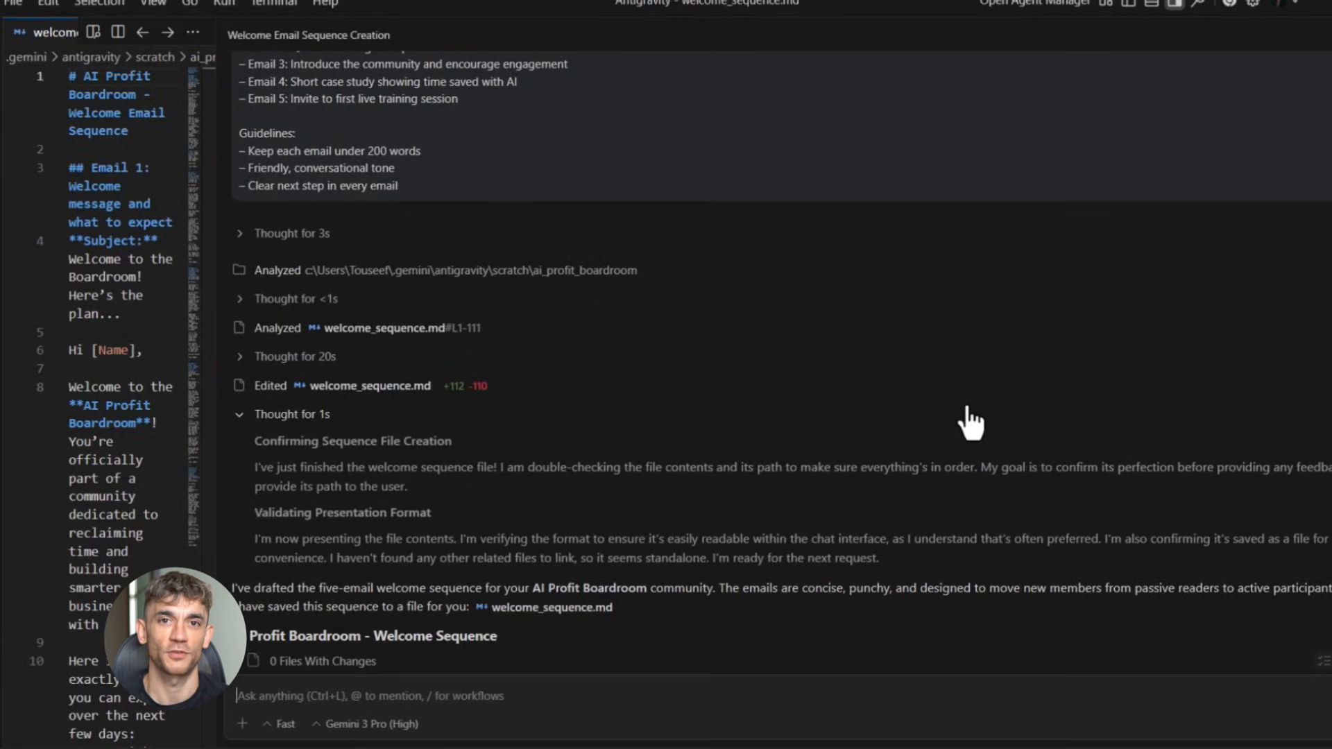
pyautogui.scroll(-3)
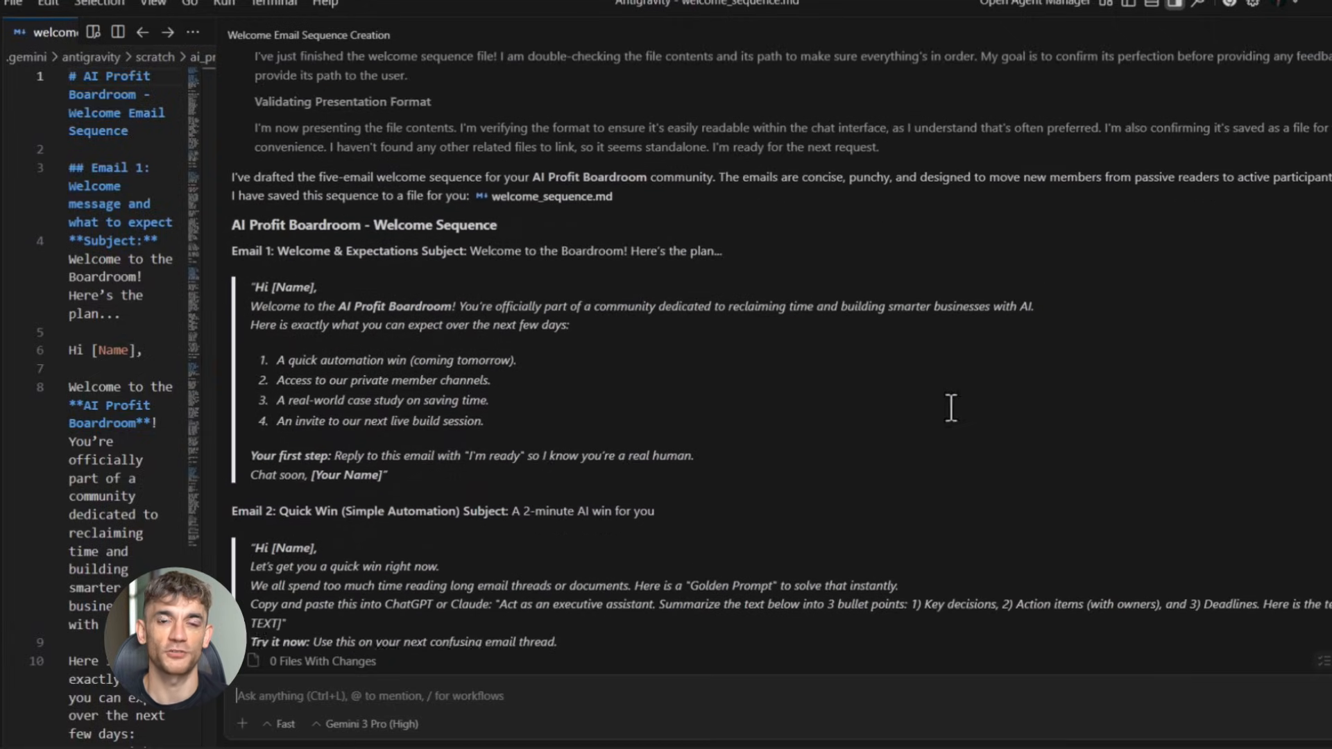
pyautogui.scroll(-3)
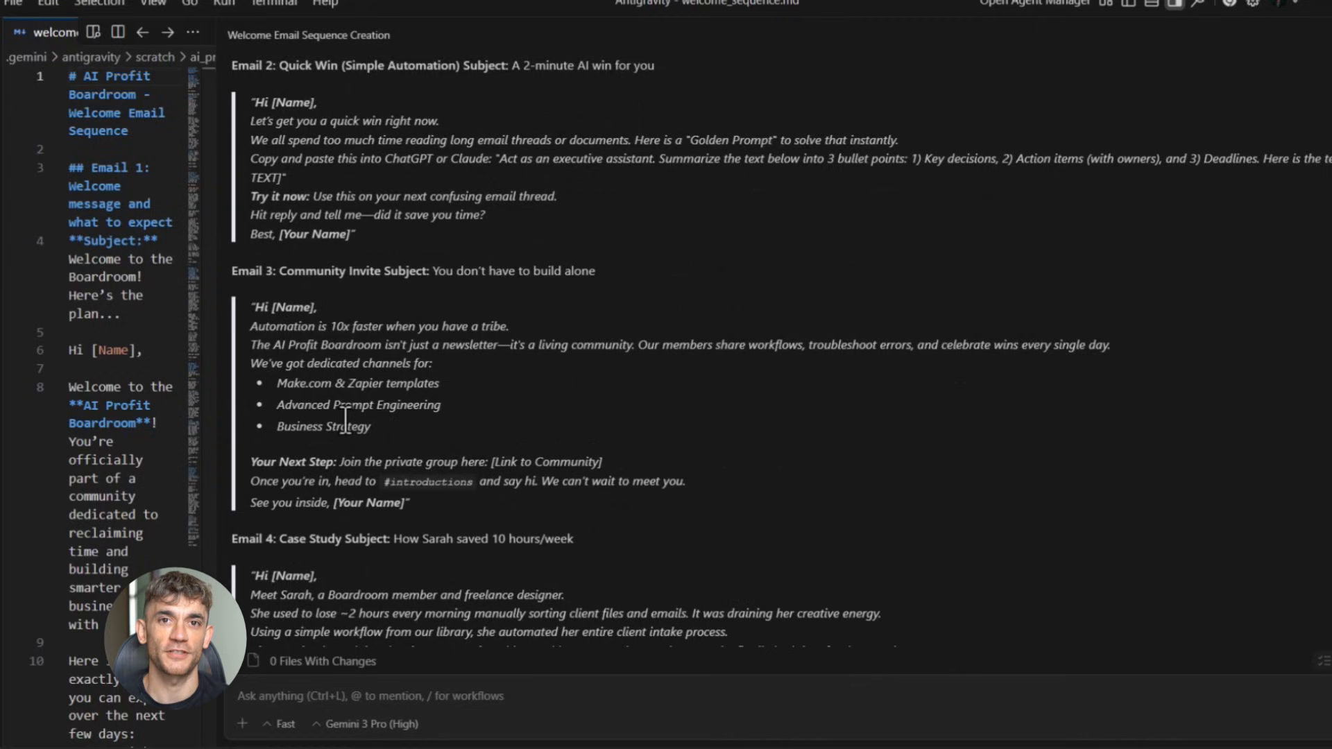
pyautogui.scroll(-3)
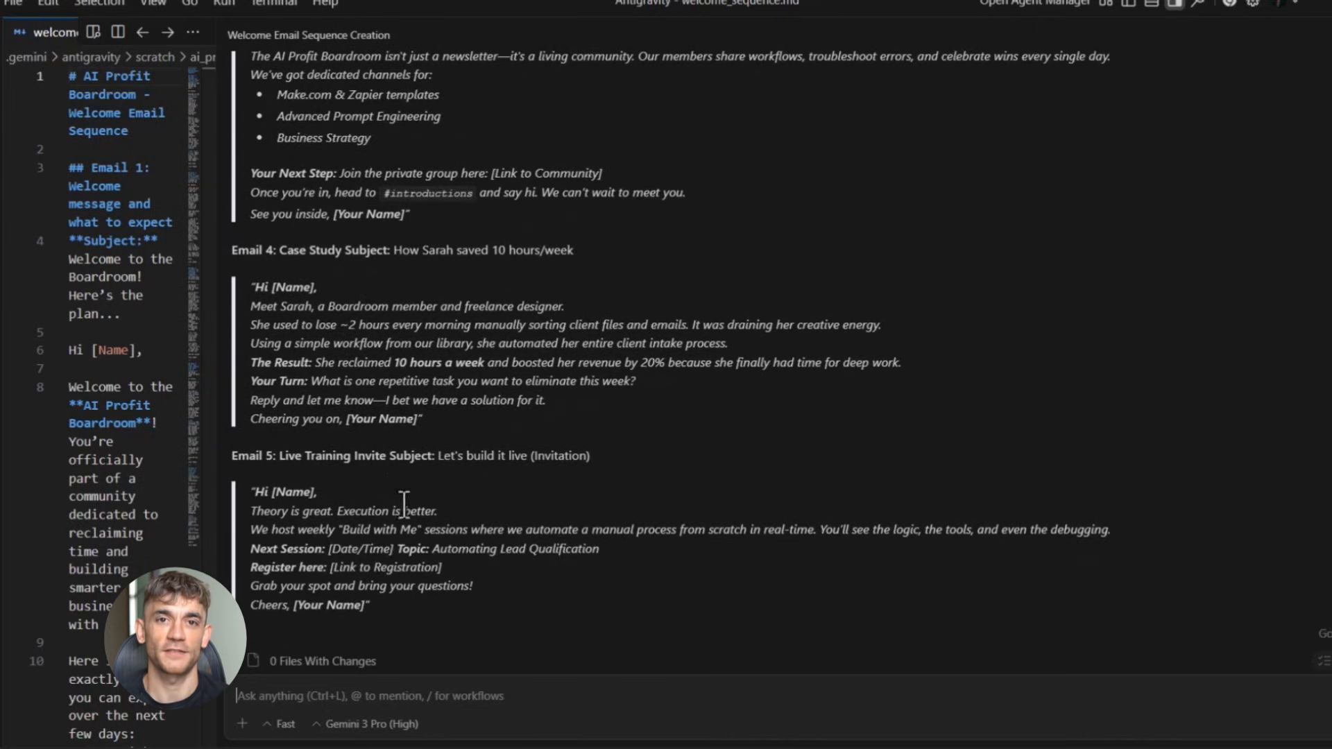
pyautogui.scroll(3)
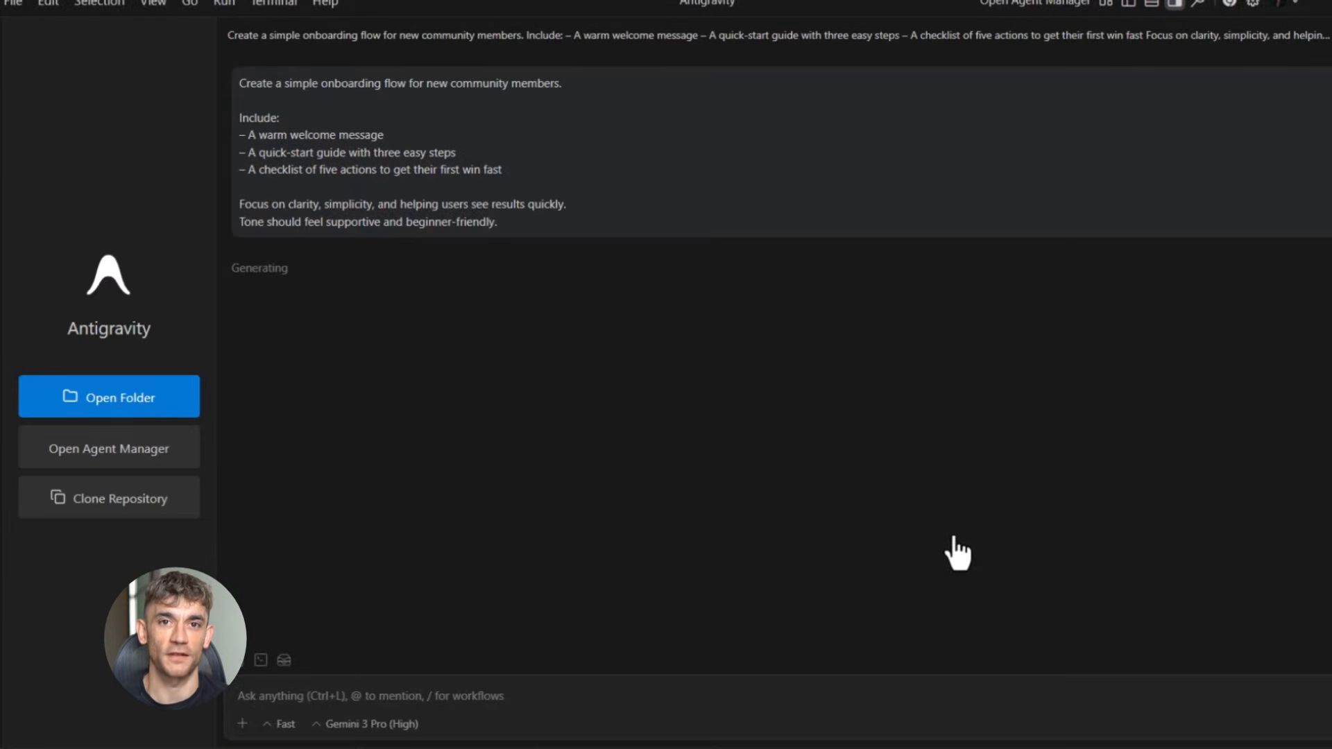
pyautogui.moveTo(253, 296)
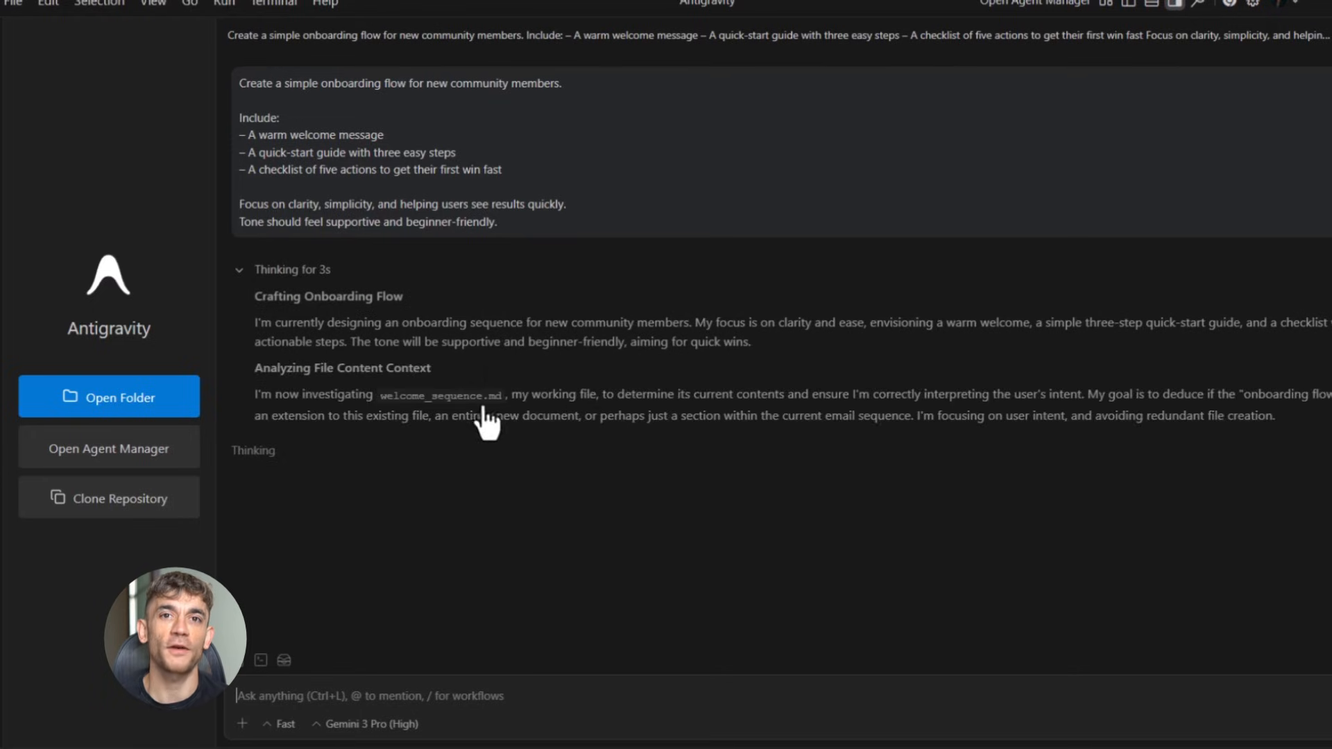
pyautogui.moveTo(824, 485)
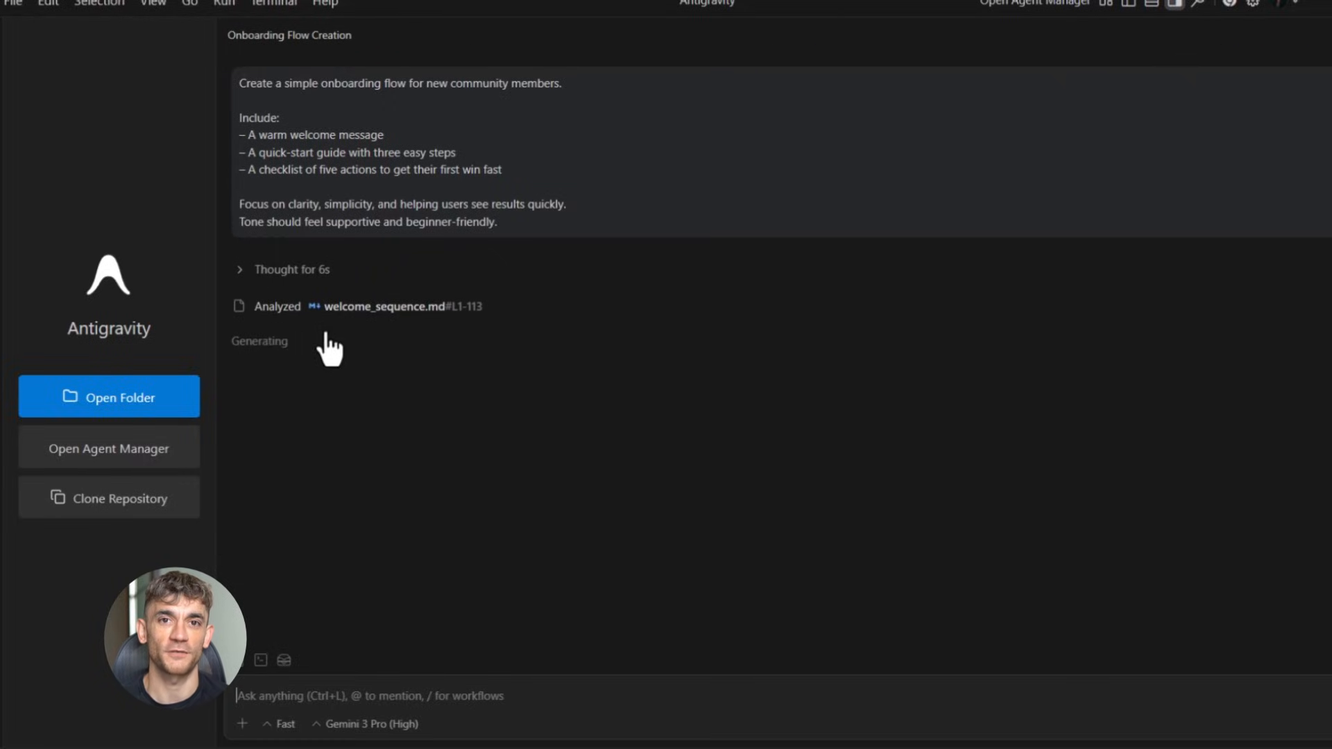
pyautogui.moveTo(361, 366)
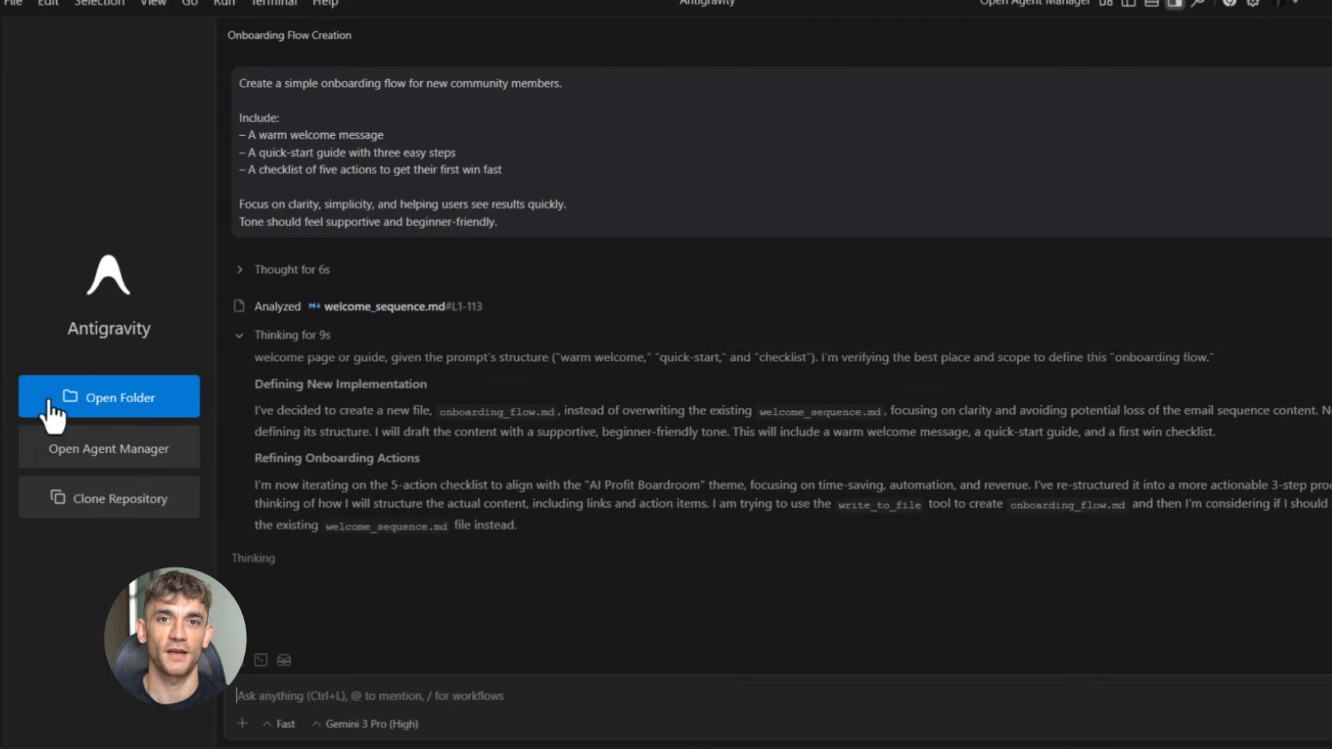
pyautogui.moveTo(816, 493)
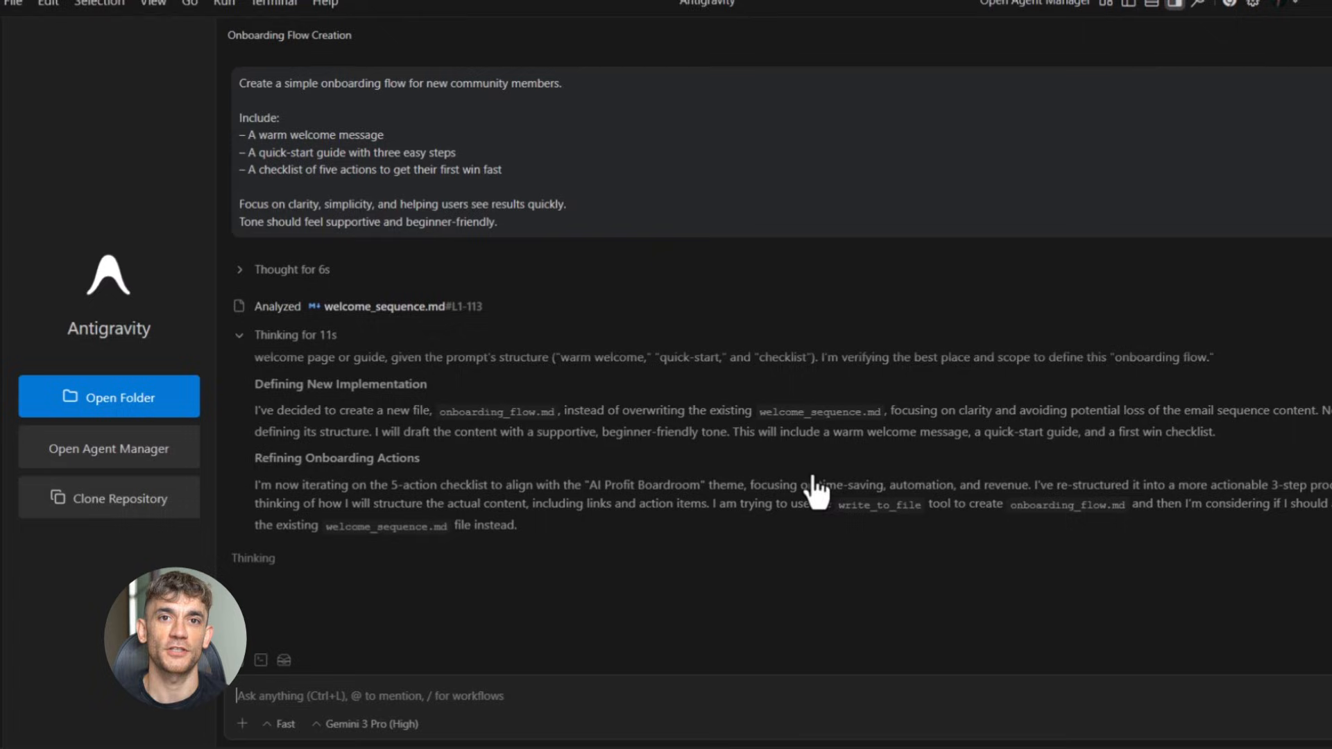
pyautogui.moveTo(365, 582)
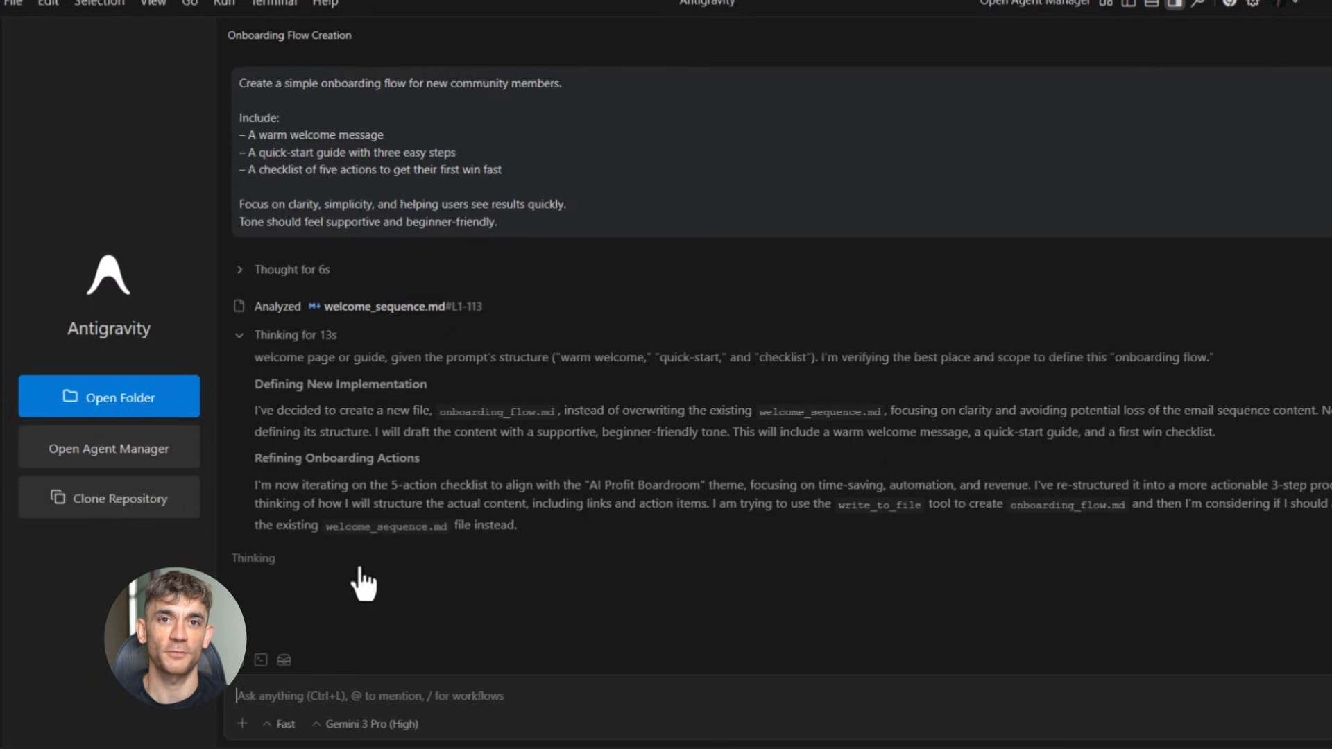
pyautogui.moveTo(1055, 422)
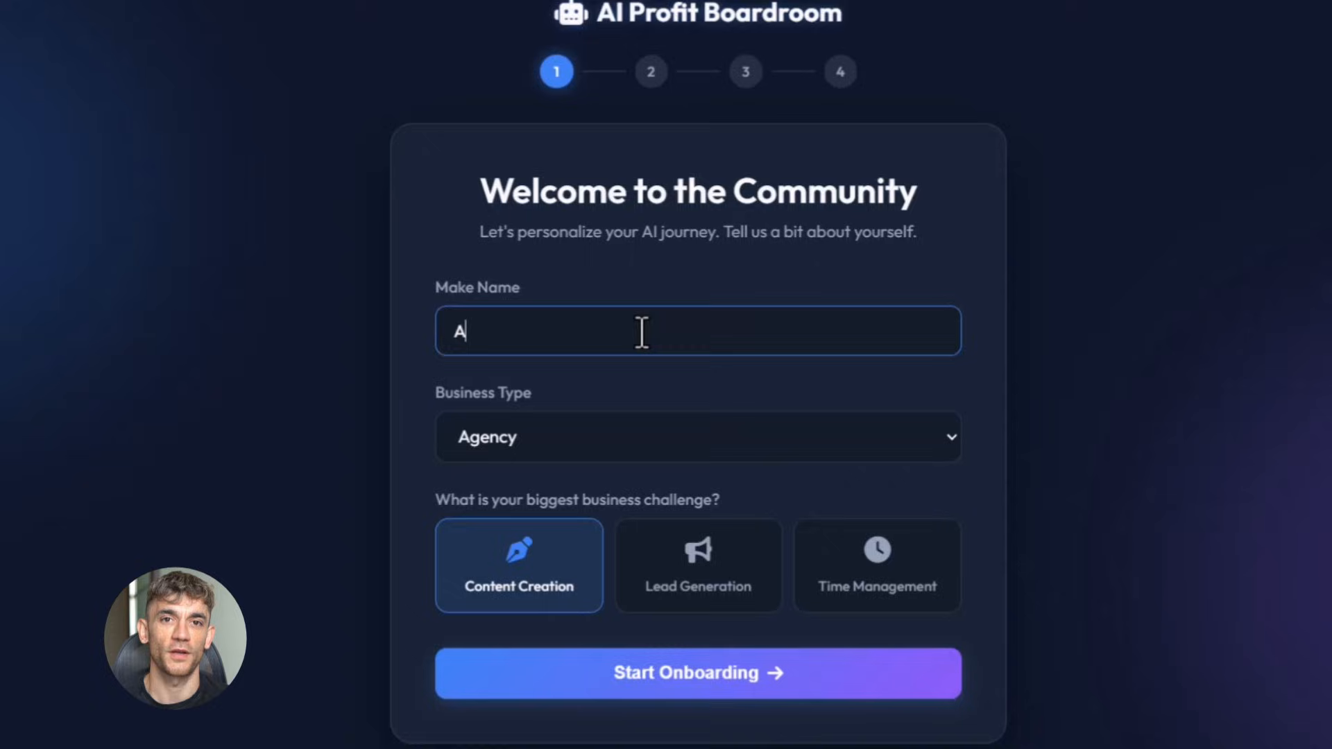
# Step: Start onboarding as ALEX, fast-forward 2 days and answer 'Yes, I tried them but need help'
pyautogui.write('LEX')
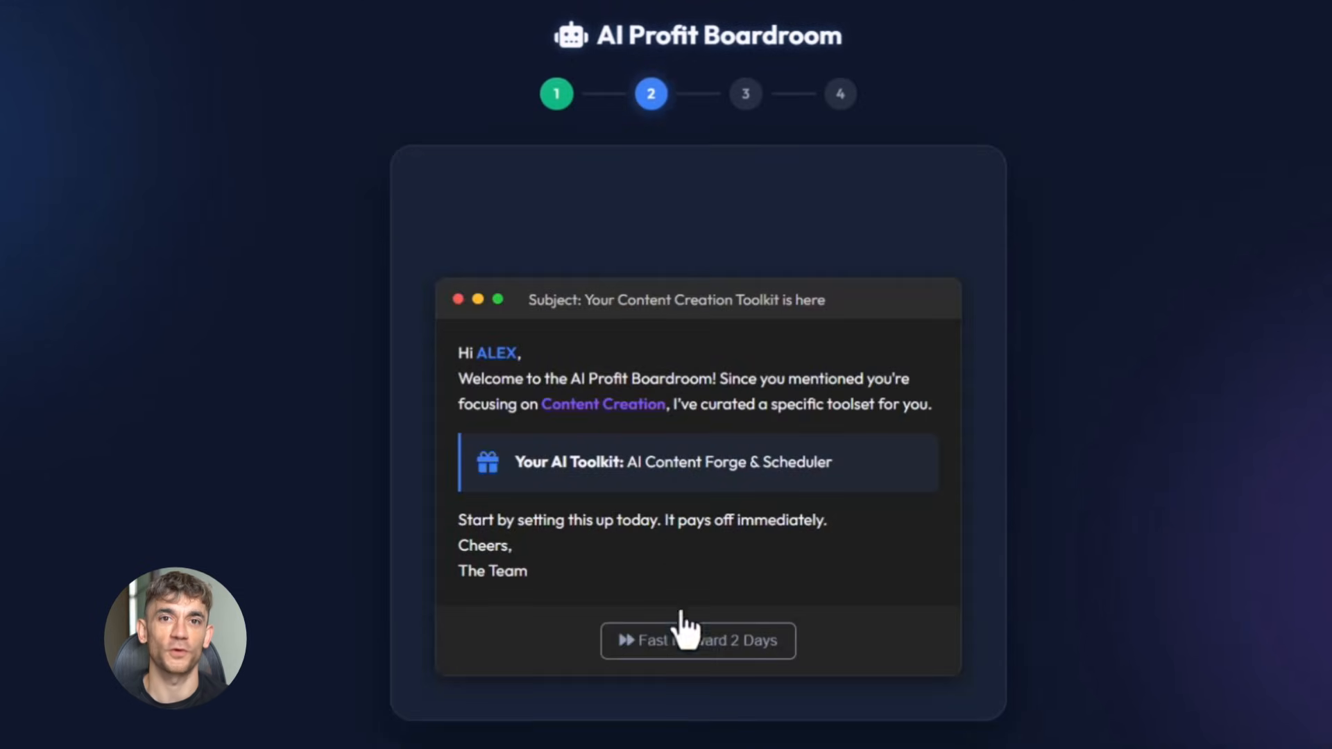
pyautogui.click(697, 641)
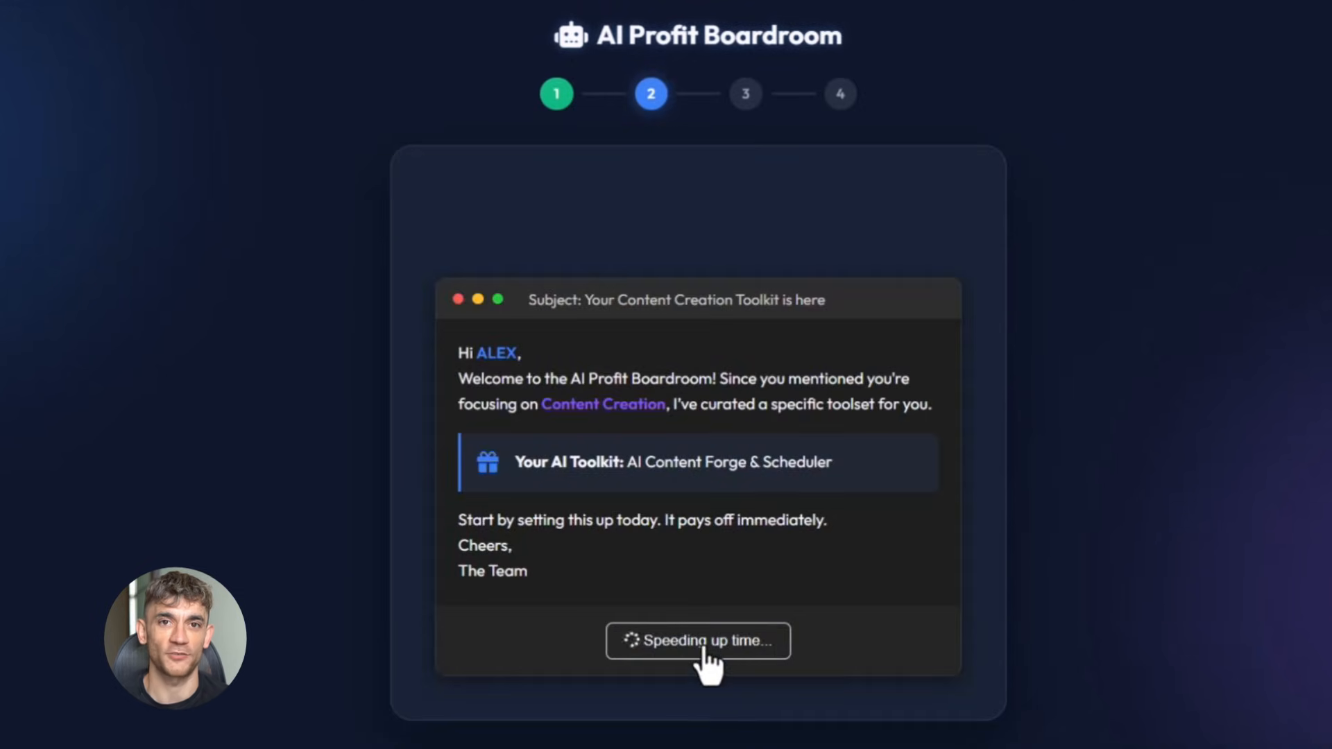
pyautogui.click(696, 641)
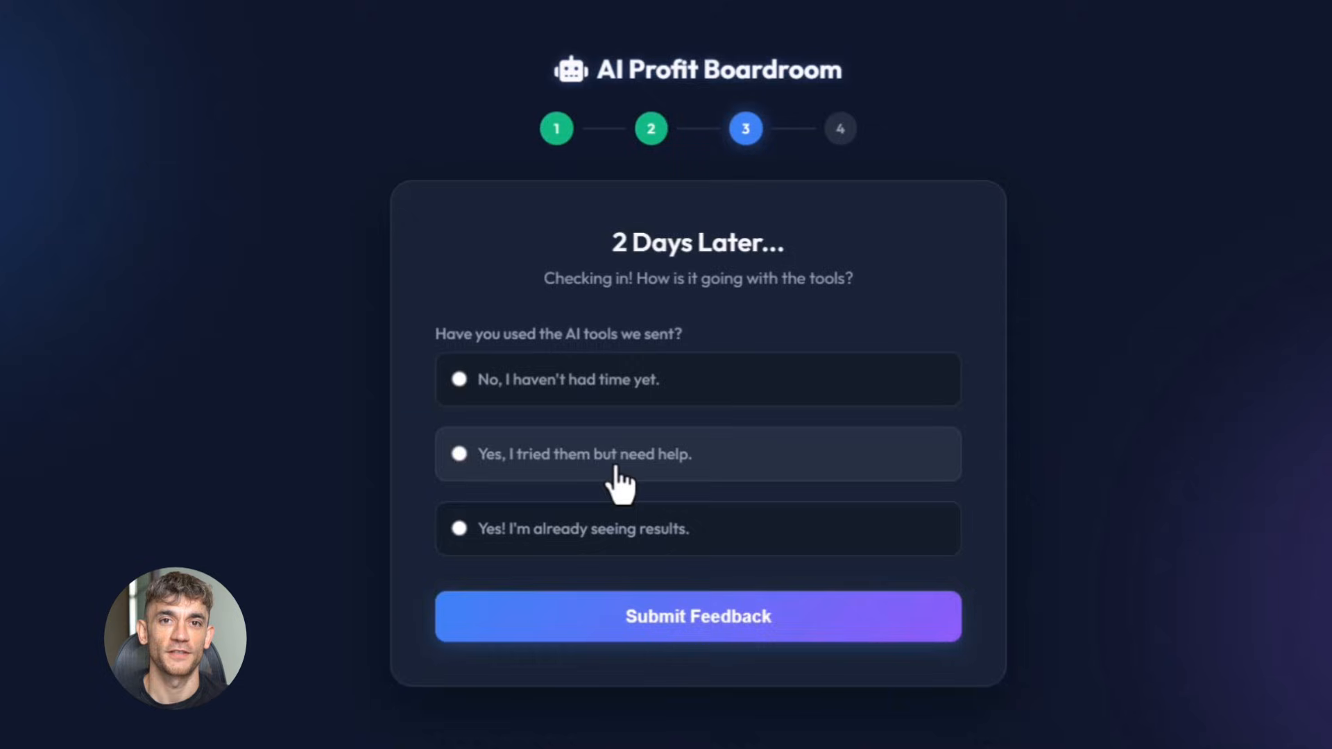
pyautogui.click(697, 616)
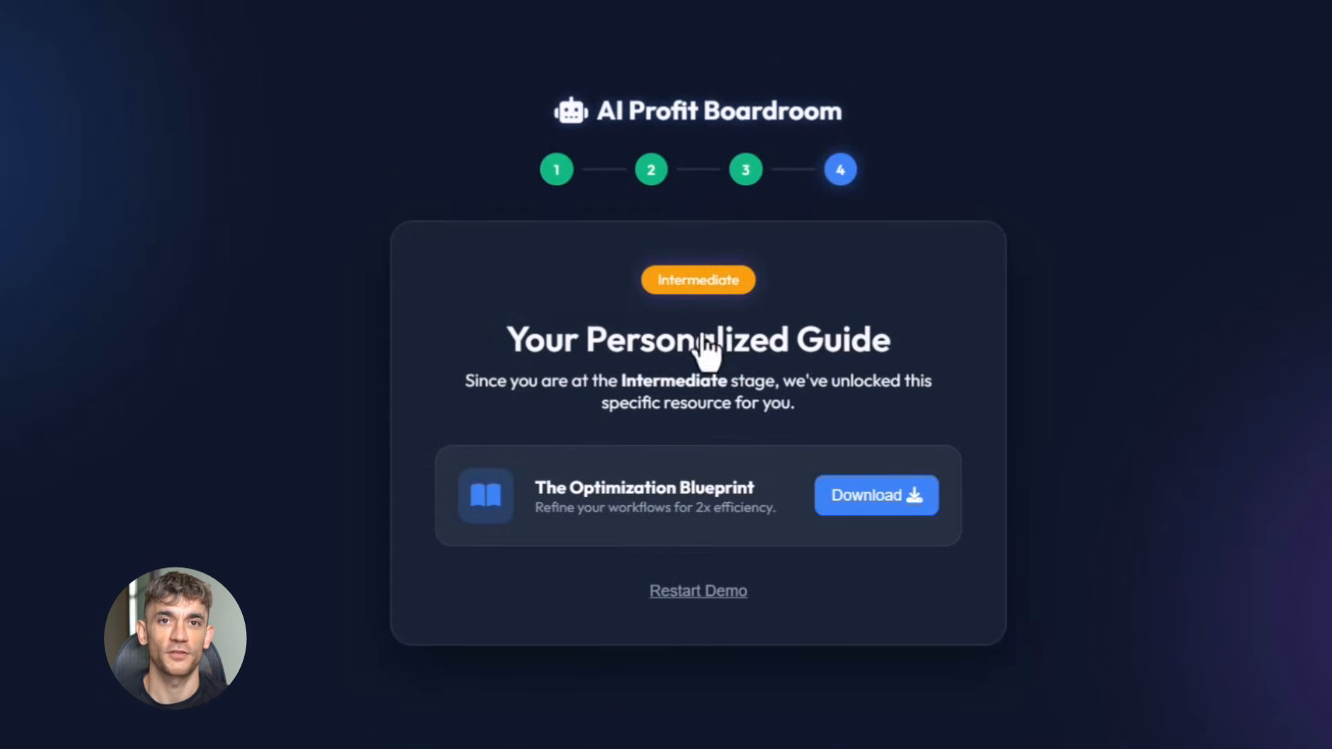
pyautogui.moveTo(607, 616)
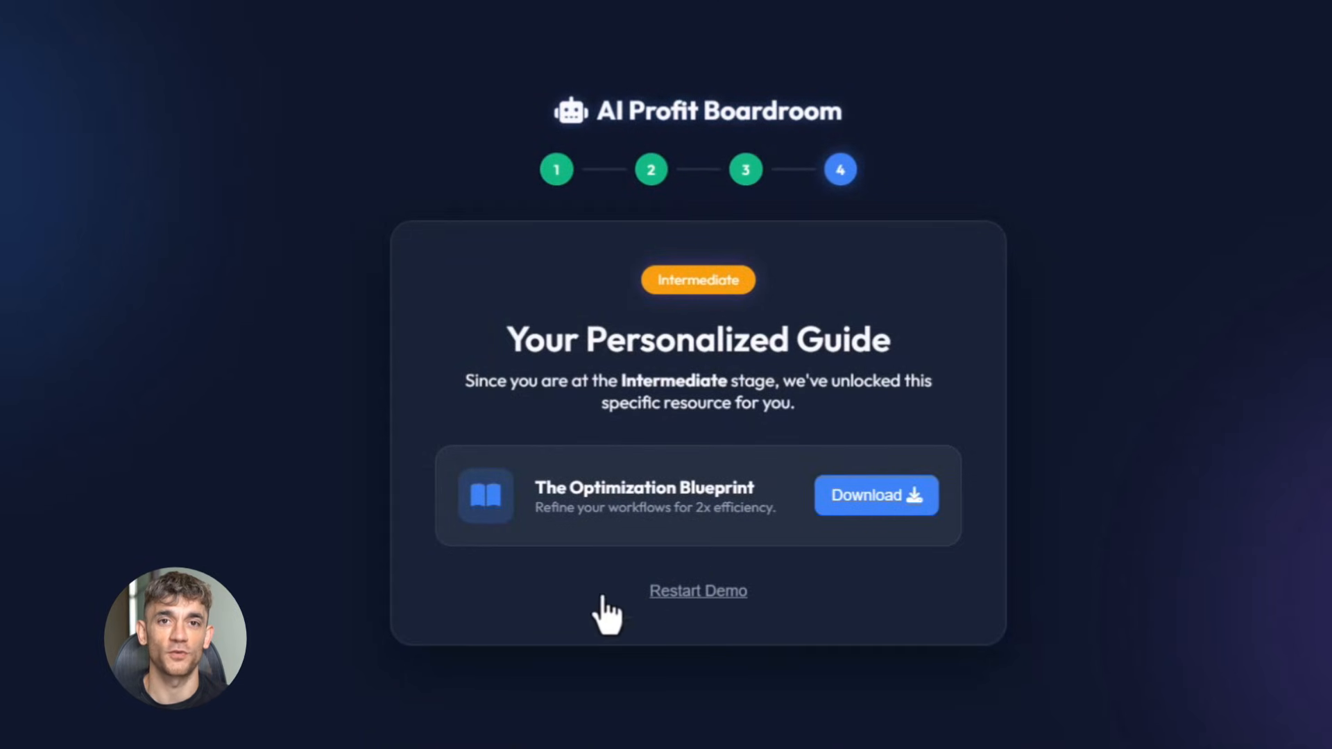
# Step: Restart the onboarding demo and view the quiz's recommended AI toolkit
pyautogui.click(696, 591)
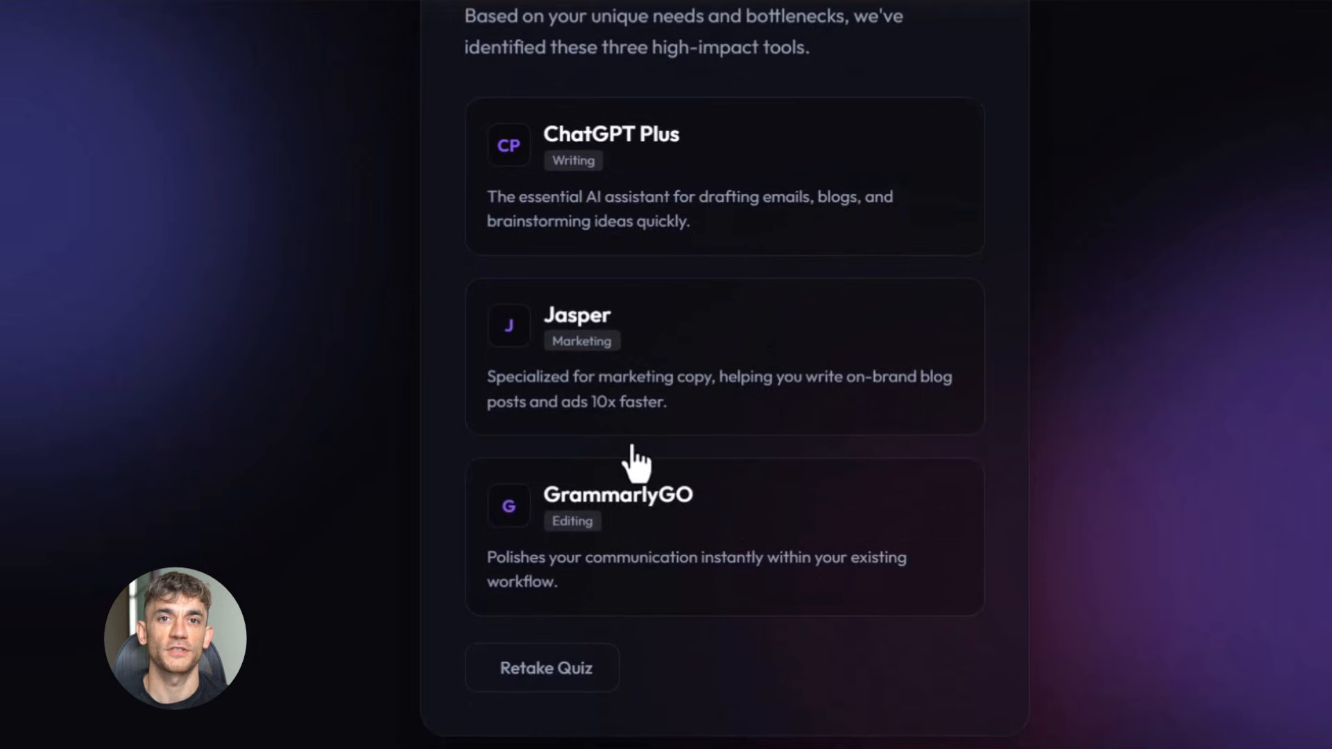
pyautogui.scroll(3)
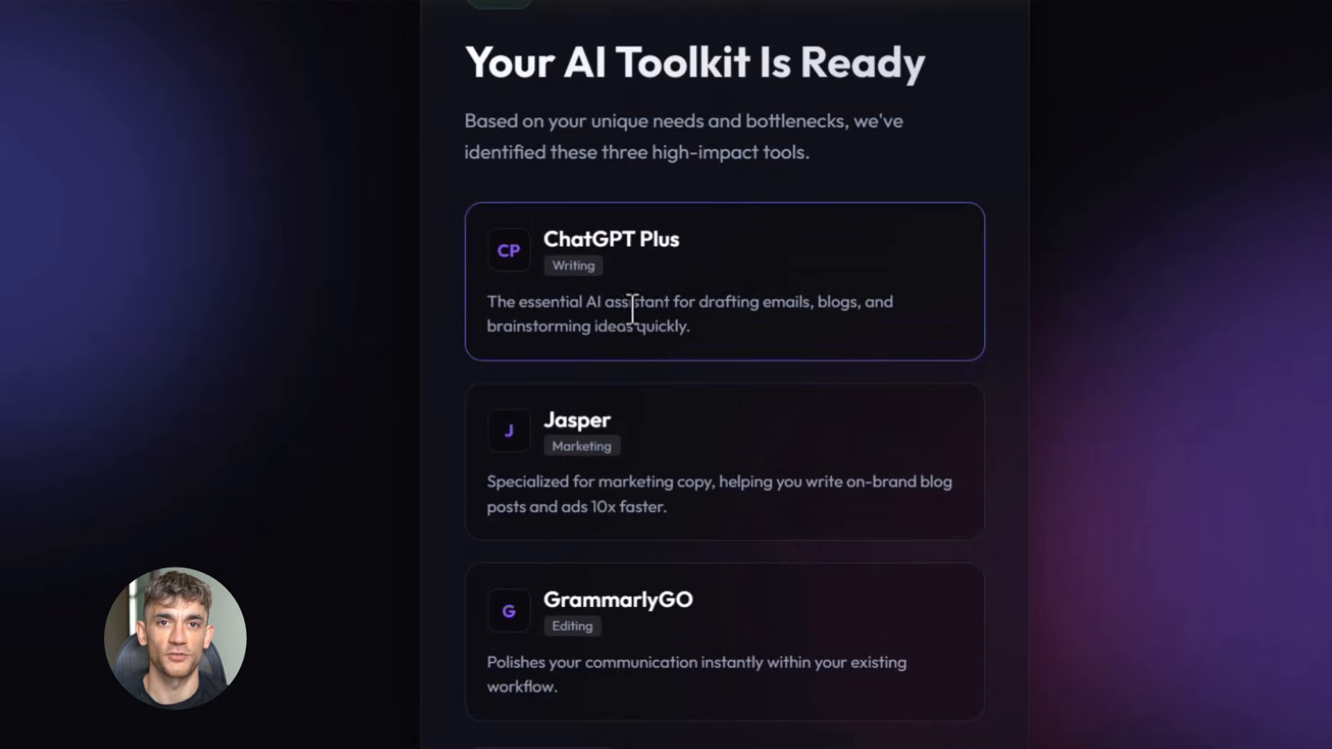
pyautogui.scroll(-3)
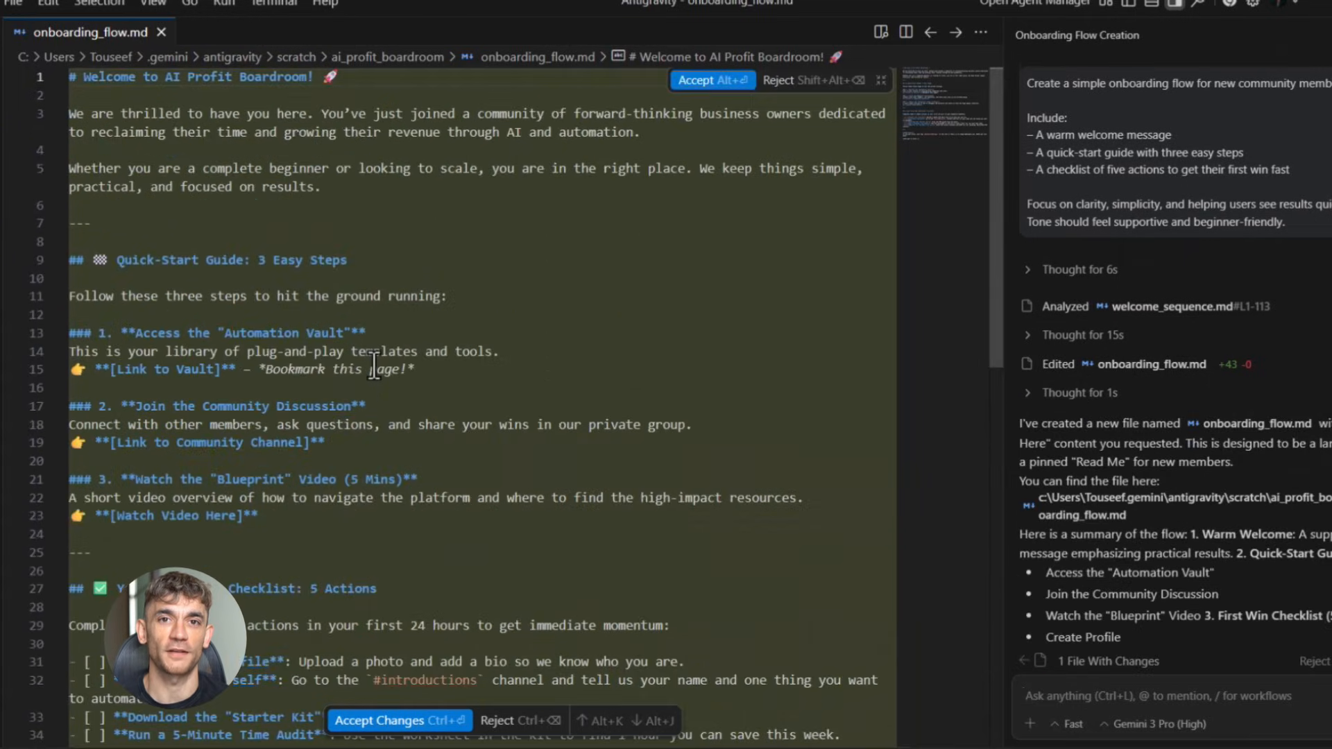
pyautogui.moveTo(1001, 533)
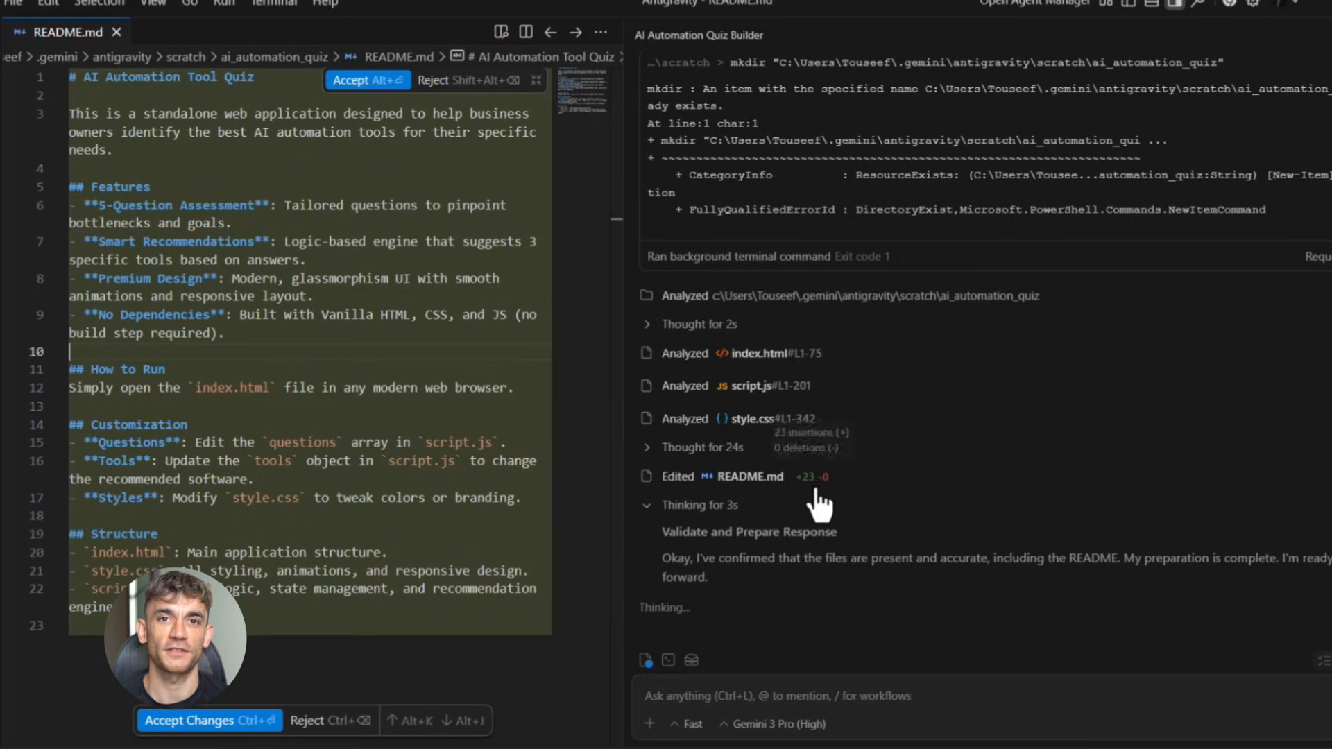
# Step: Inspect onboarding_flow.md, then switch to the AI Automation Quiz Builder conversation
pyautogui.scroll(-3)
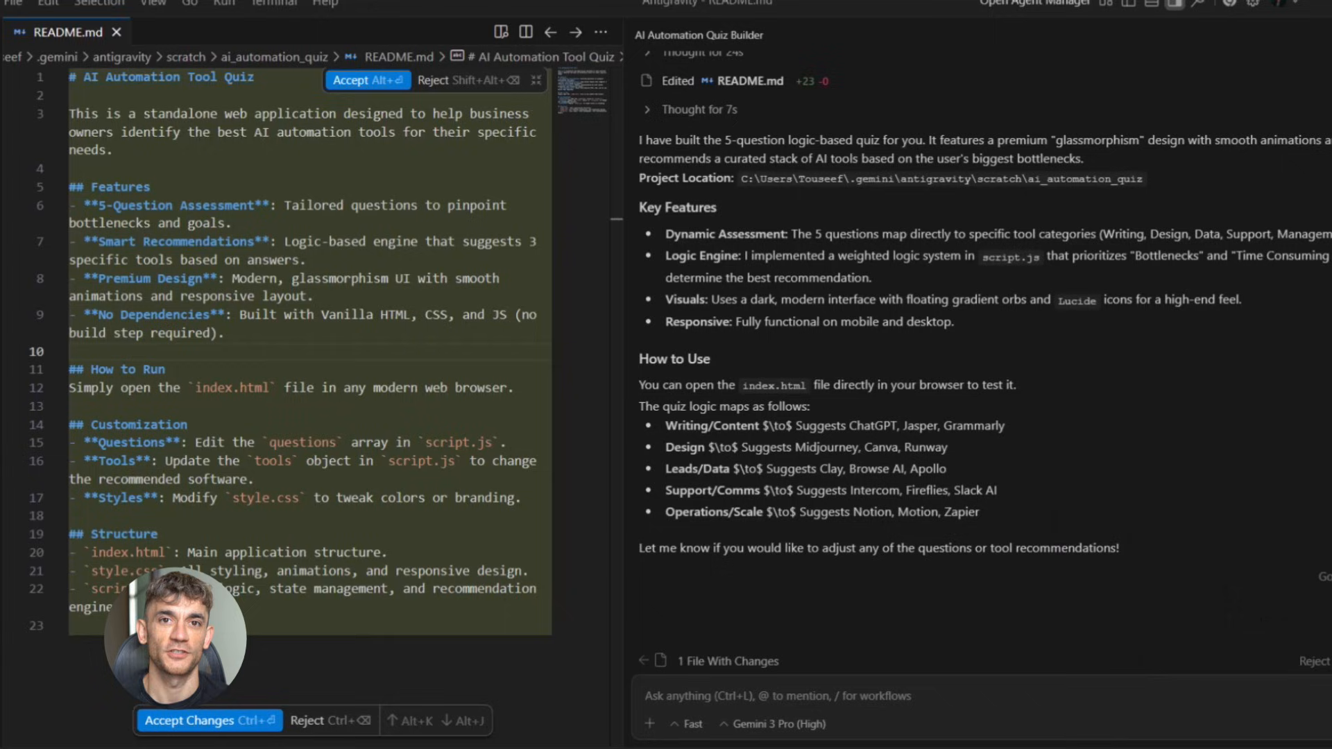
pyautogui.click(201, 720)
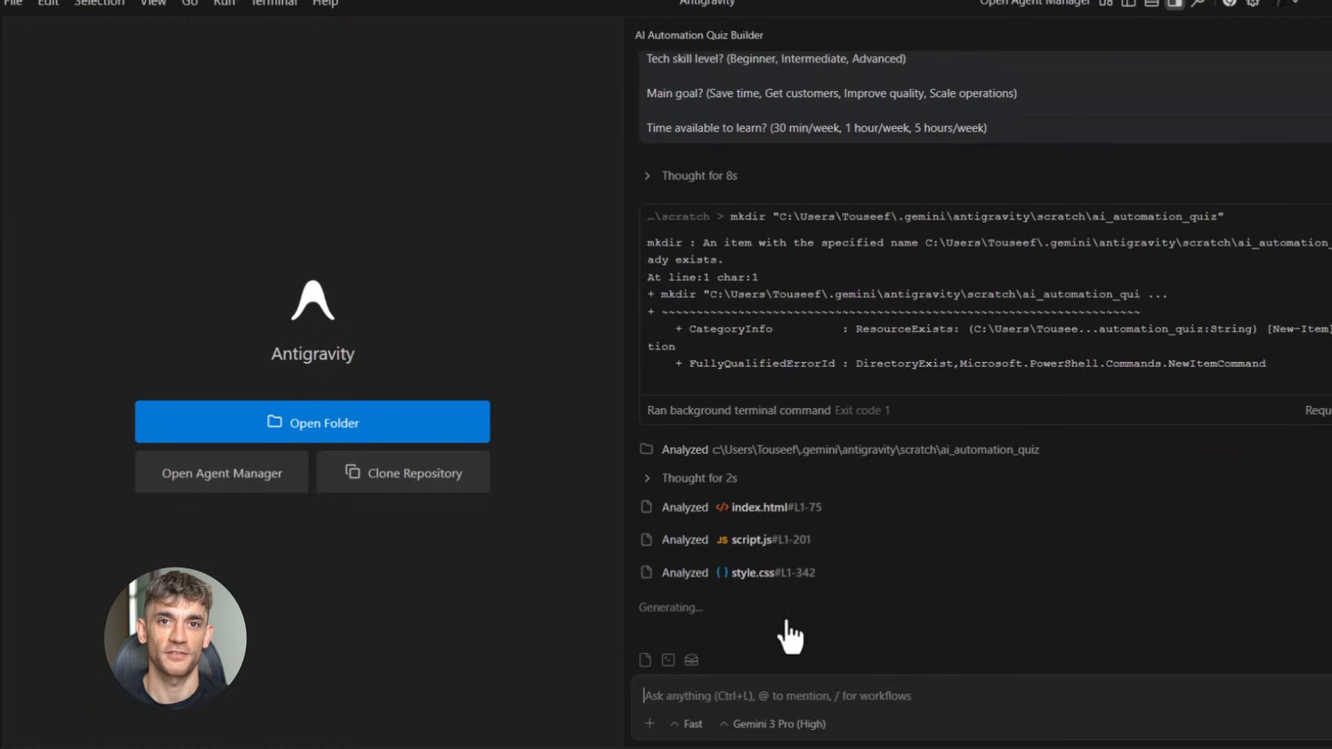
pyautogui.moveTo(853, 556)
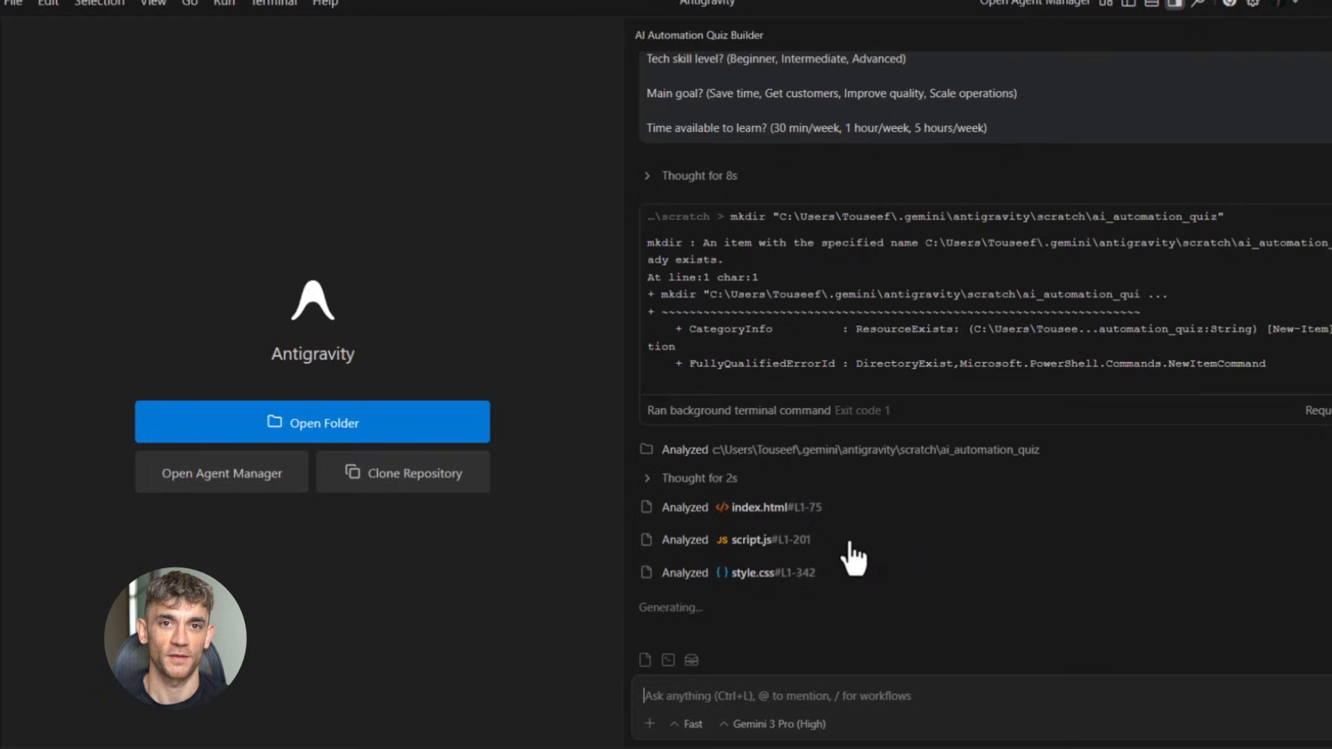
pyautogui.moveTo(849, 551)
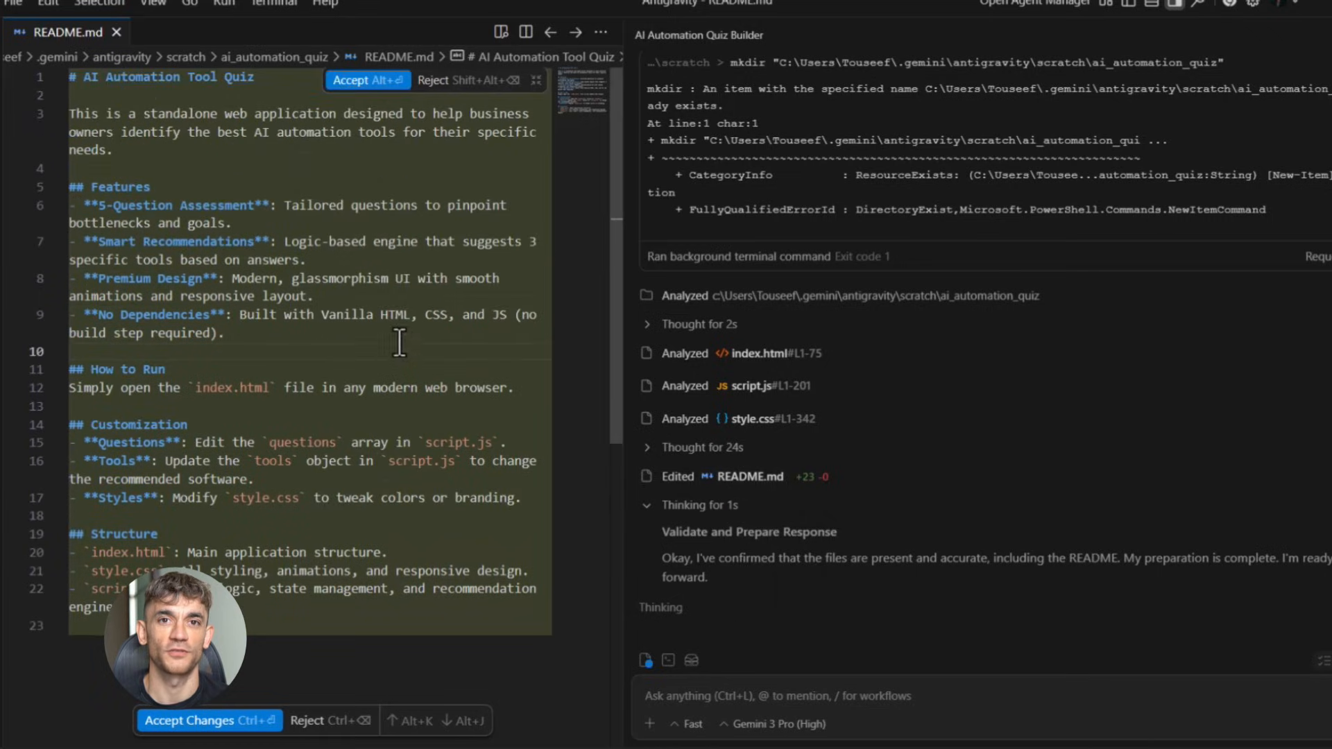
pyautogui.moveTo(837, 459)
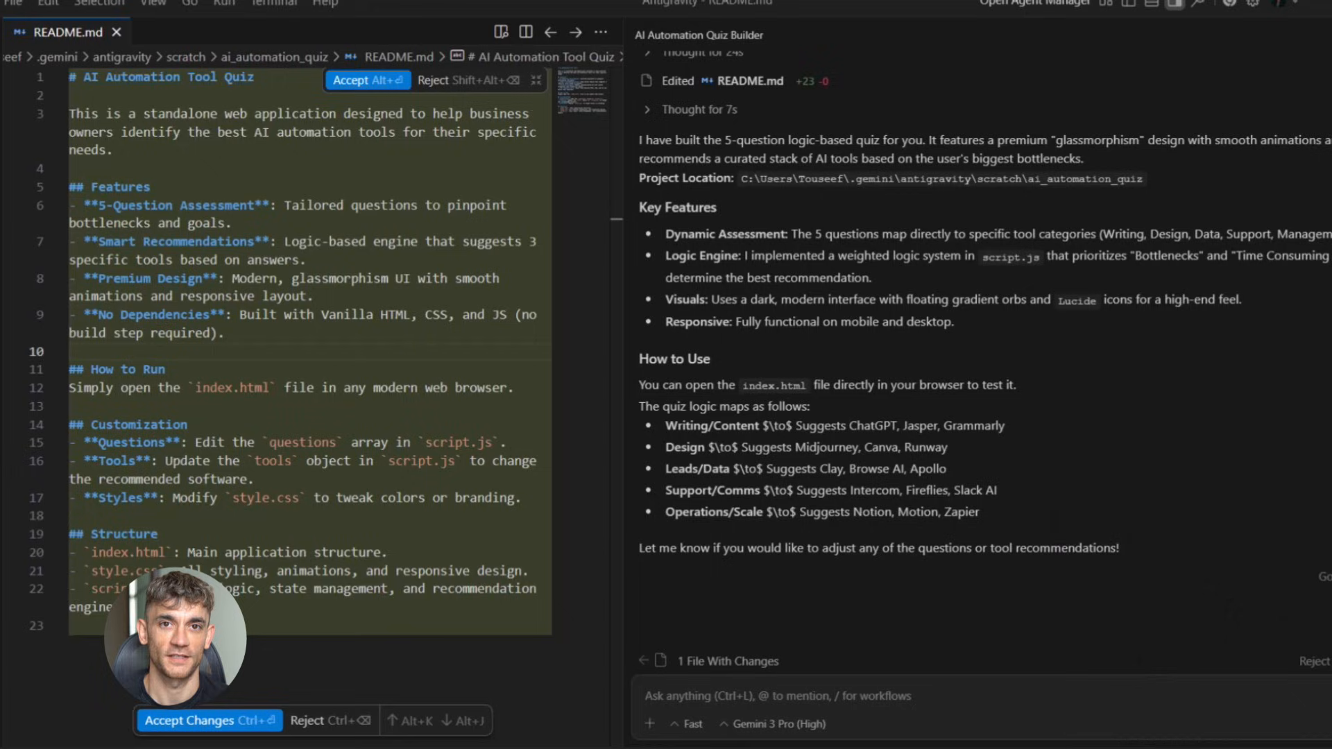
# Step: Accept the agent's README.md for the AI Automation Tool Quiz and review its summary
pyautogui.click(203, 720)
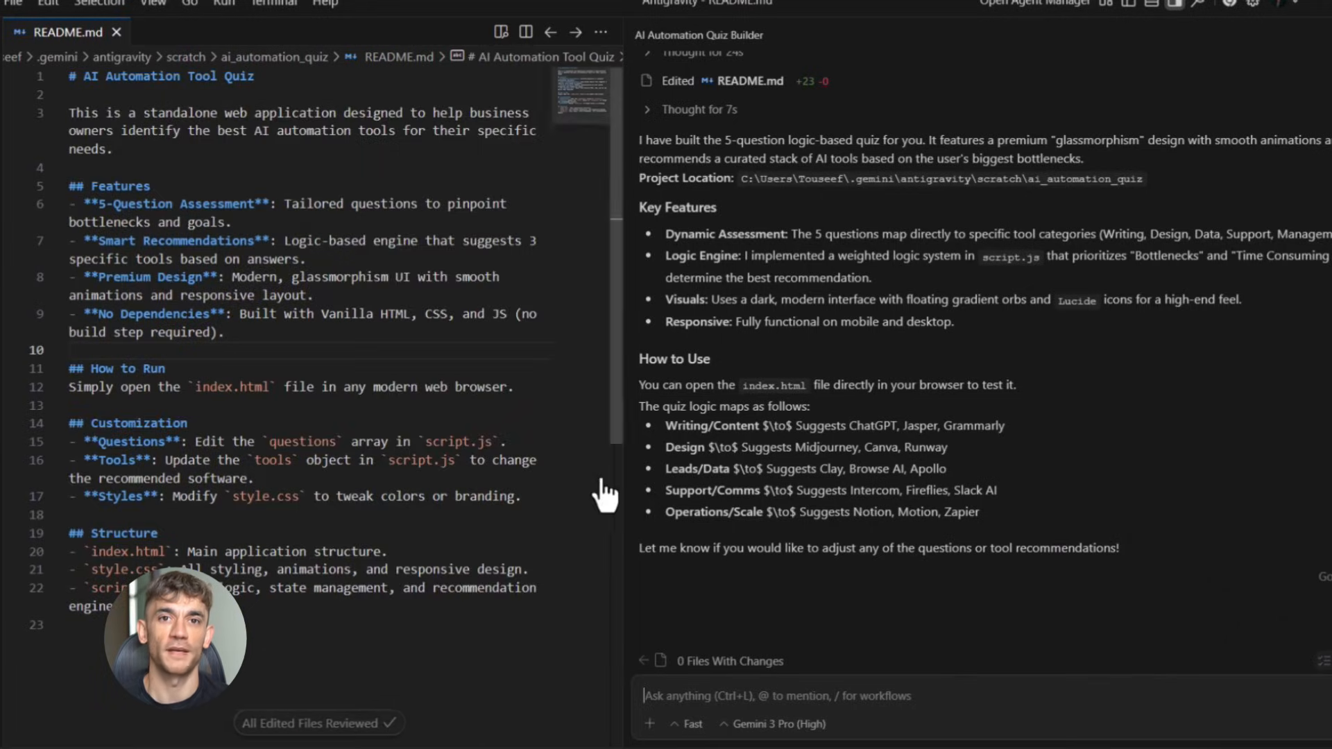
pyautogui.scroll(3)
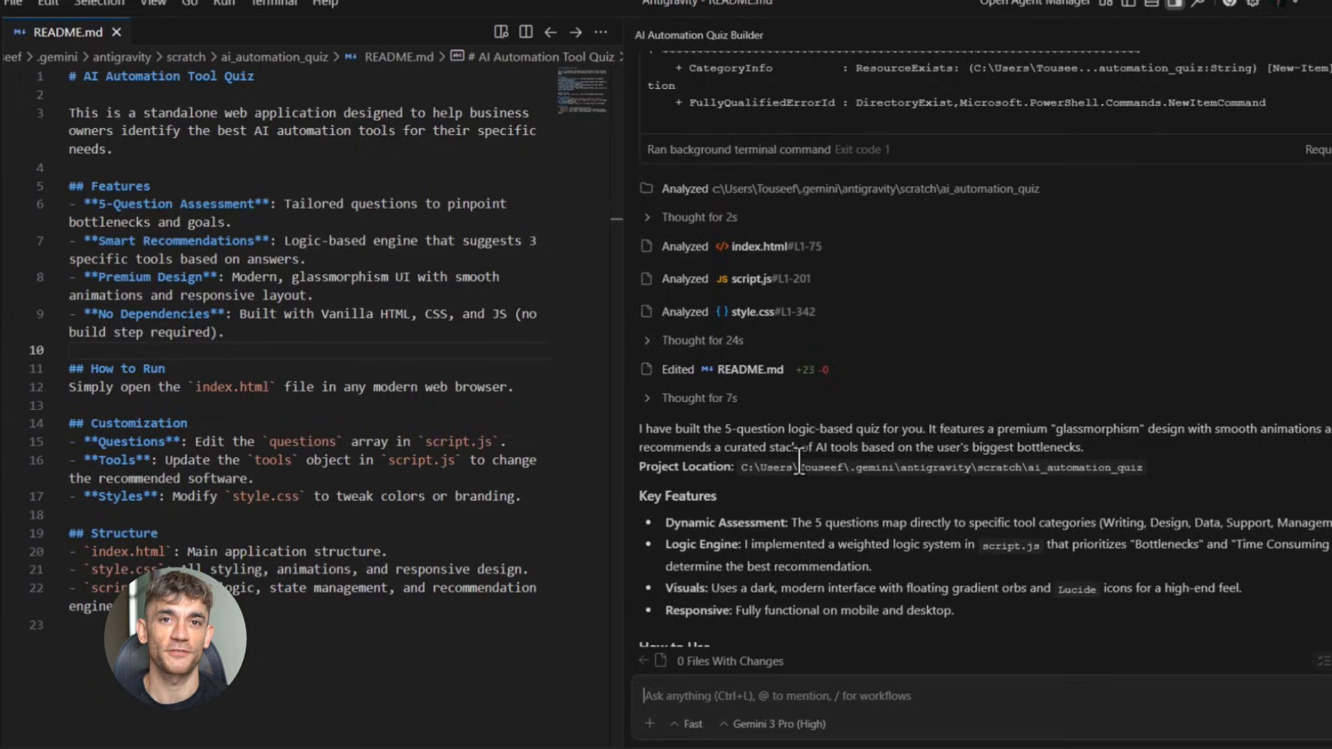
pyautogui.scroll(3)
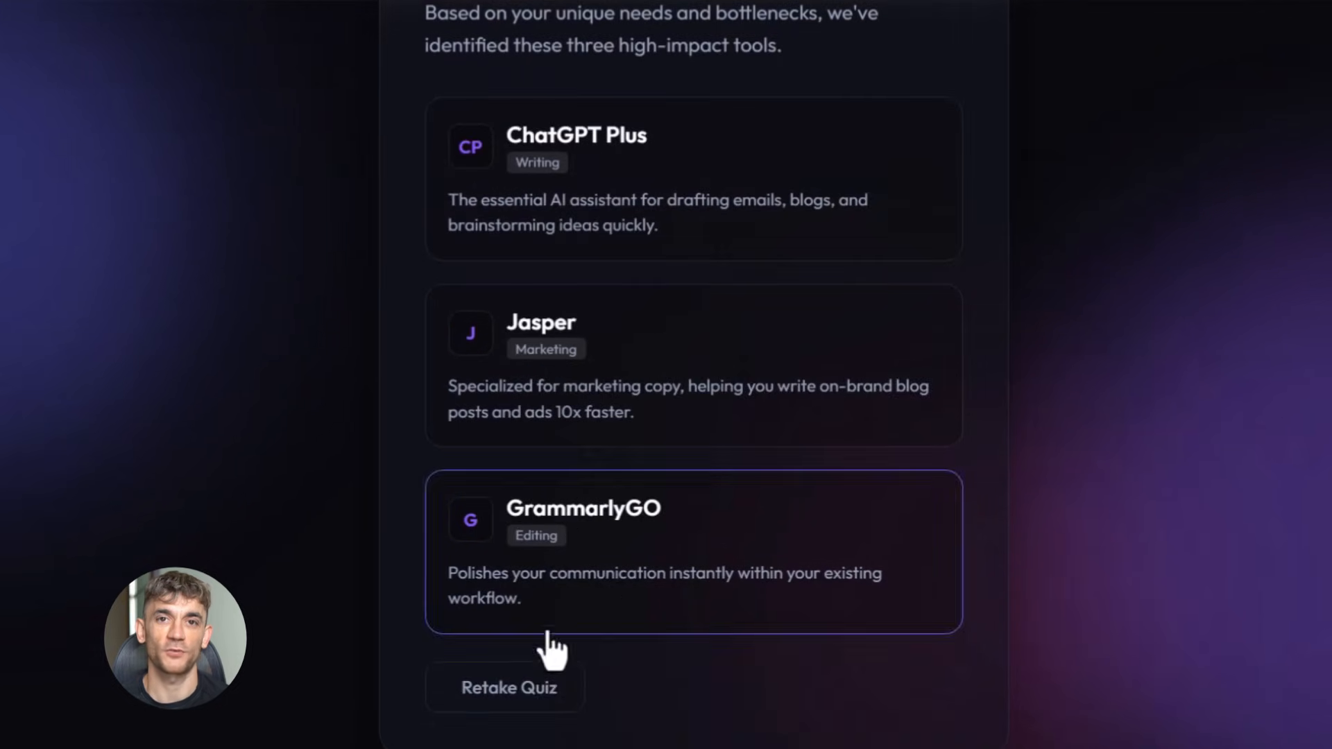
# Step: Scroll the quiz results recommending ChatGPT Plus, Jasper and GrammarlyGO
pyautogui.scroll(3)
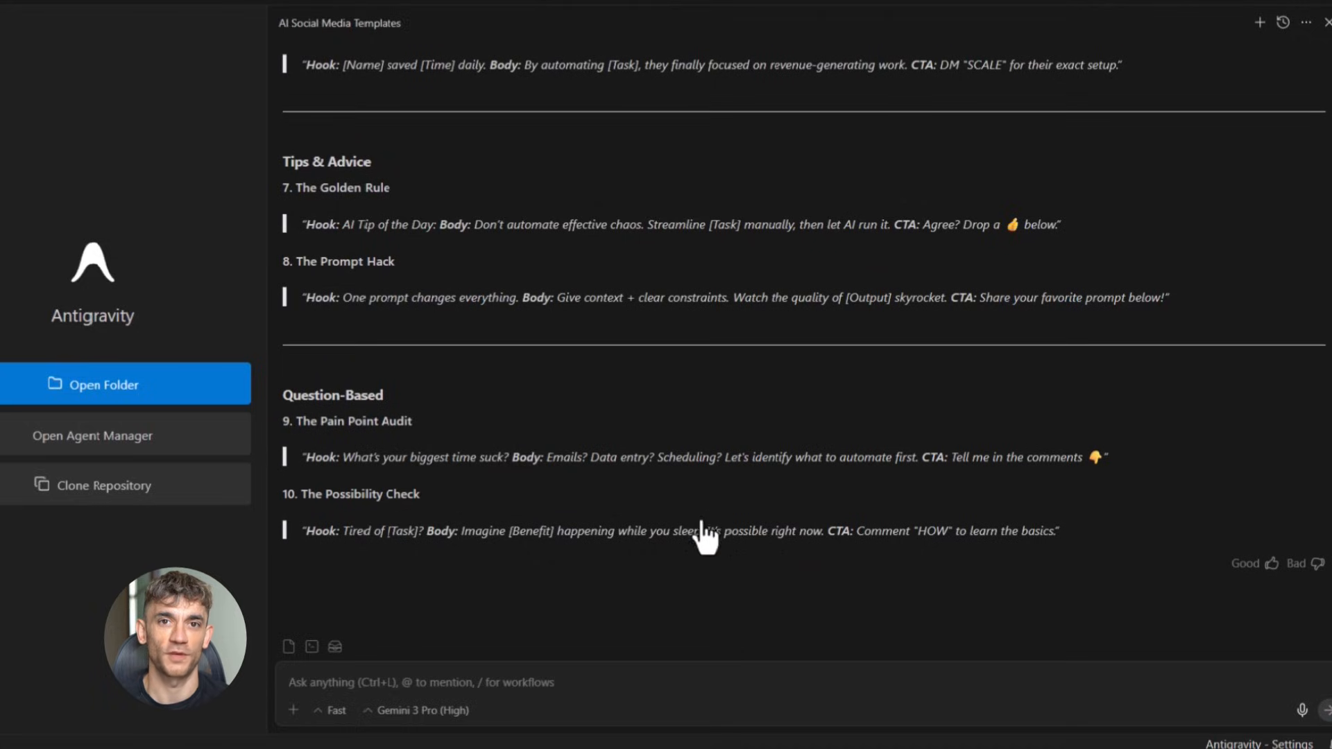
# Step: Scroll through the AI Social Media Templates conversation to review all ten generated templates
pyautogui.scroll(3)
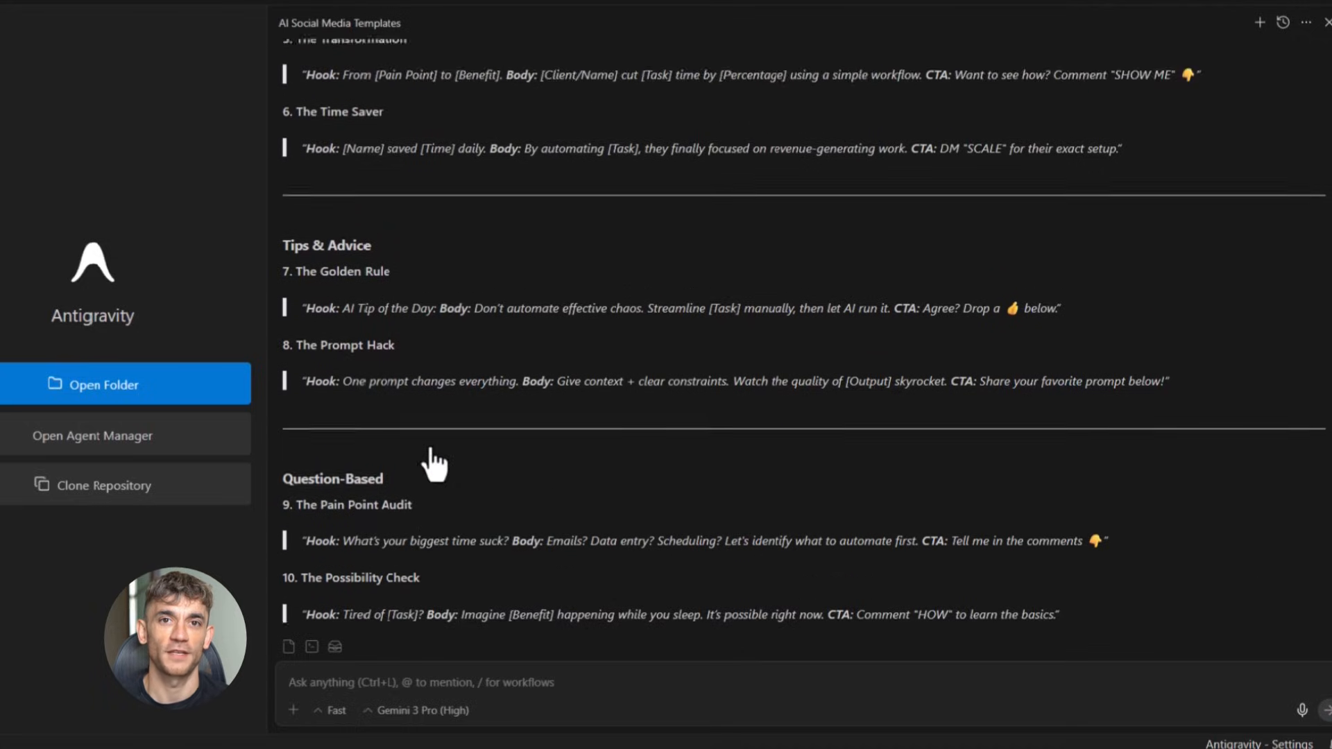
pyautogui.scroll(3)
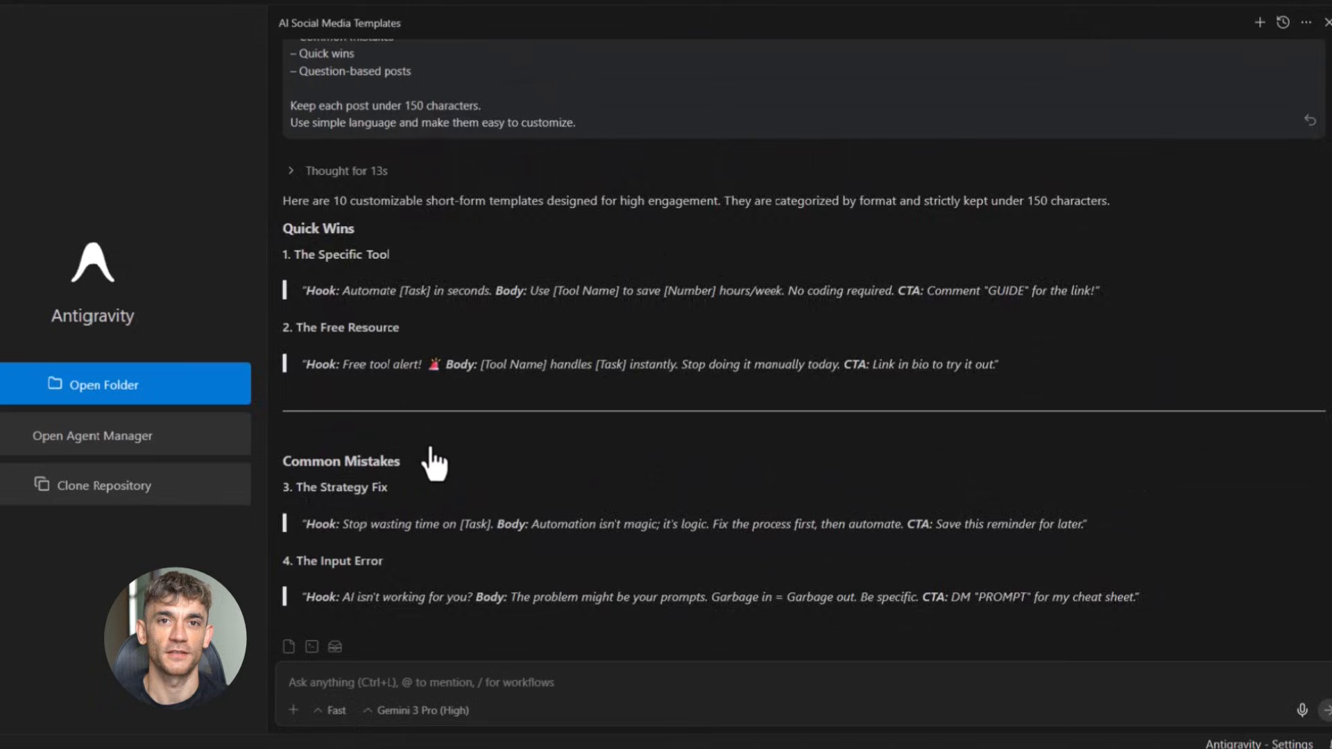
pyautogui.scroll(3)
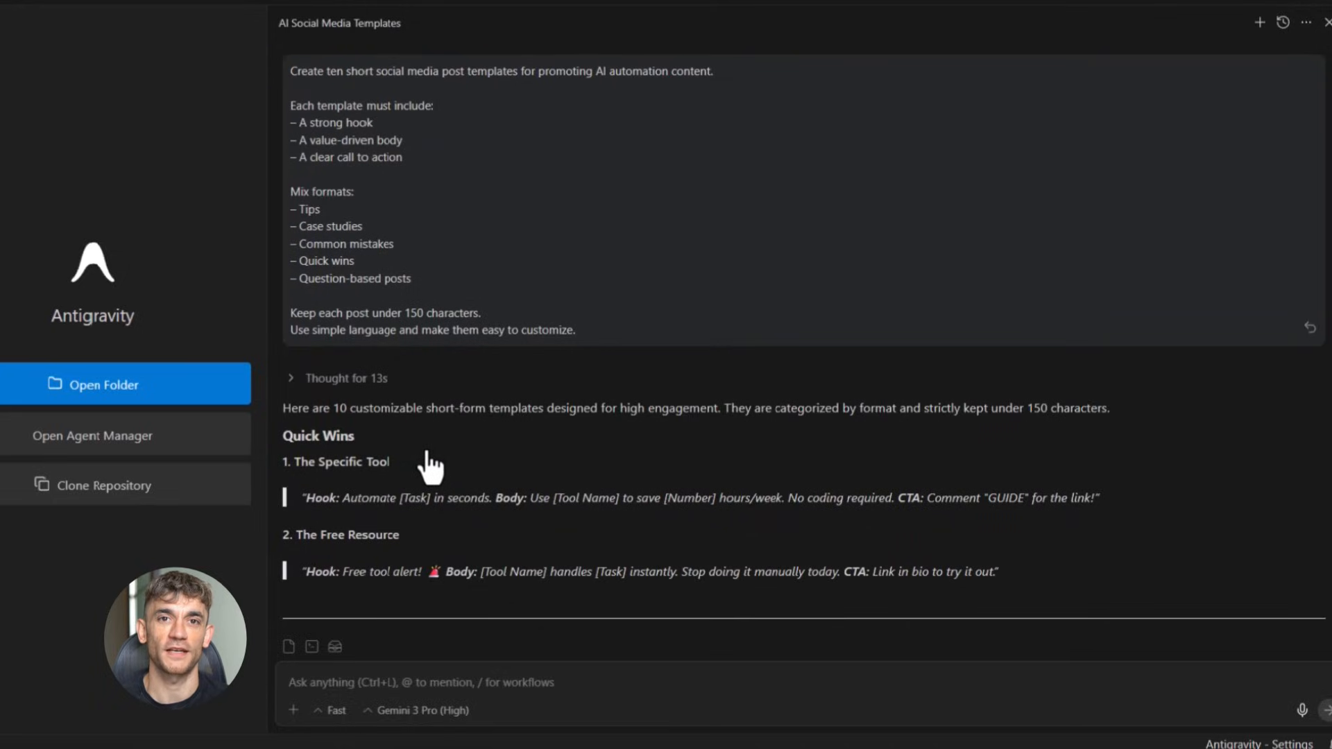
pyautogui.scroll(-3)
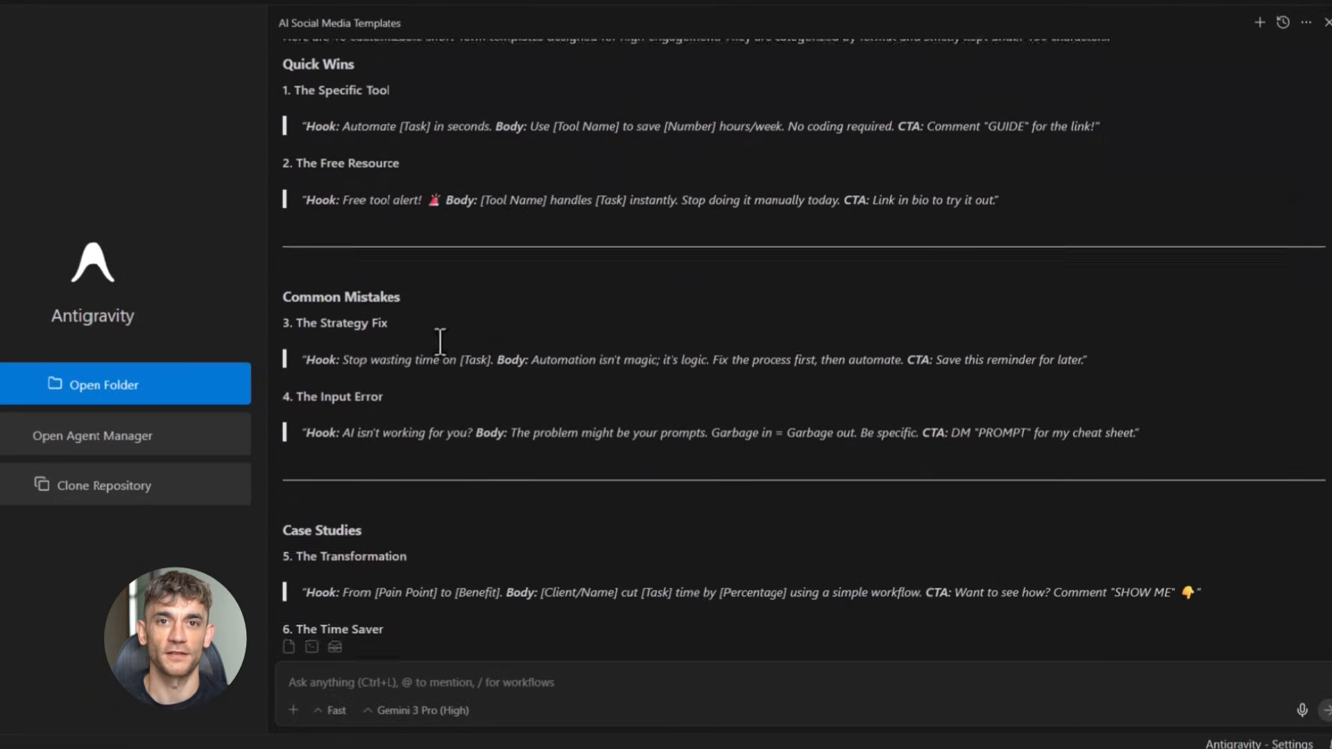
pyautogui.scroll(-3)
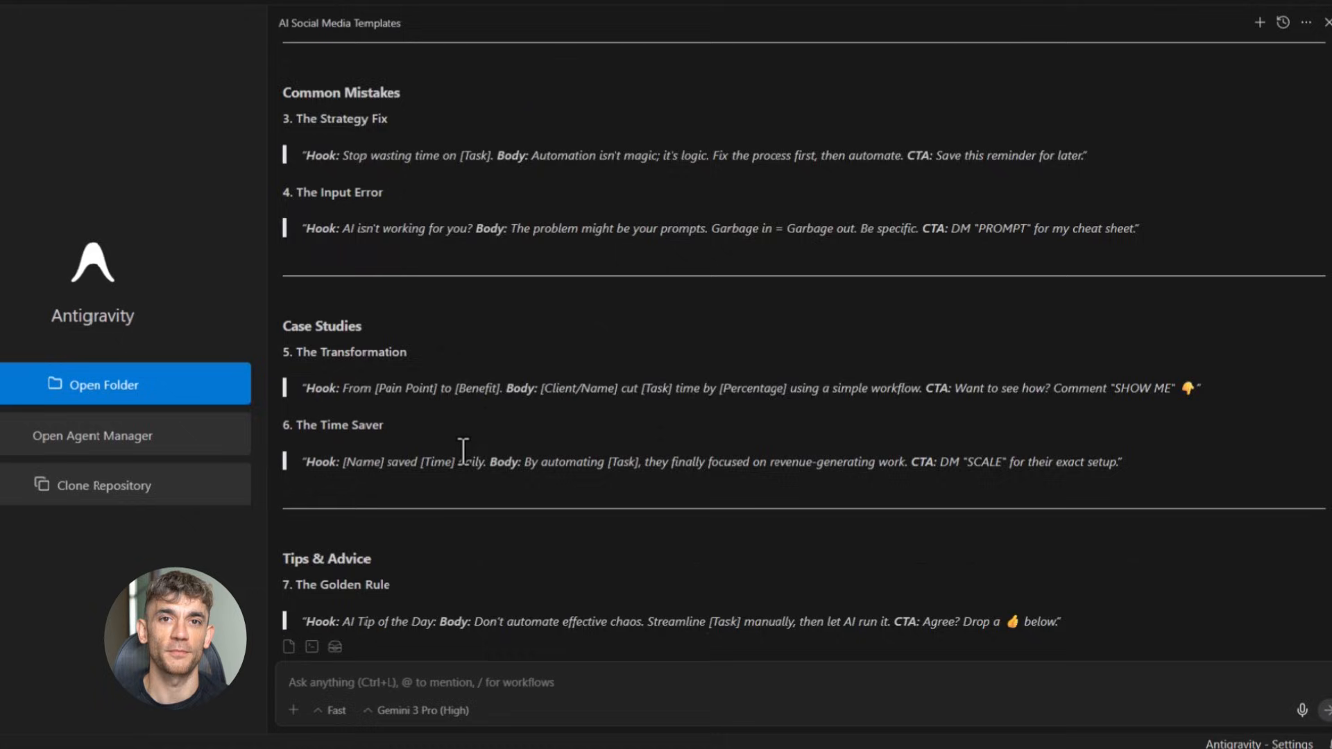
pyautogui.scroll(-3)
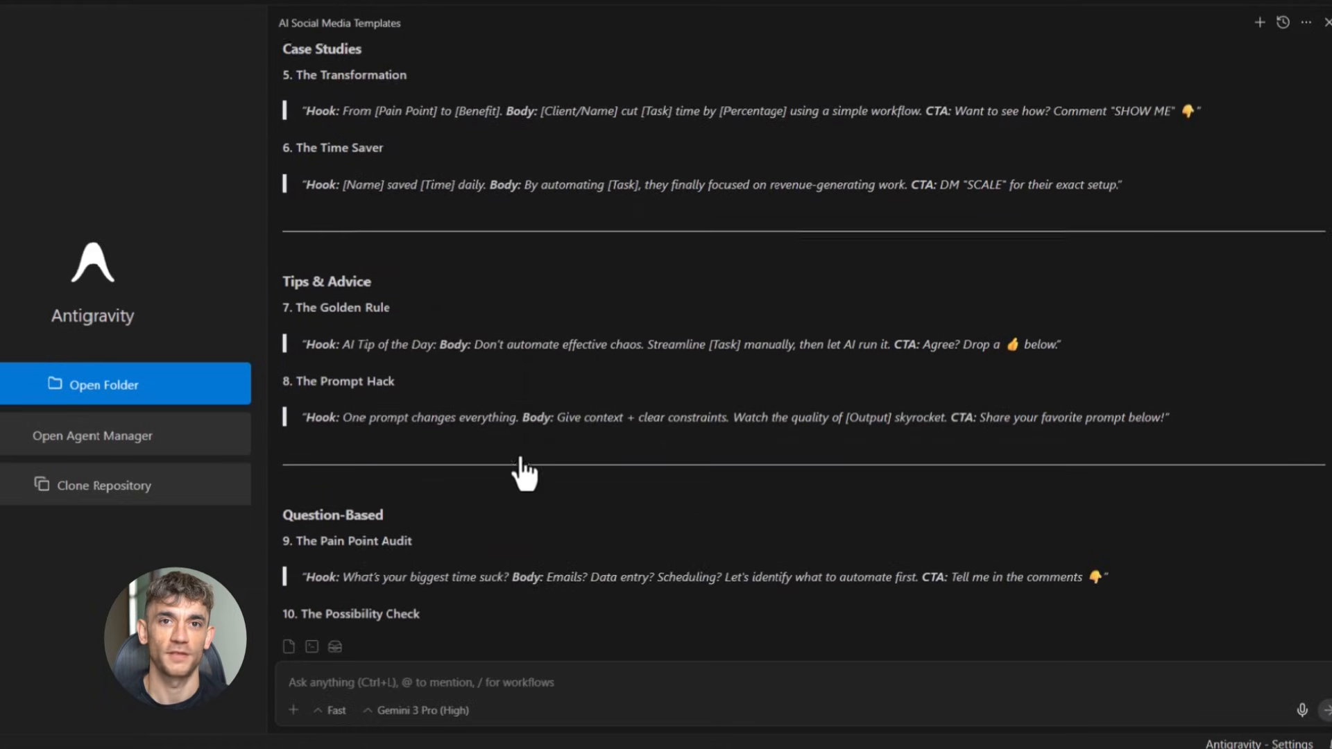
pyautogui.scroll(3)
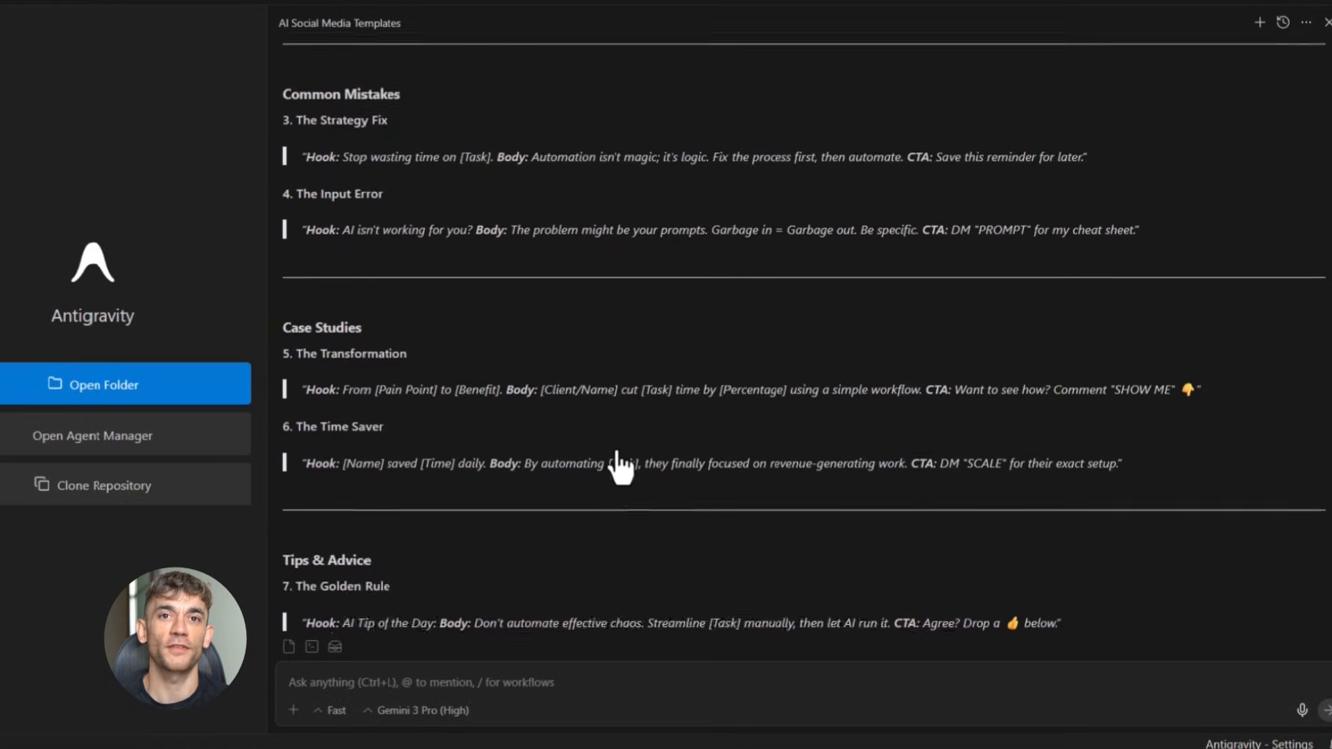
pyautogui.scroll(3)
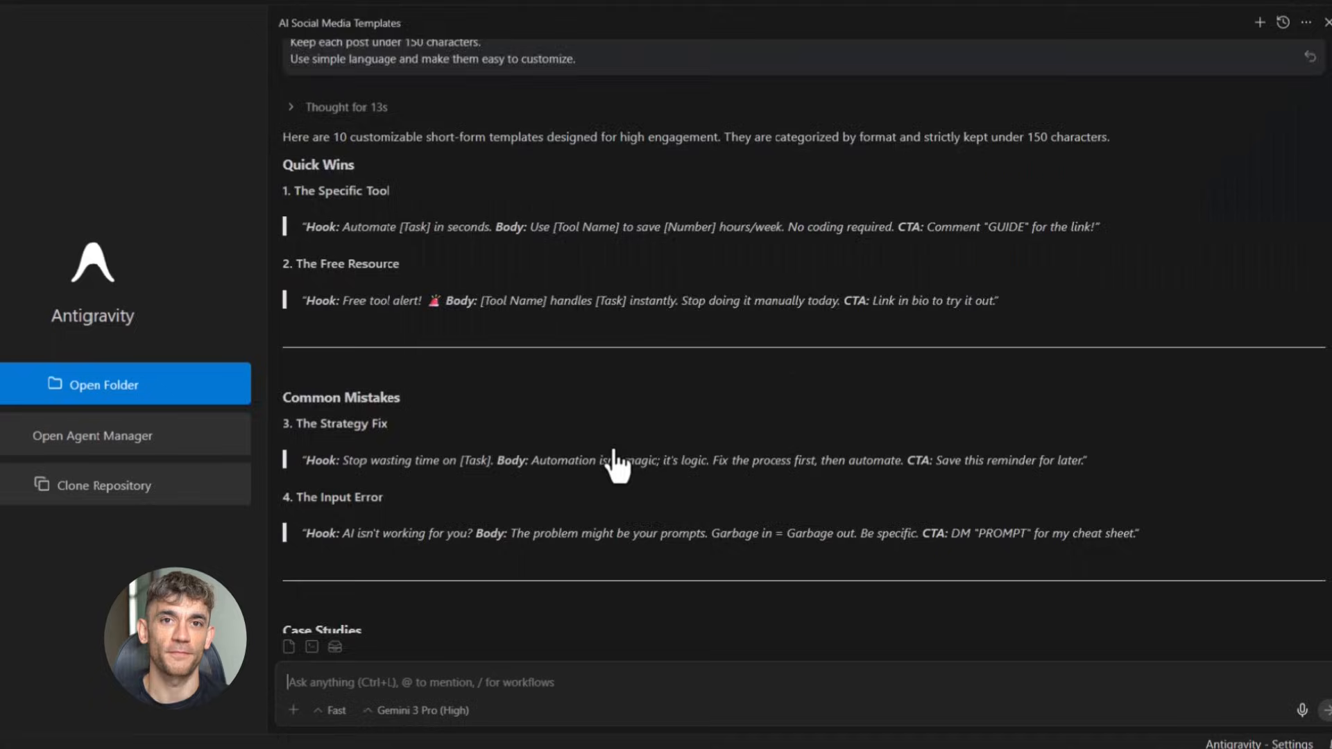
pyautogui.scroll(-3)
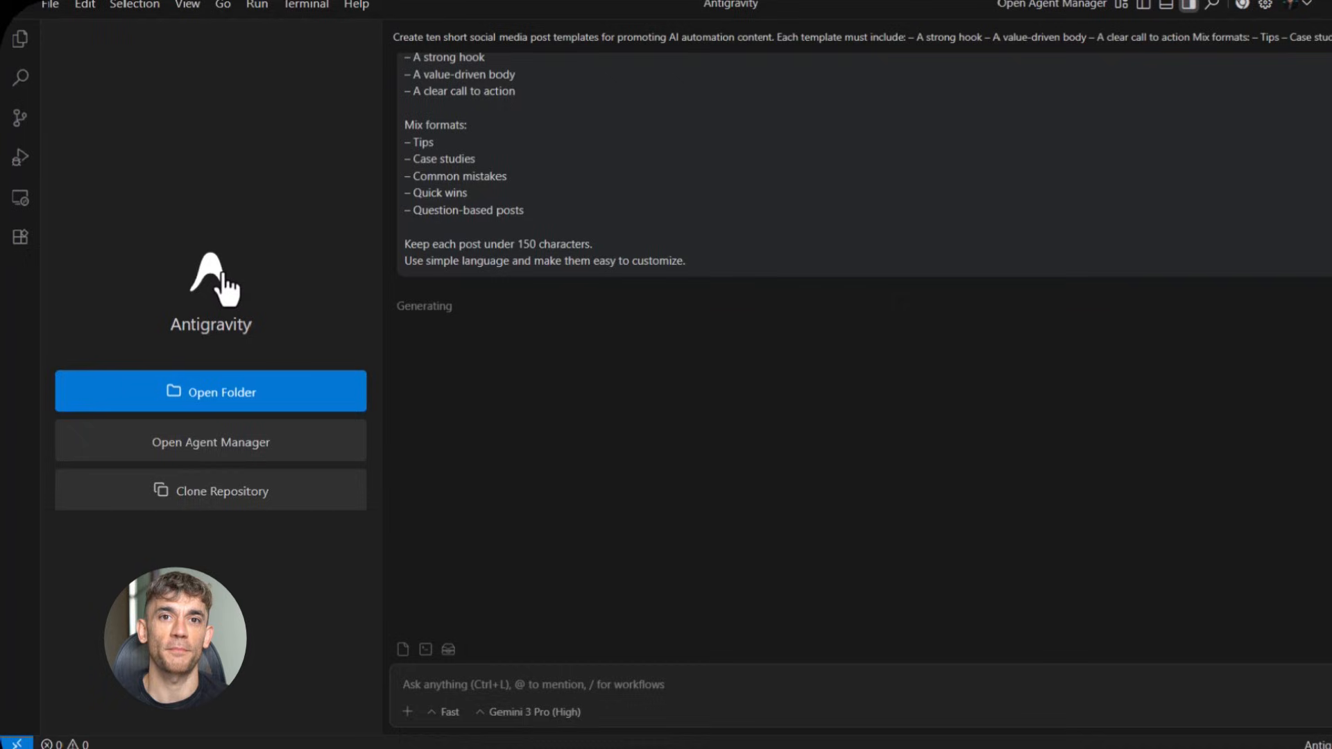
pyautogui.moveTo(572, 397)
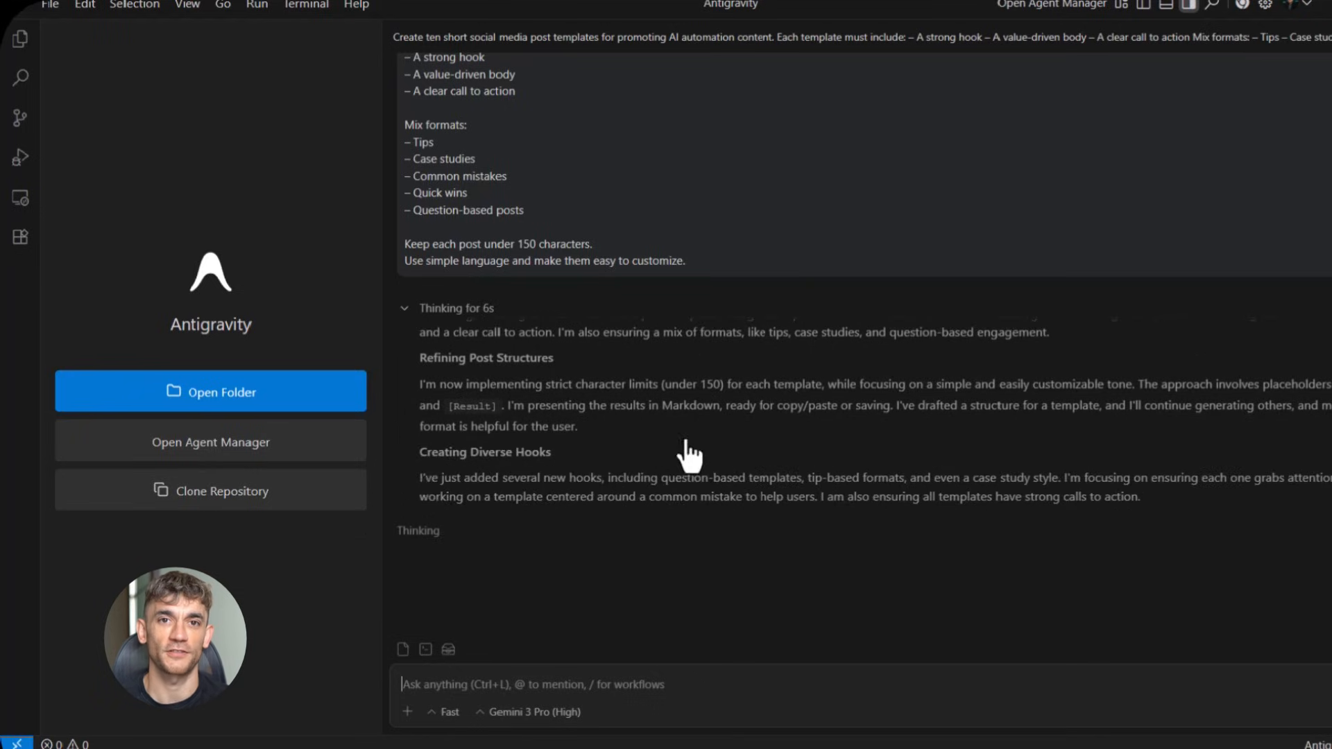
pyautogui.moveTo(744, 475)
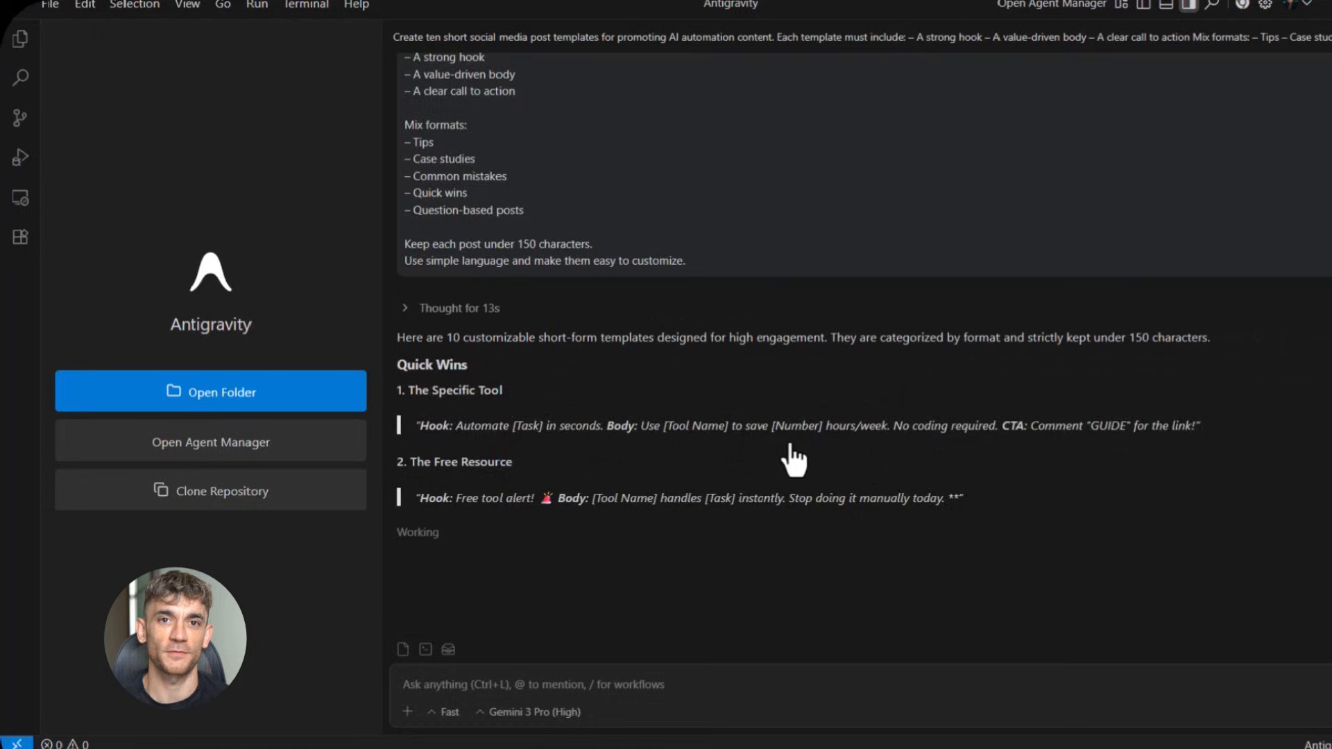
# Step: Scroll through the regenerated list of ten templates, from Quick Wins to Question-Based posts
pyautogui.scroll(-3)
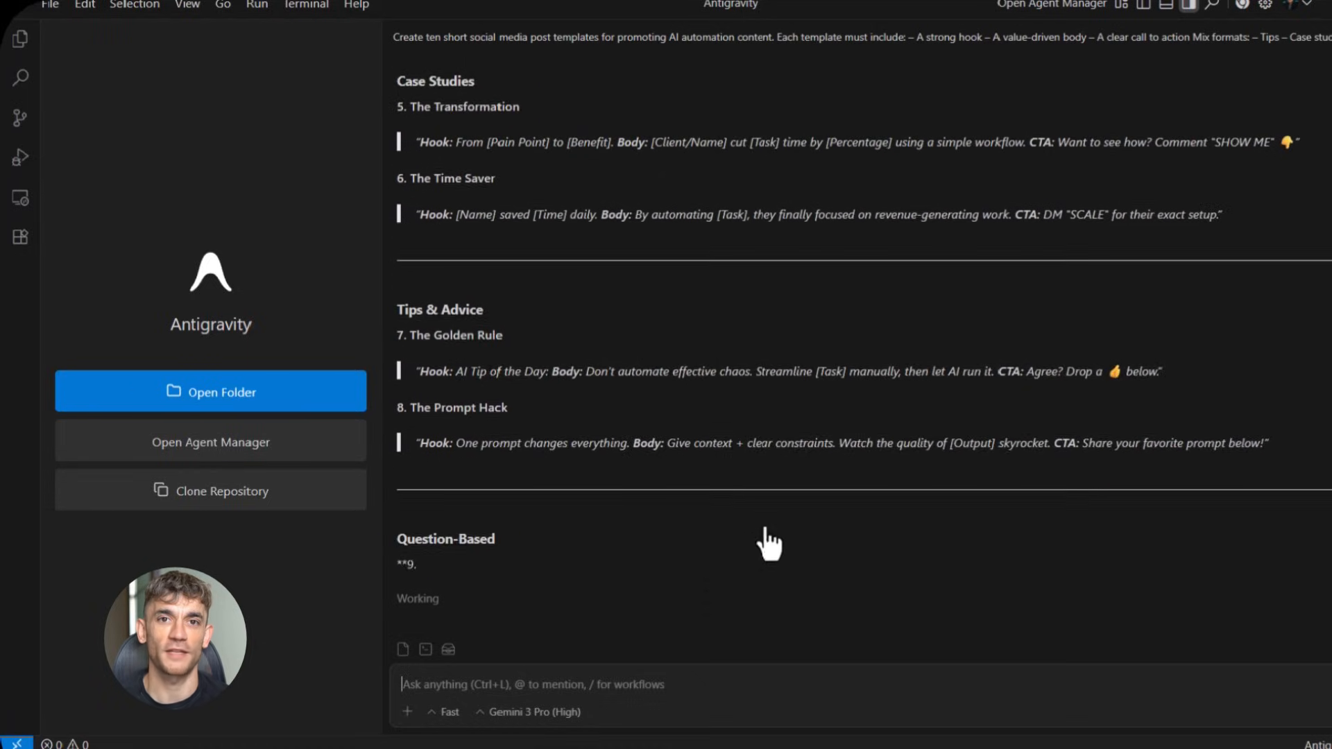
pyautogui.scroll(-3)
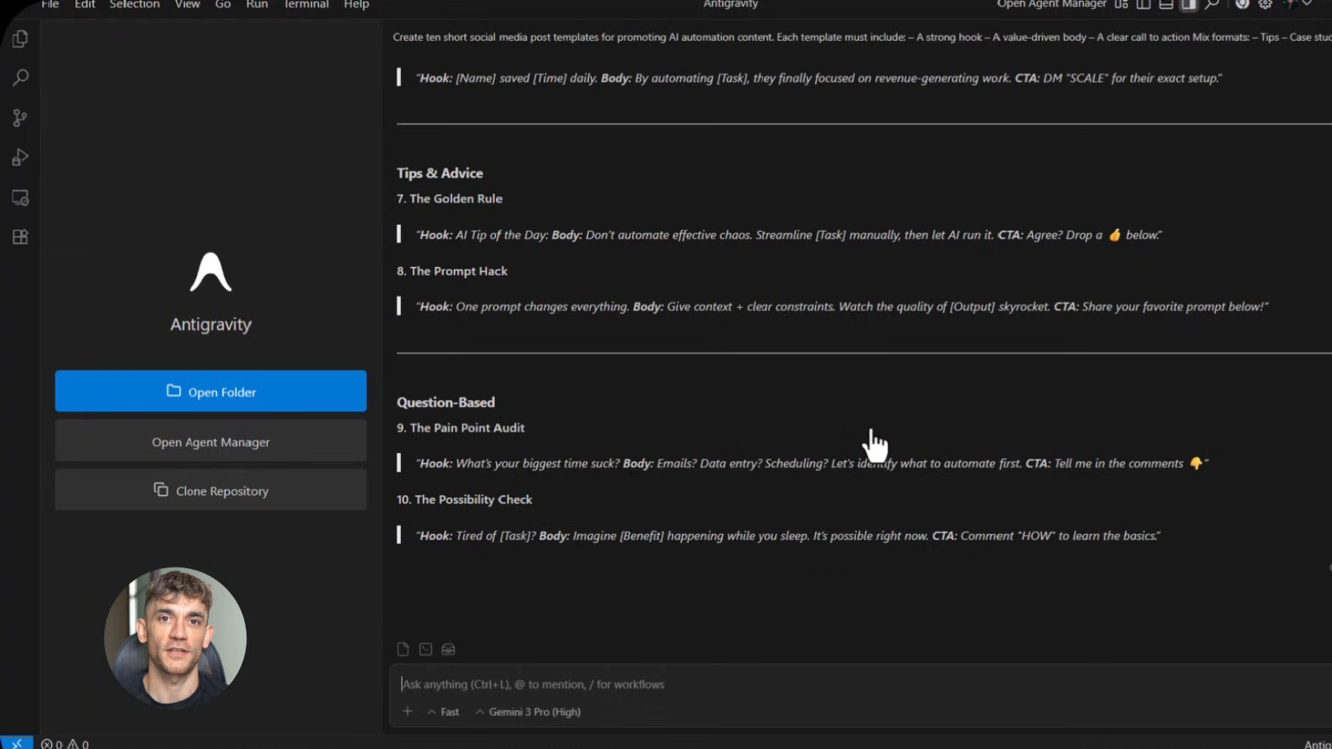
pyautogui.scroll(3)
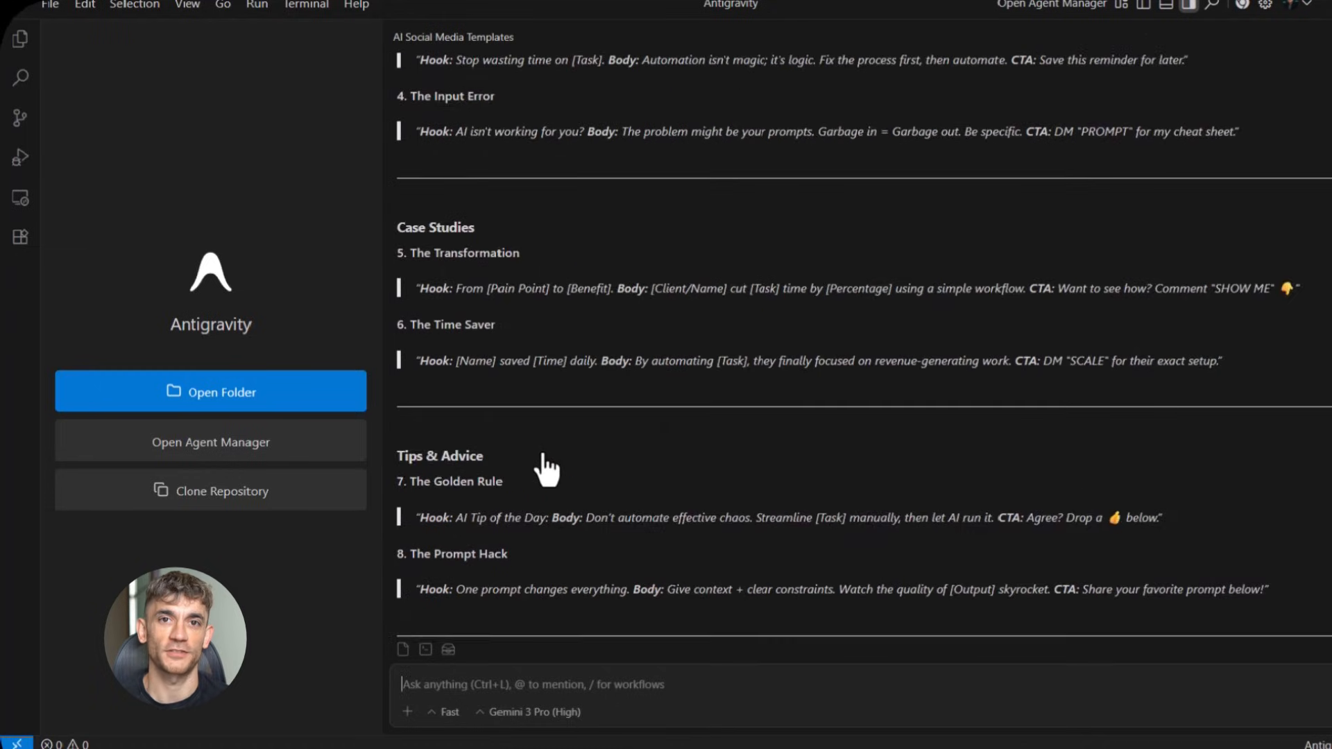
pyautogui.scroll(3)
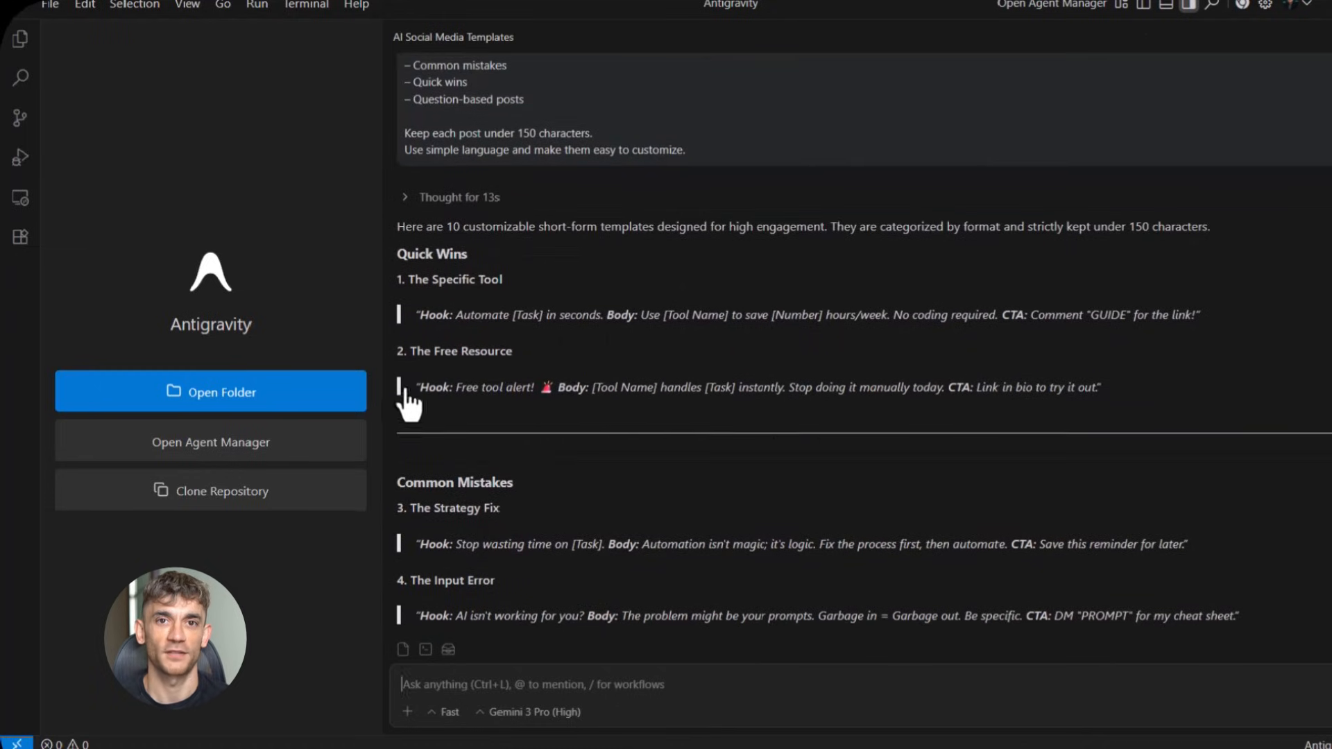
pyautogui.scroll(-3)
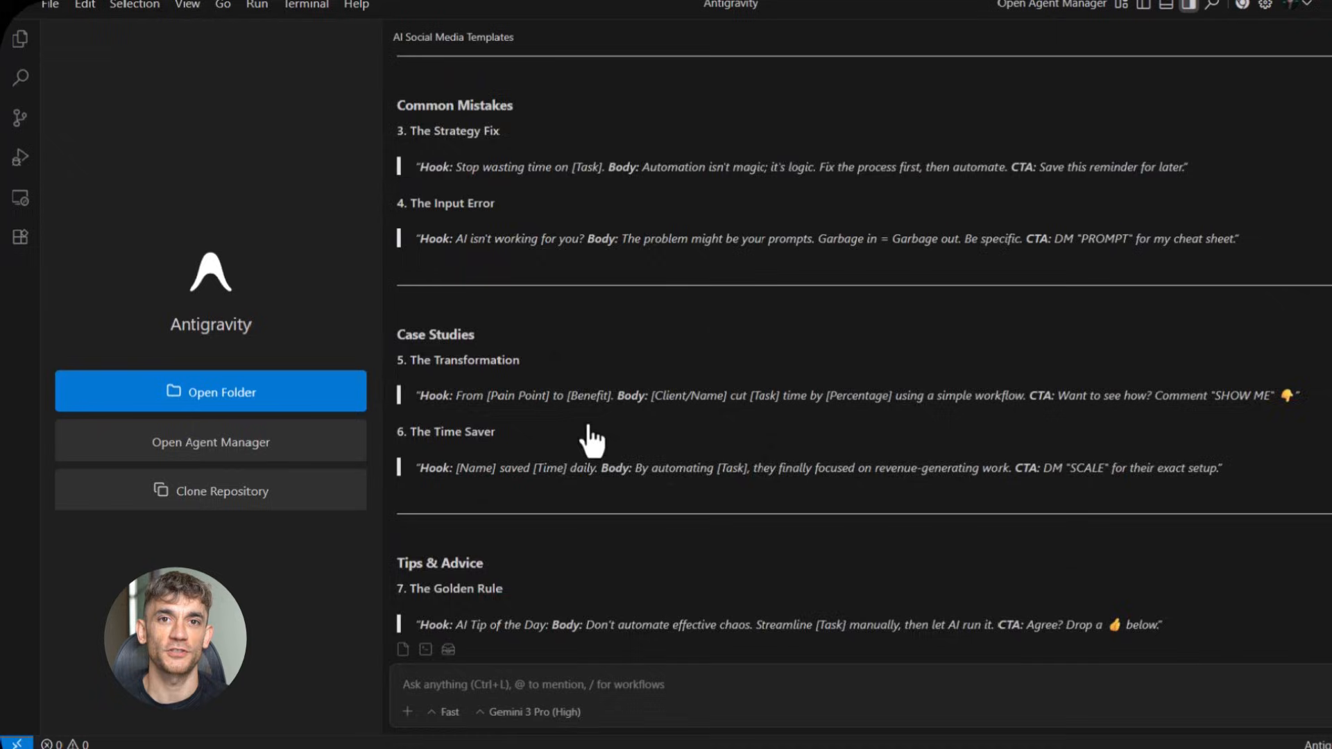
pyautogui.scroll(-3)
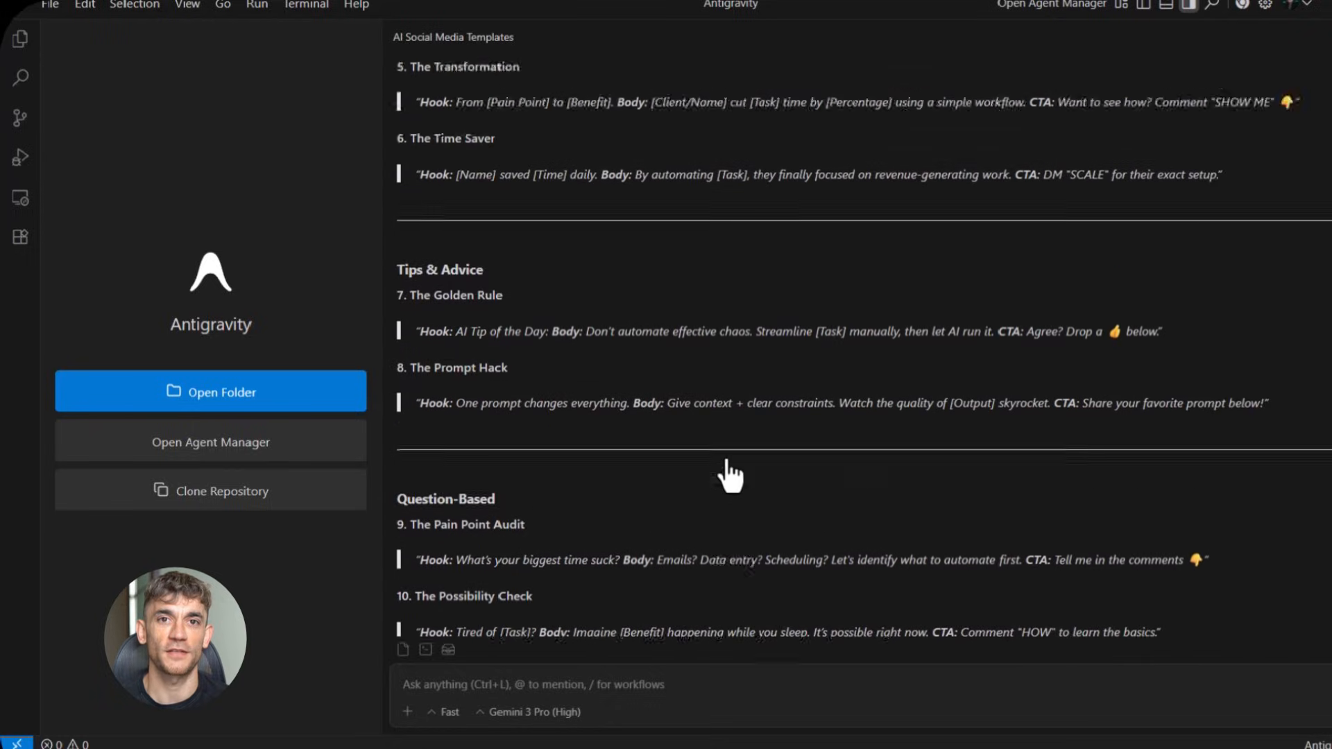
pyautogui.scroll(3)
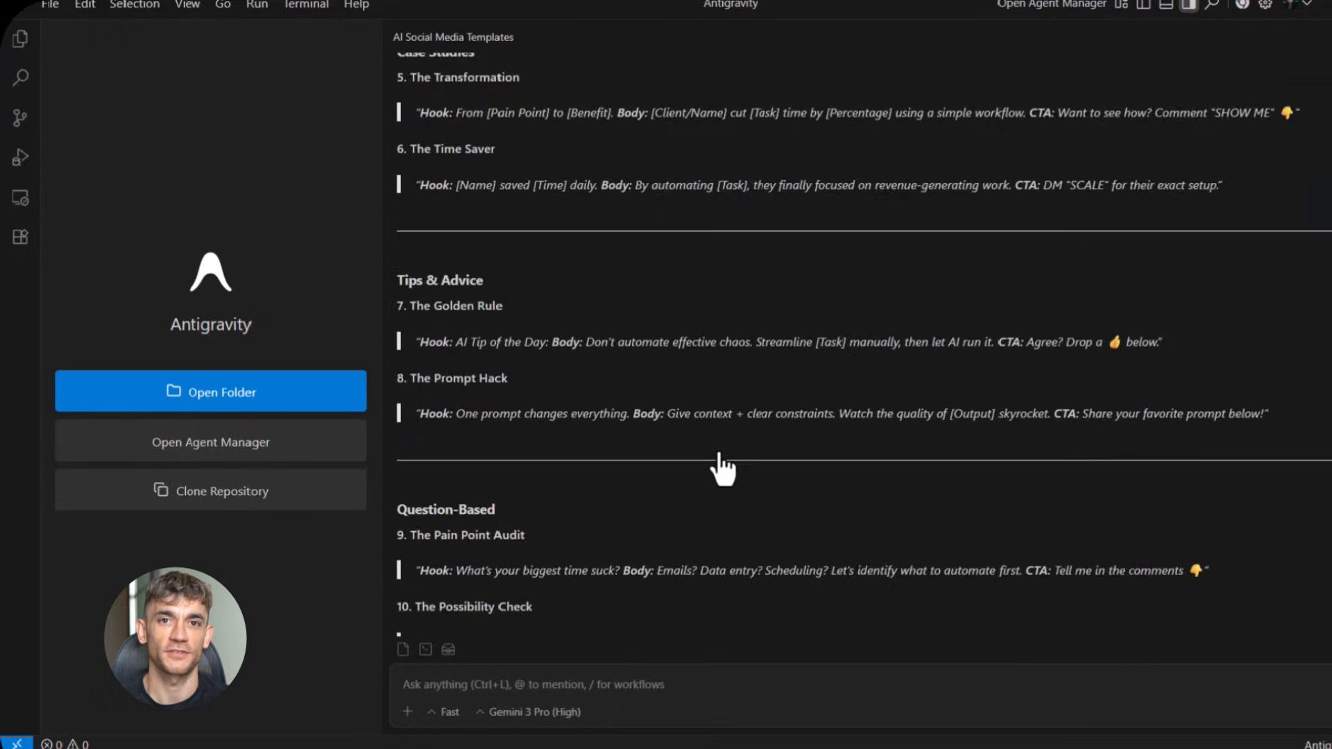
pyautogui.scroll(-3)
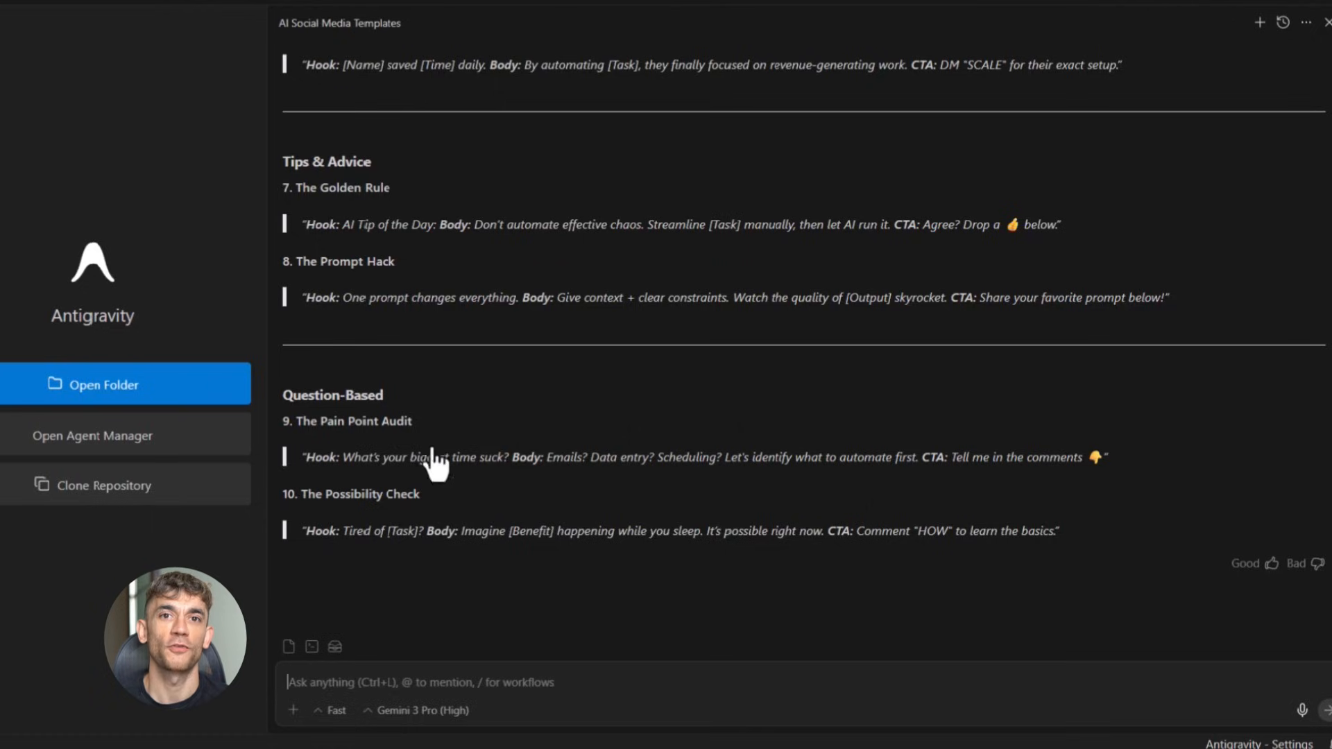
pyautogui.scroll(3)
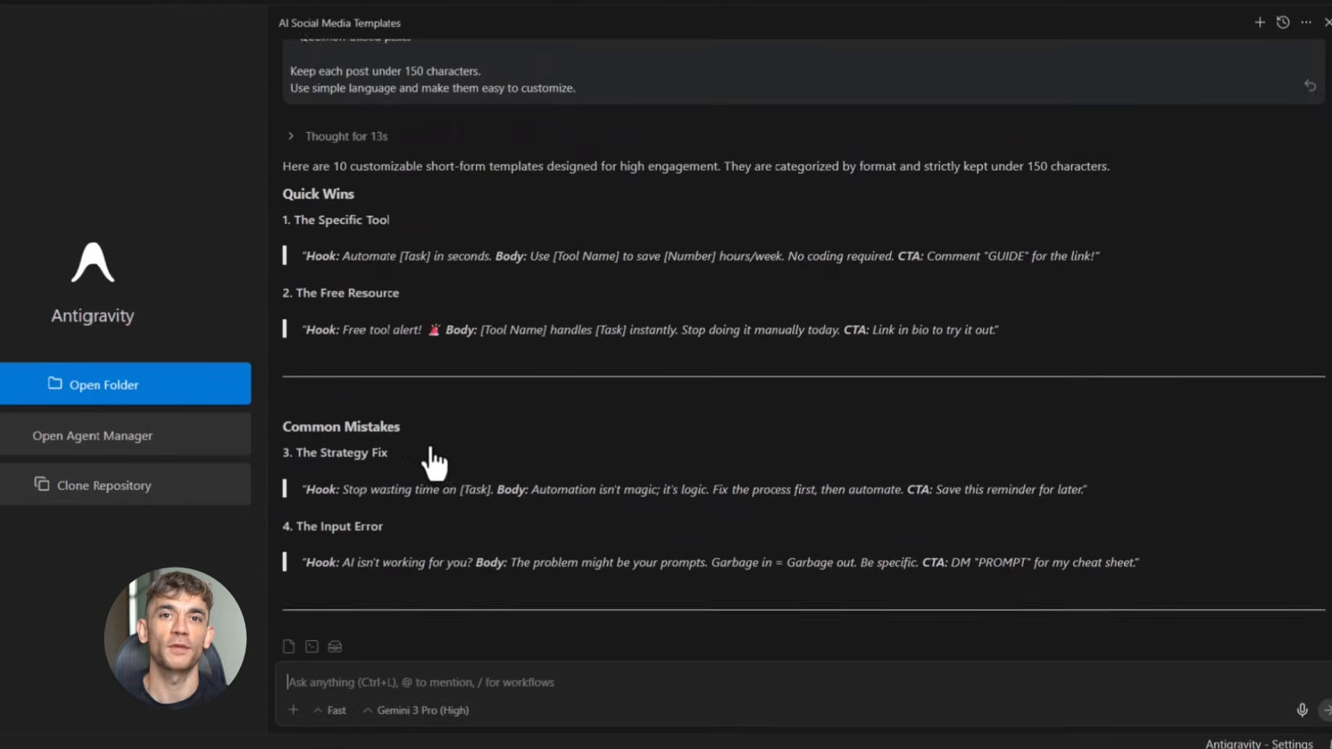
pyautogui.scroll(3)
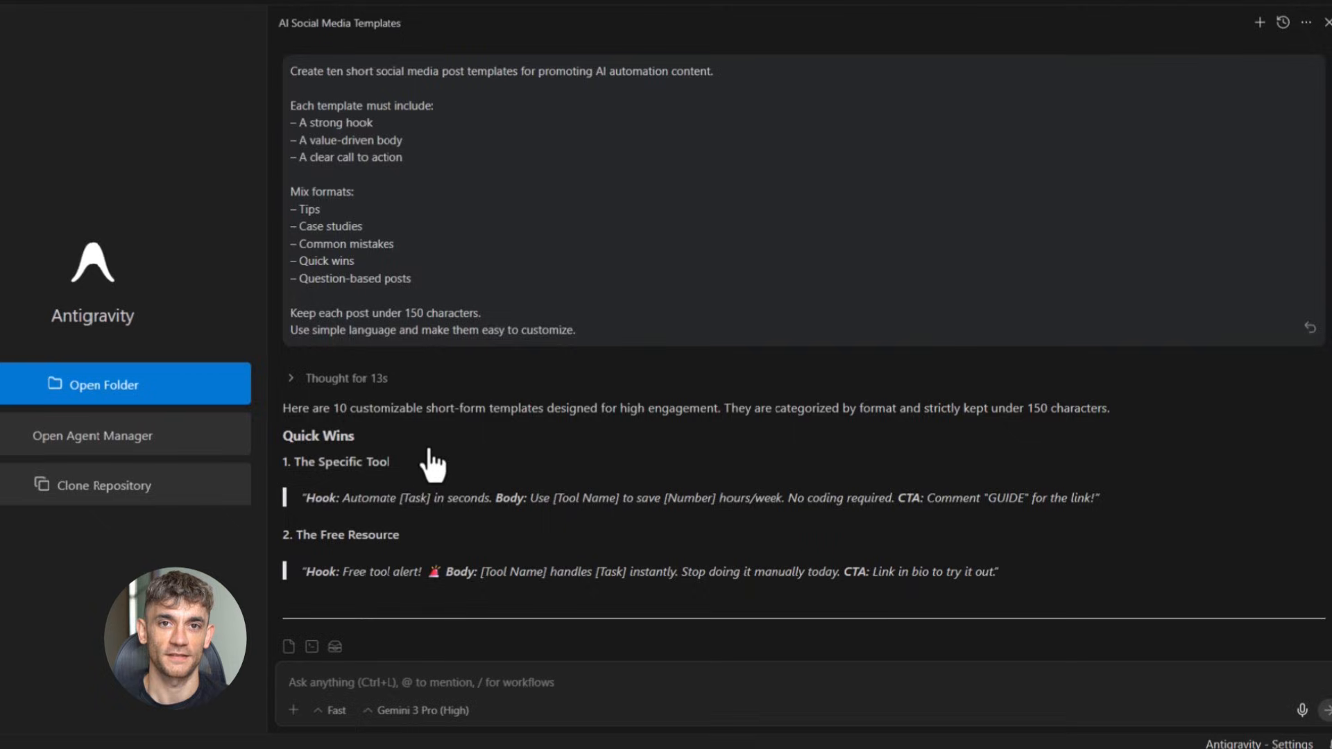
pyautogui.scroll(-3)
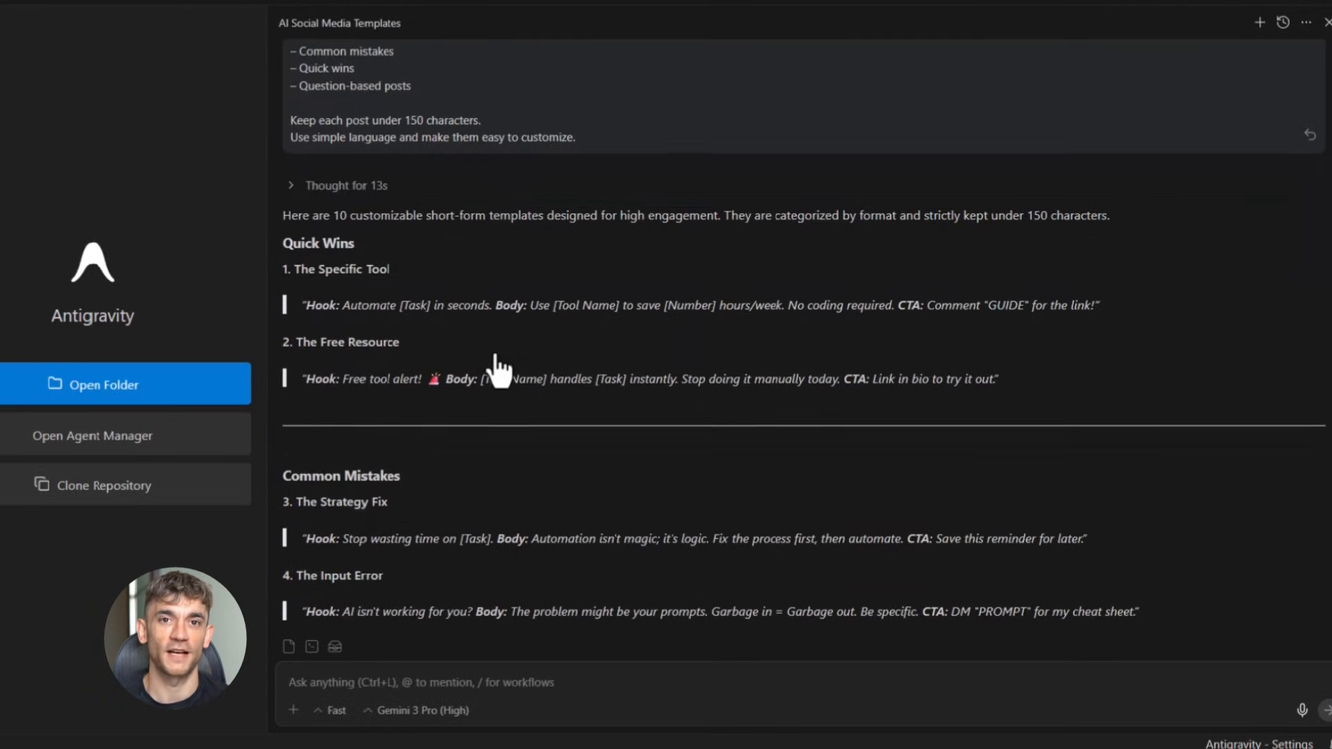
pyautogui.scroll(-3)
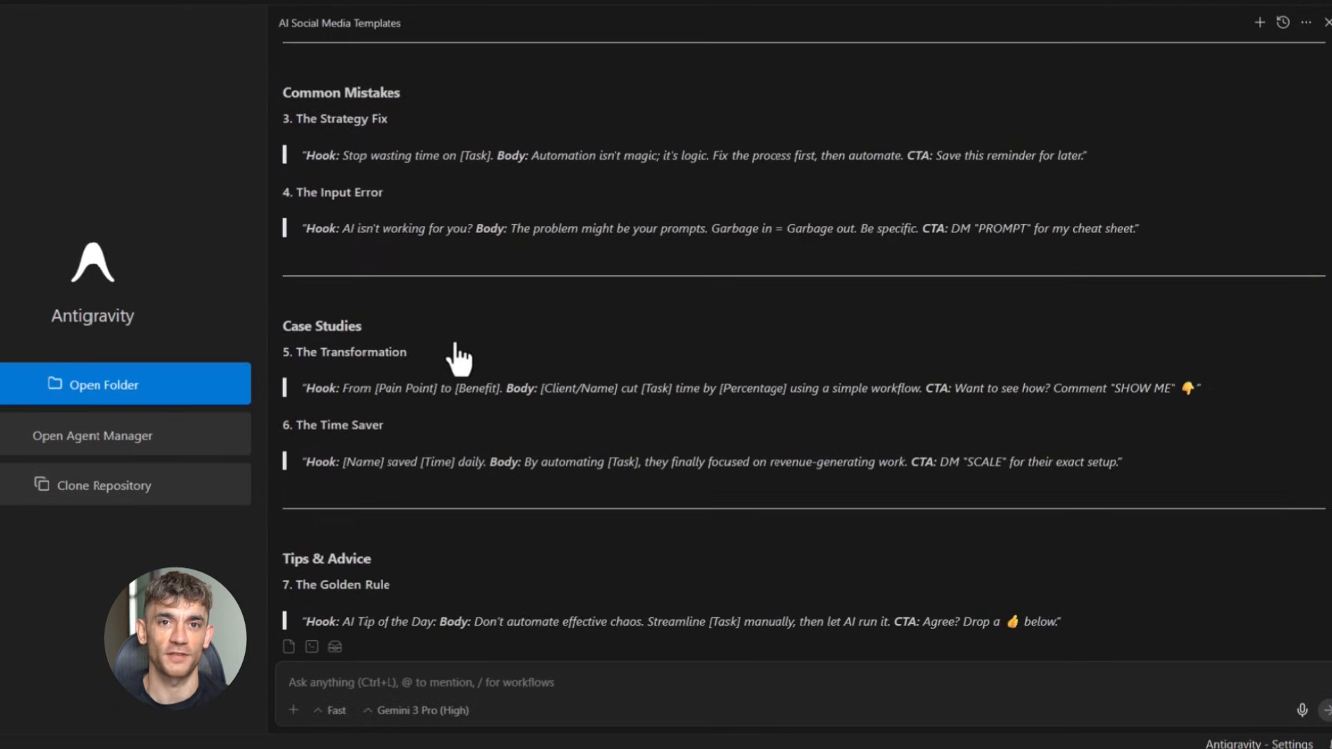
pyautogui.scroll(-3)
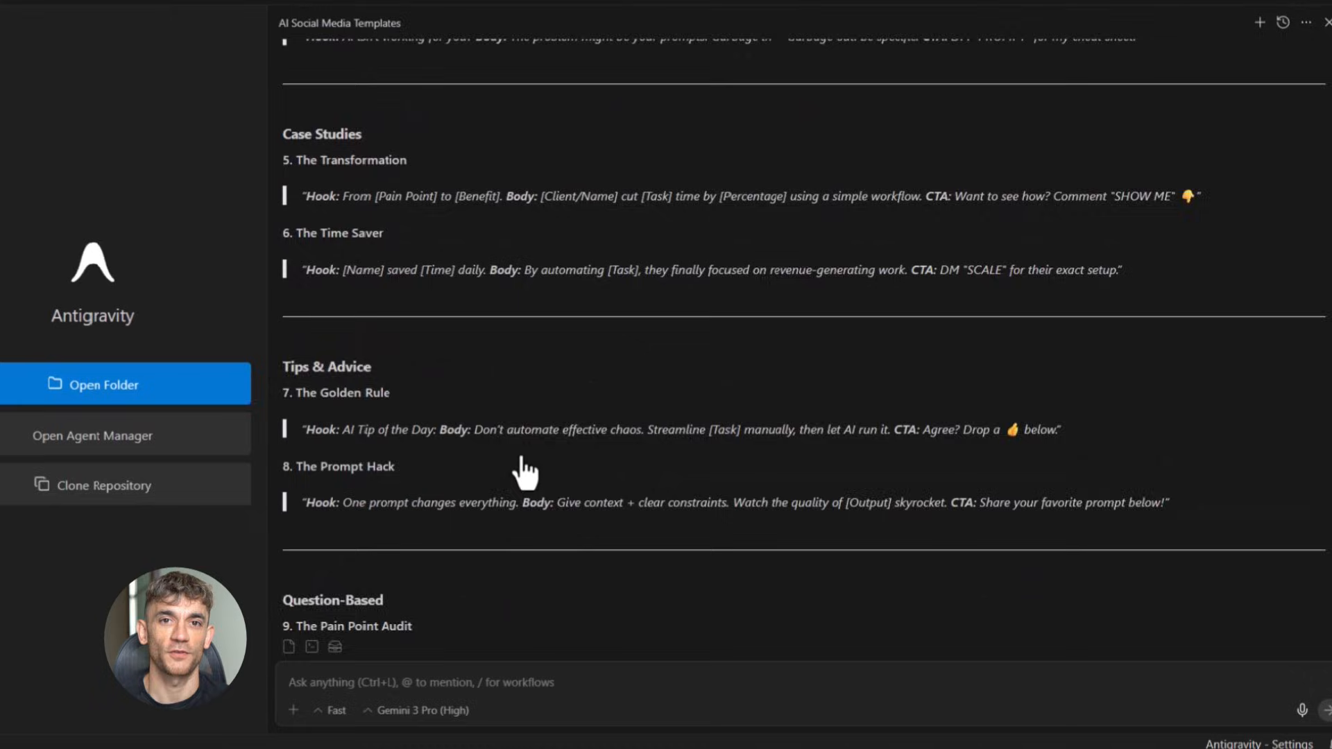
pyautogui.scroll(-3)
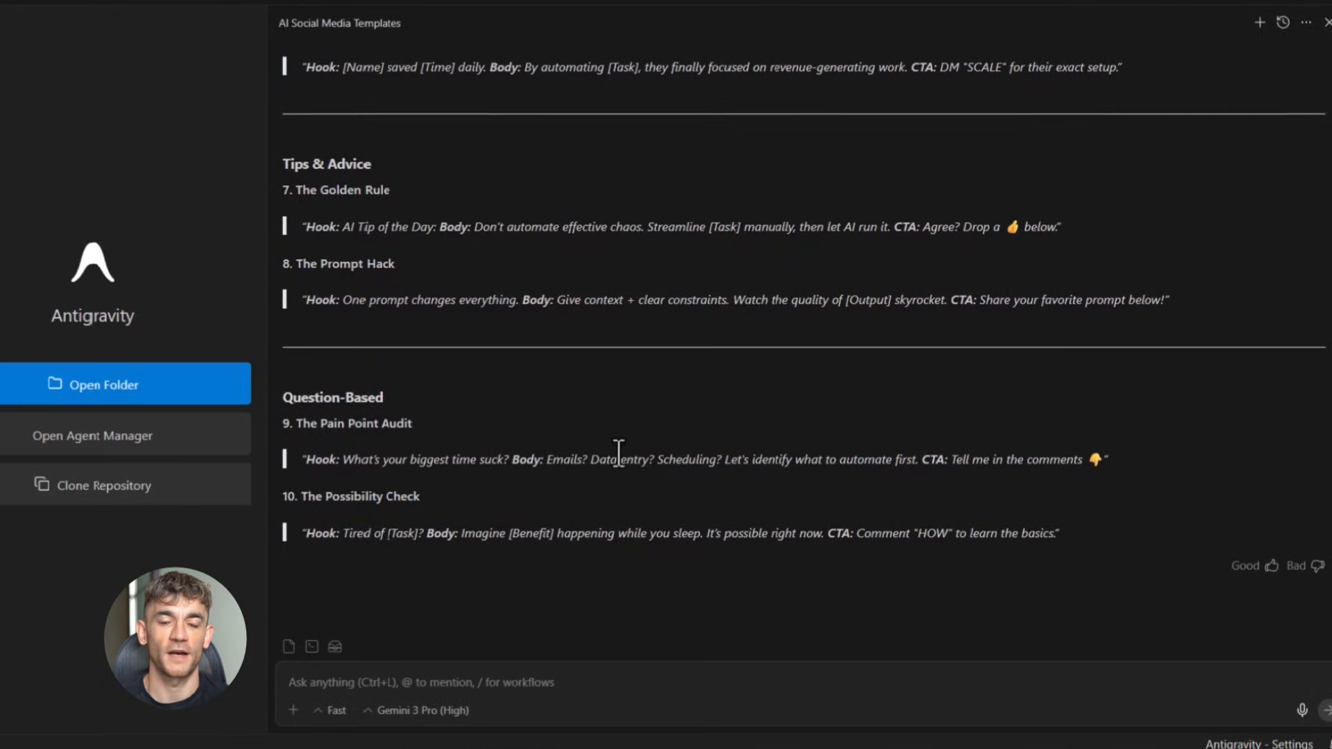
pyautogui.scroll(3)
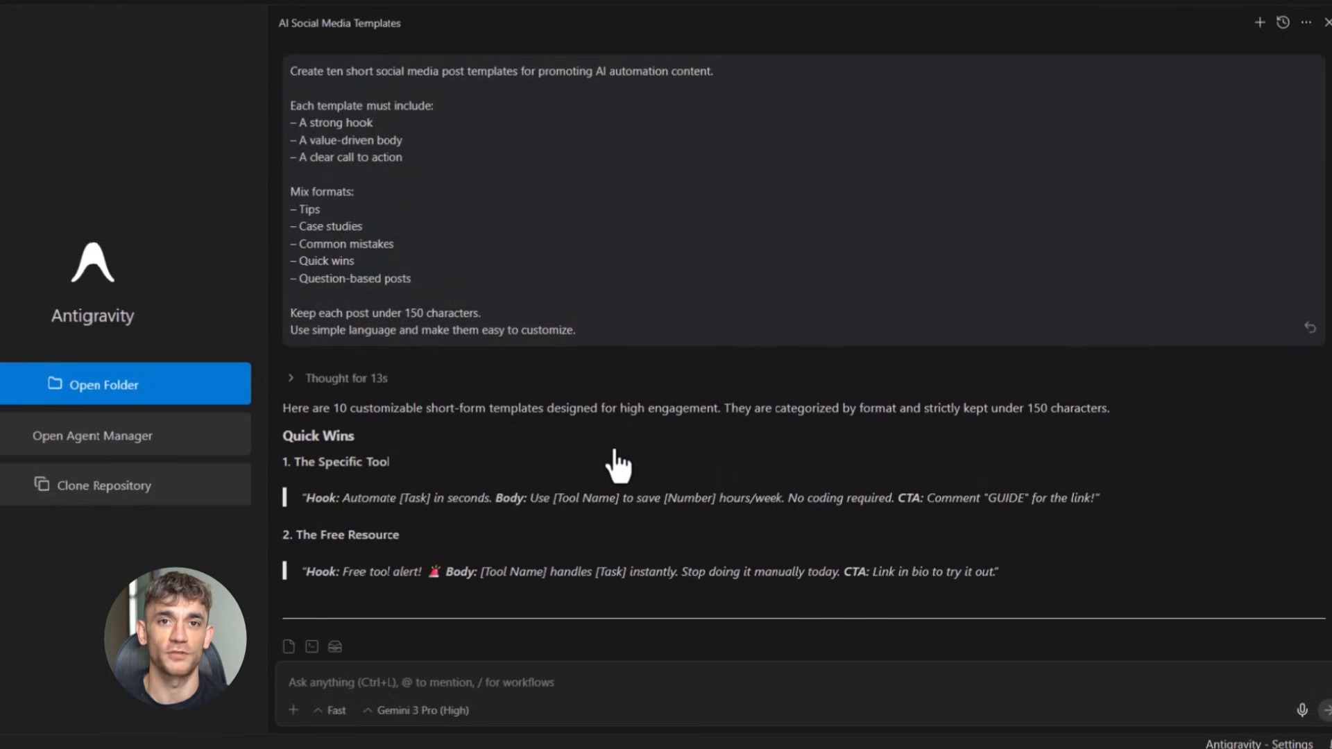
pyautogui.scroll(-3)
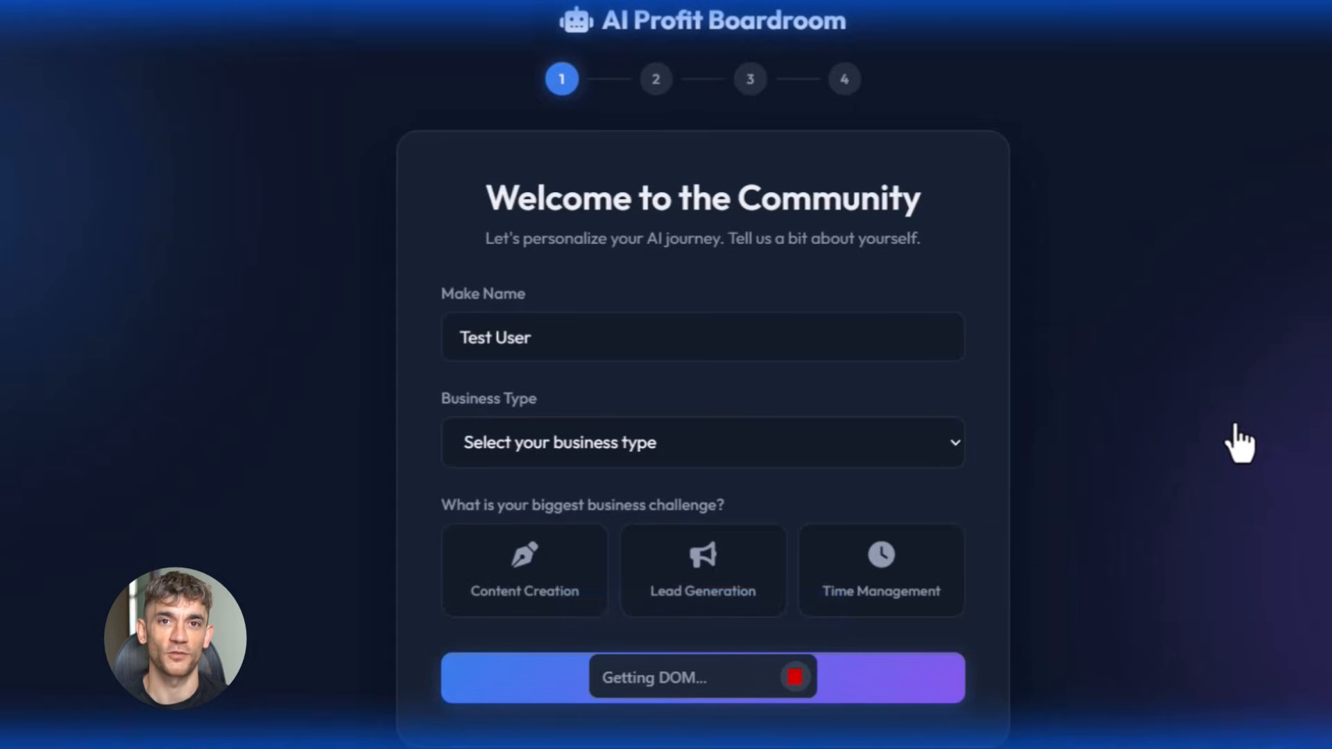
# Step: Choose Agency as the business type and start the onboarding flow
pyautogui.click(702, 441)
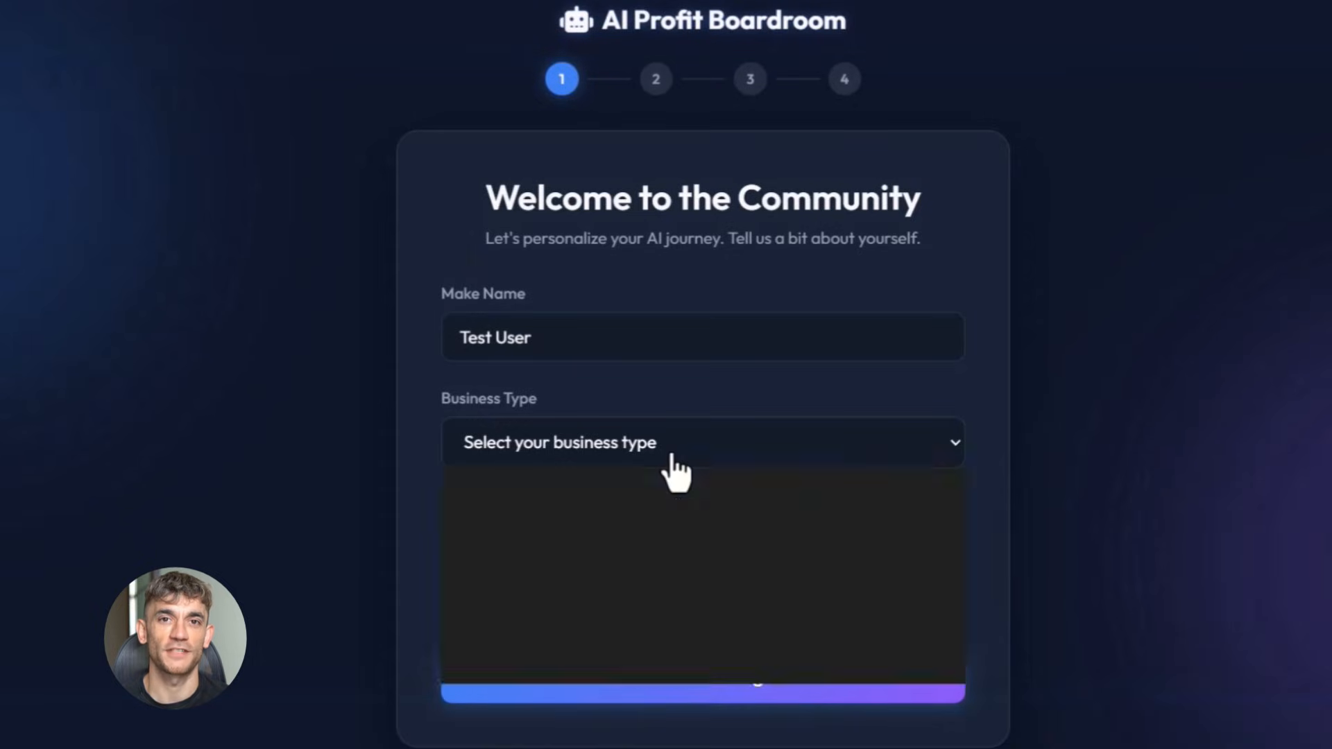
pyautogui.click(702, 441)
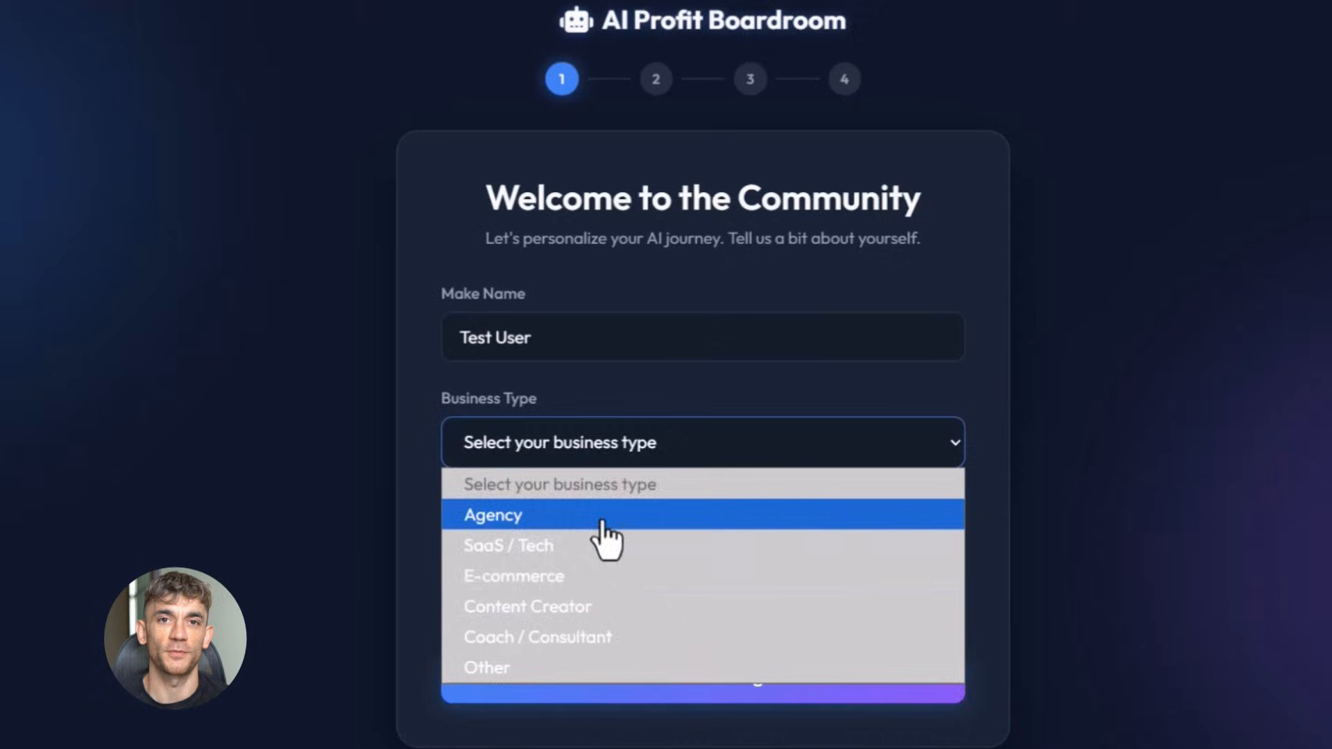
pyautogui.click(491, 514)
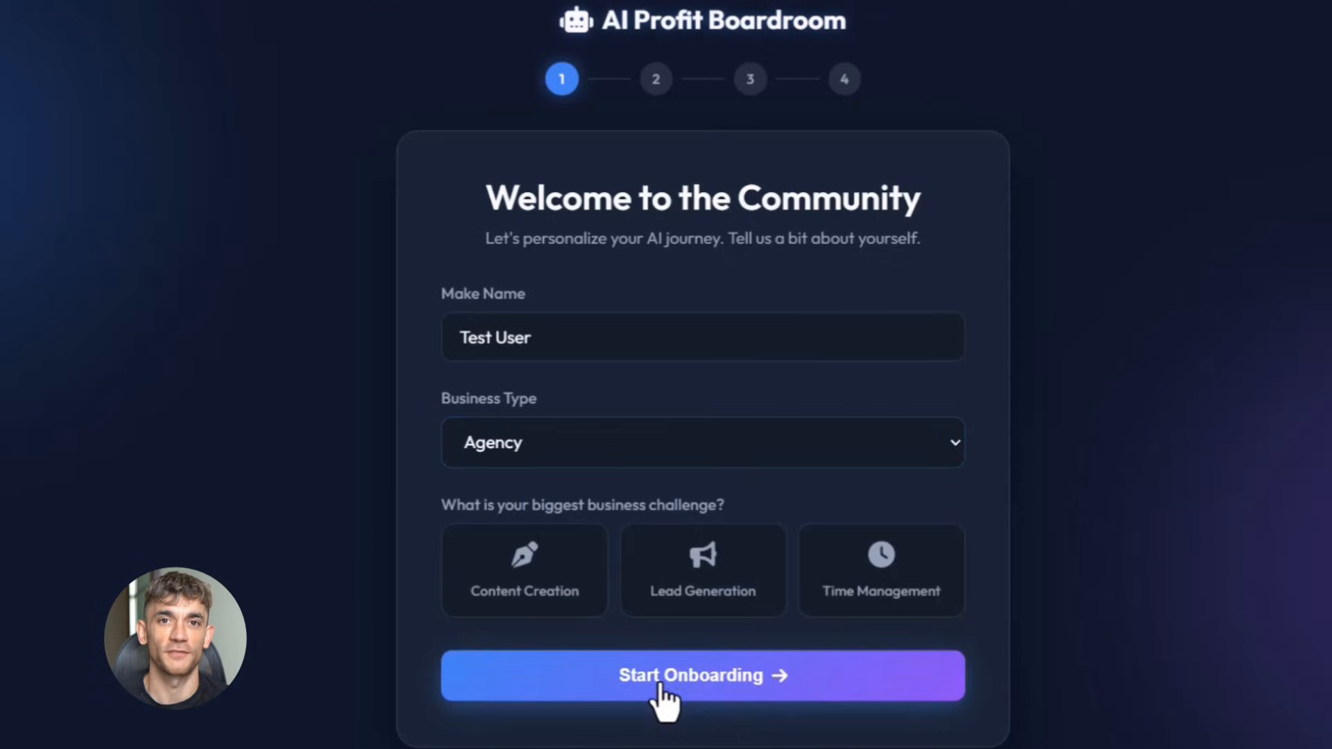
pyautogui.moveTo(731, 688)
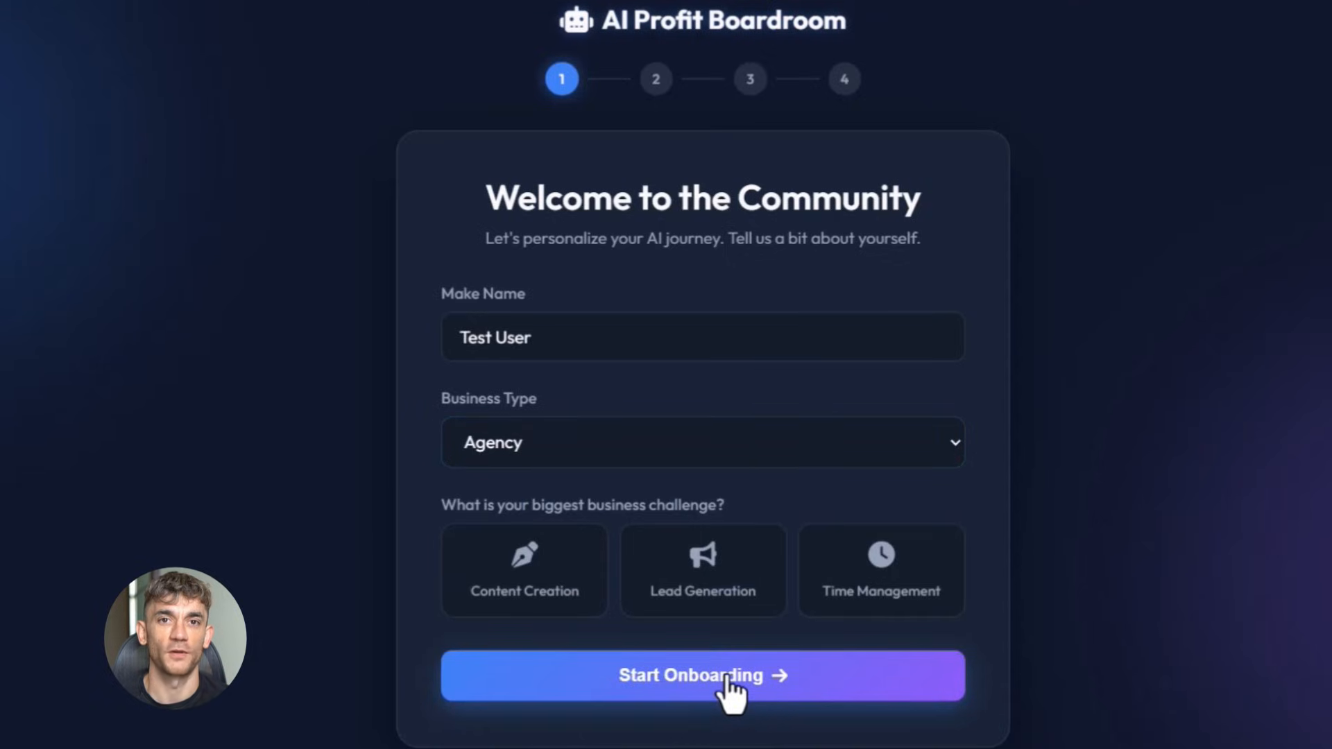
pyautogui.click(702, 676)
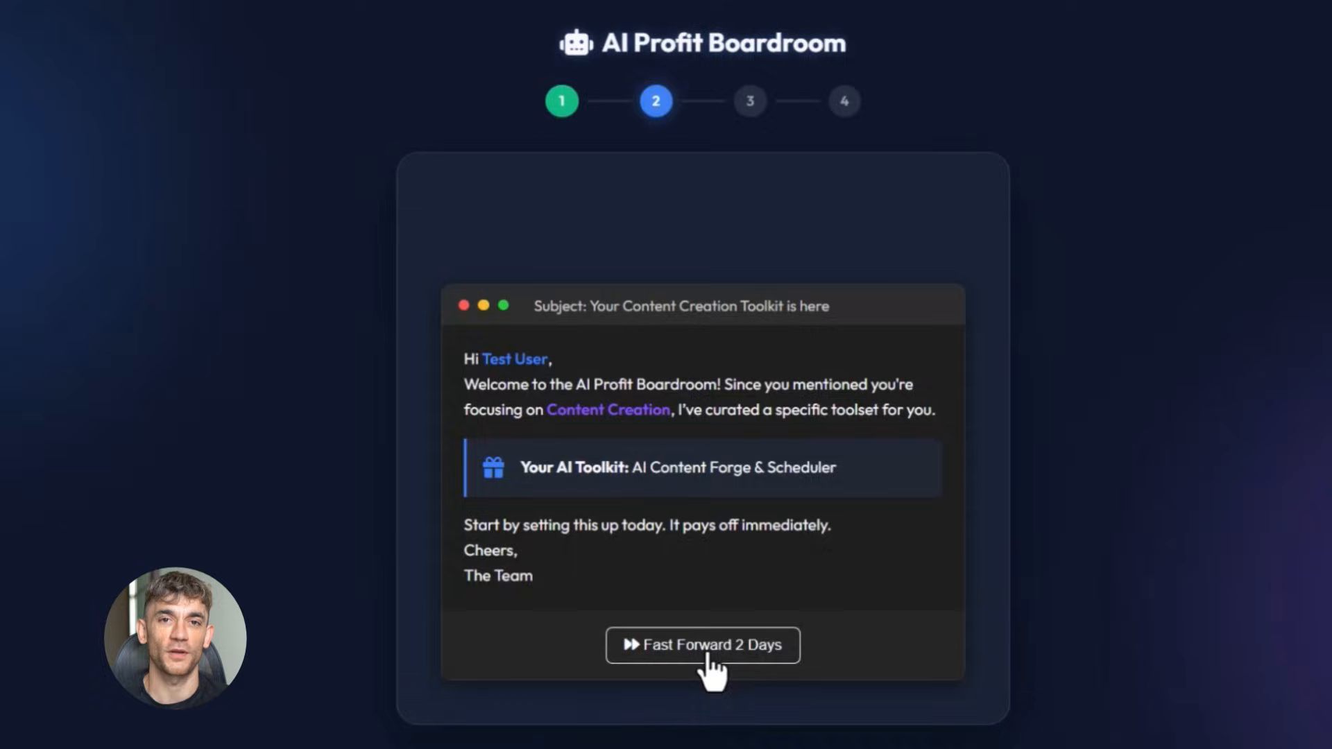
# Step: Fast forward two days and submit the tool usage survey
pyautogui.click(702, 645)
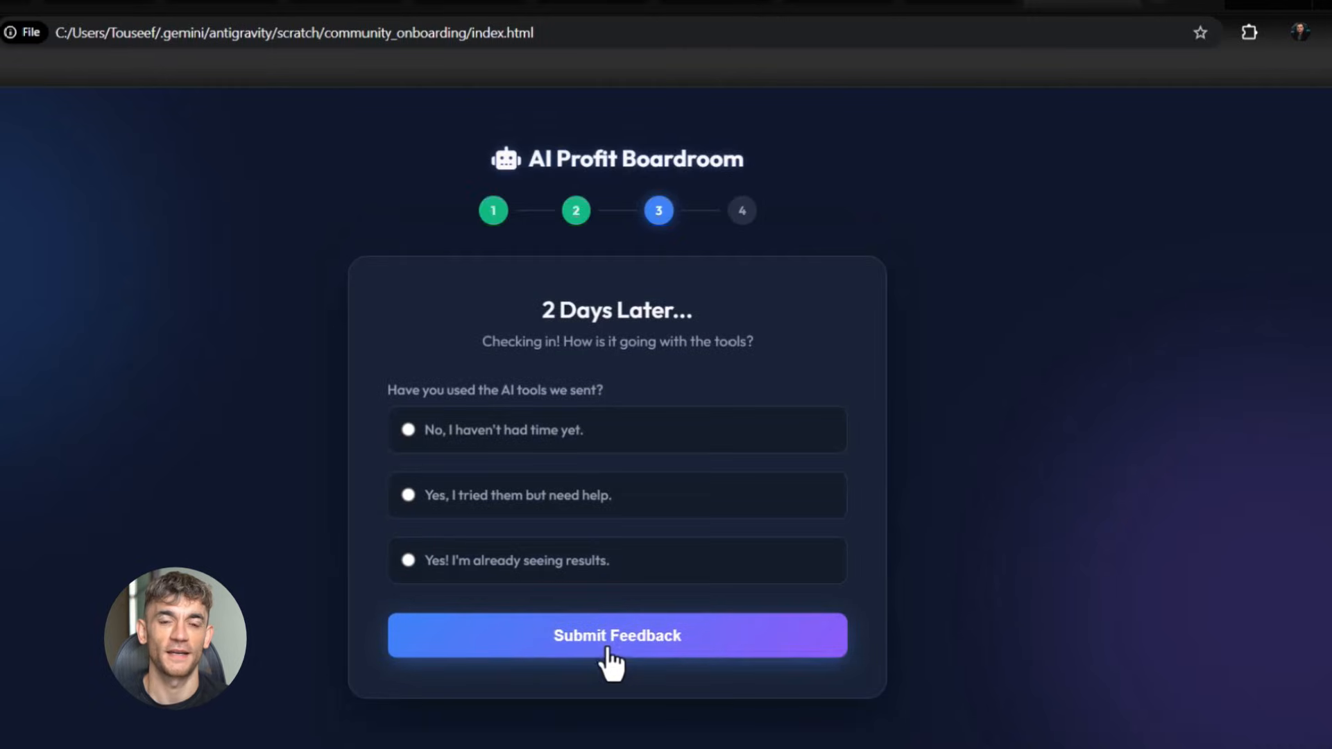
pyautogui.click(616, 636)
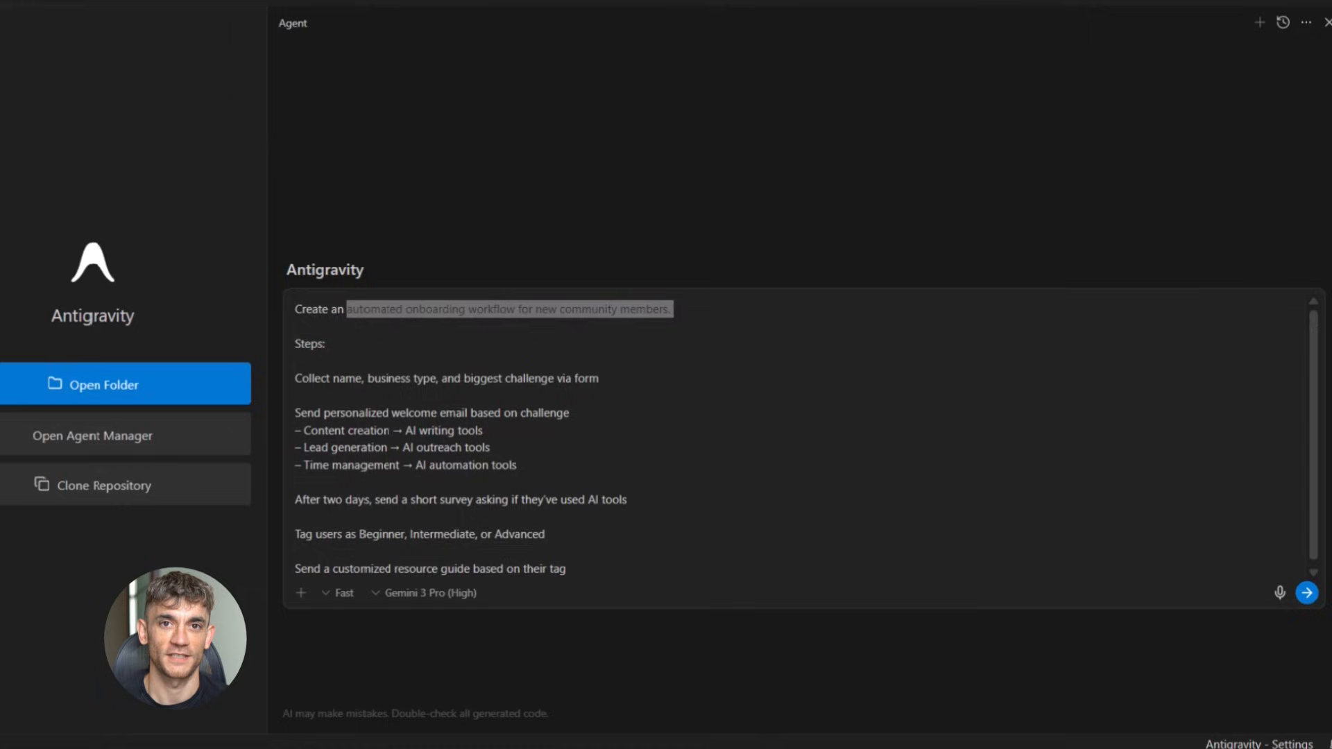
pyautogui.moveTo(1307, 592)
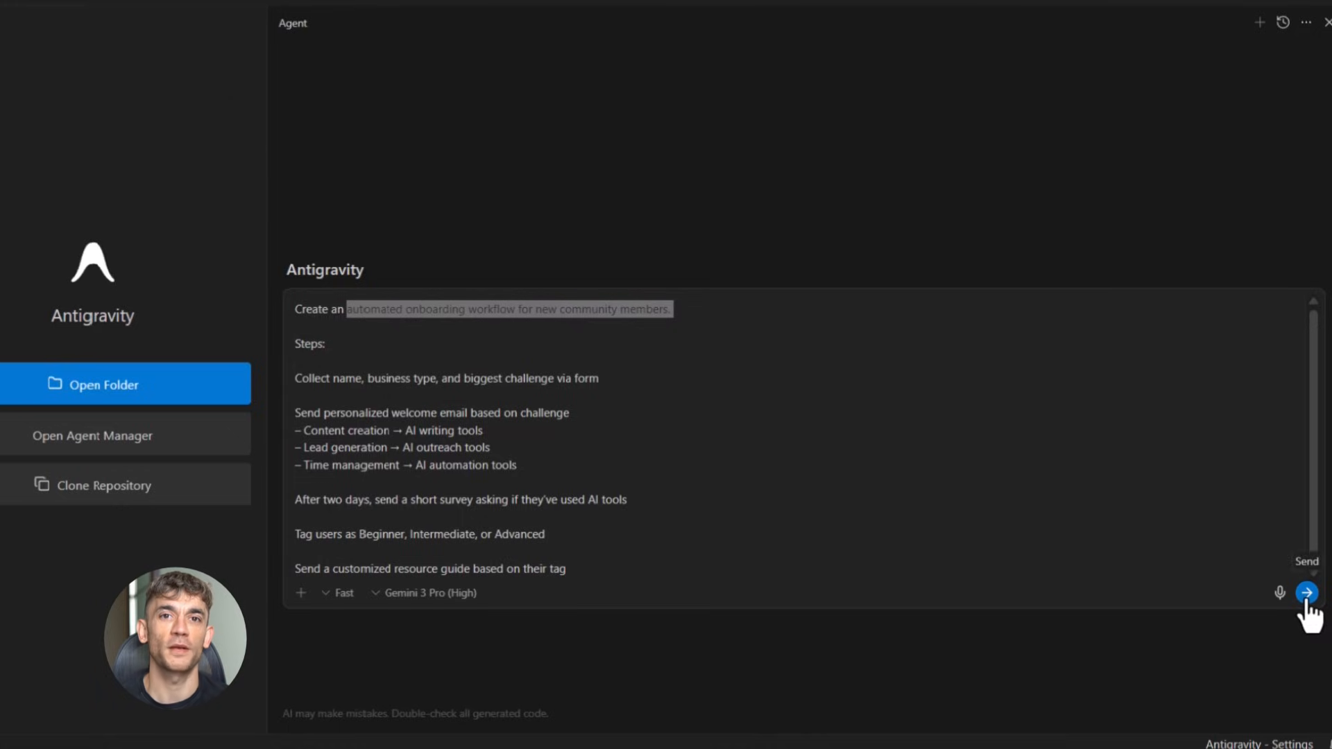
# Step: Send the automated onboarding workflow prompt to the agent
pyautogui.click(1307, 592)
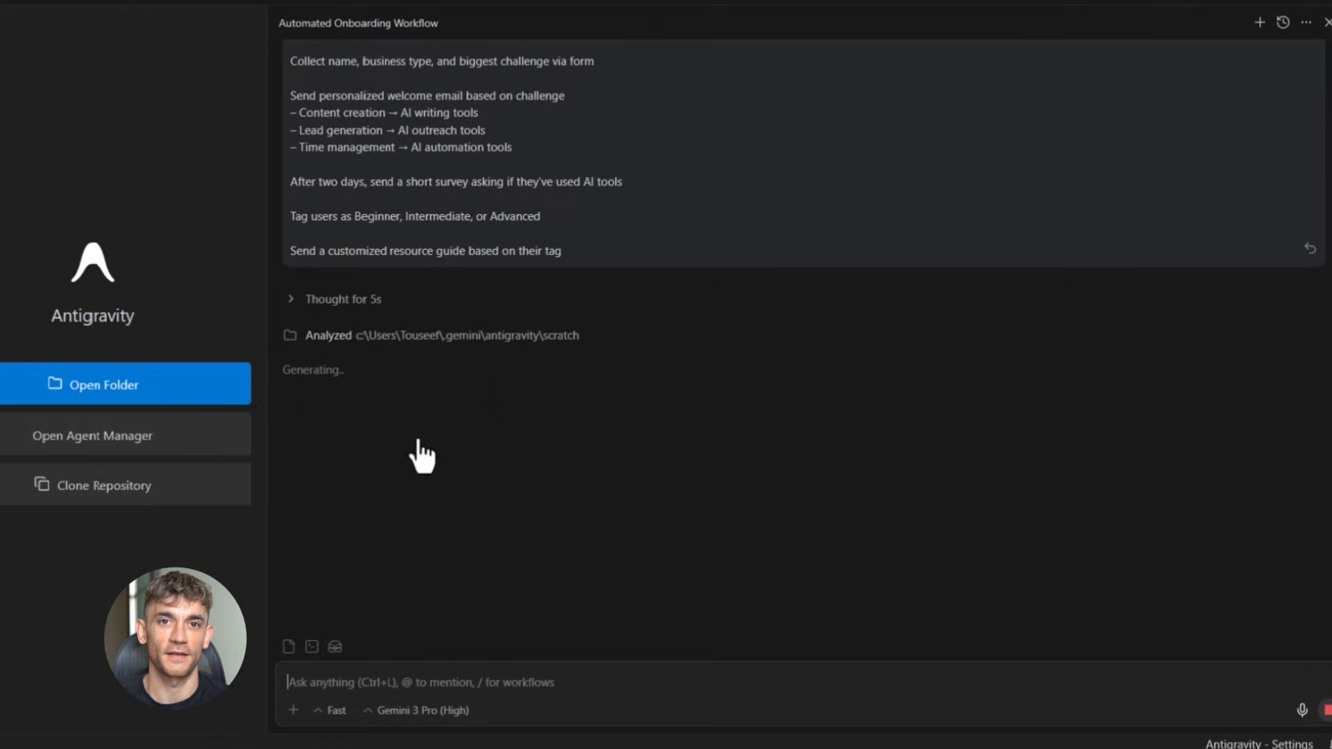
pyautogui.moveTo(576, 479)
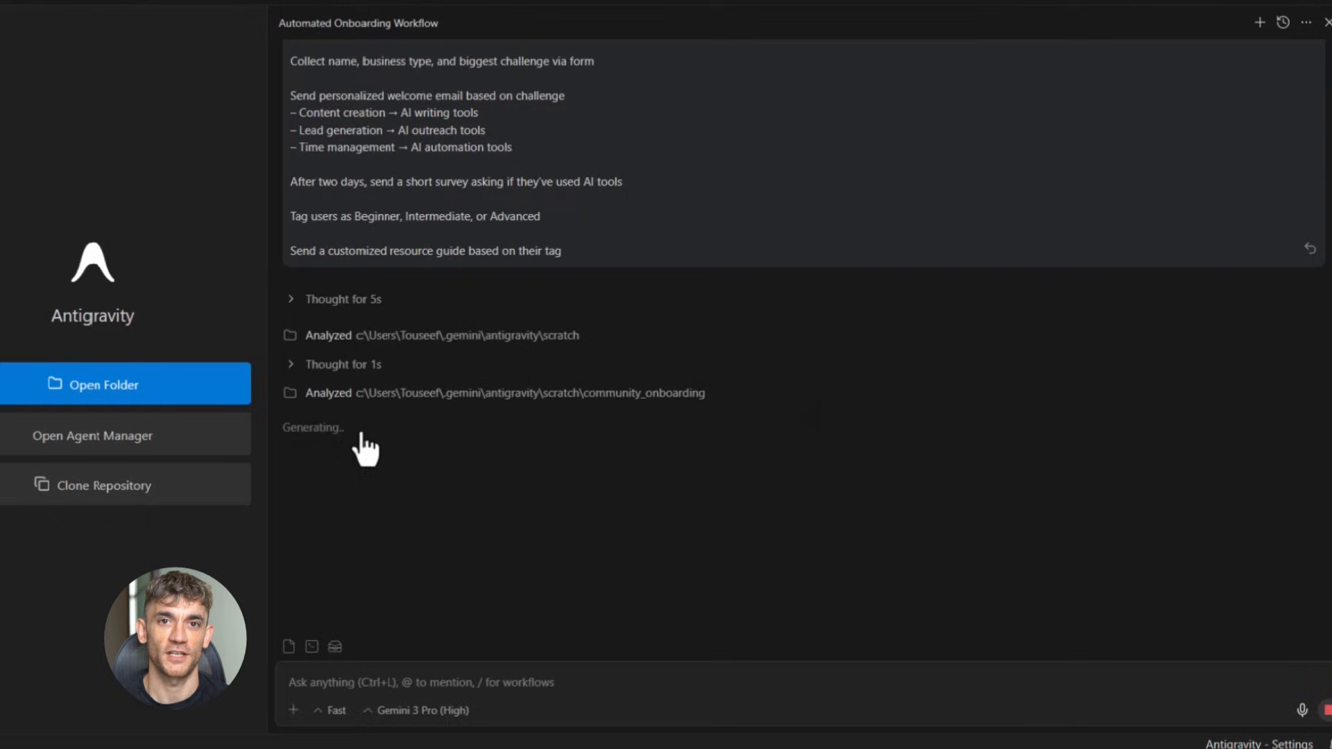
pyautogui.moveTo(688, 573)
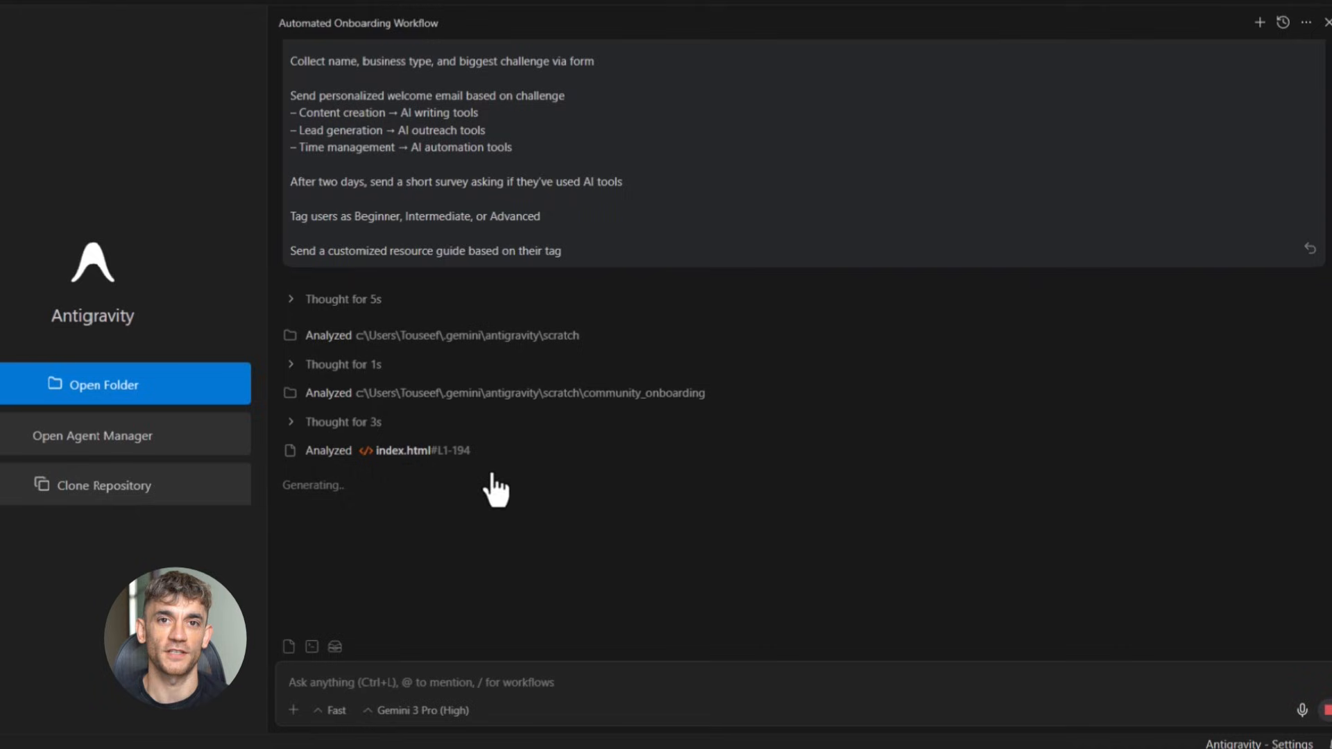
pyautogui.moveTo(457, 542)
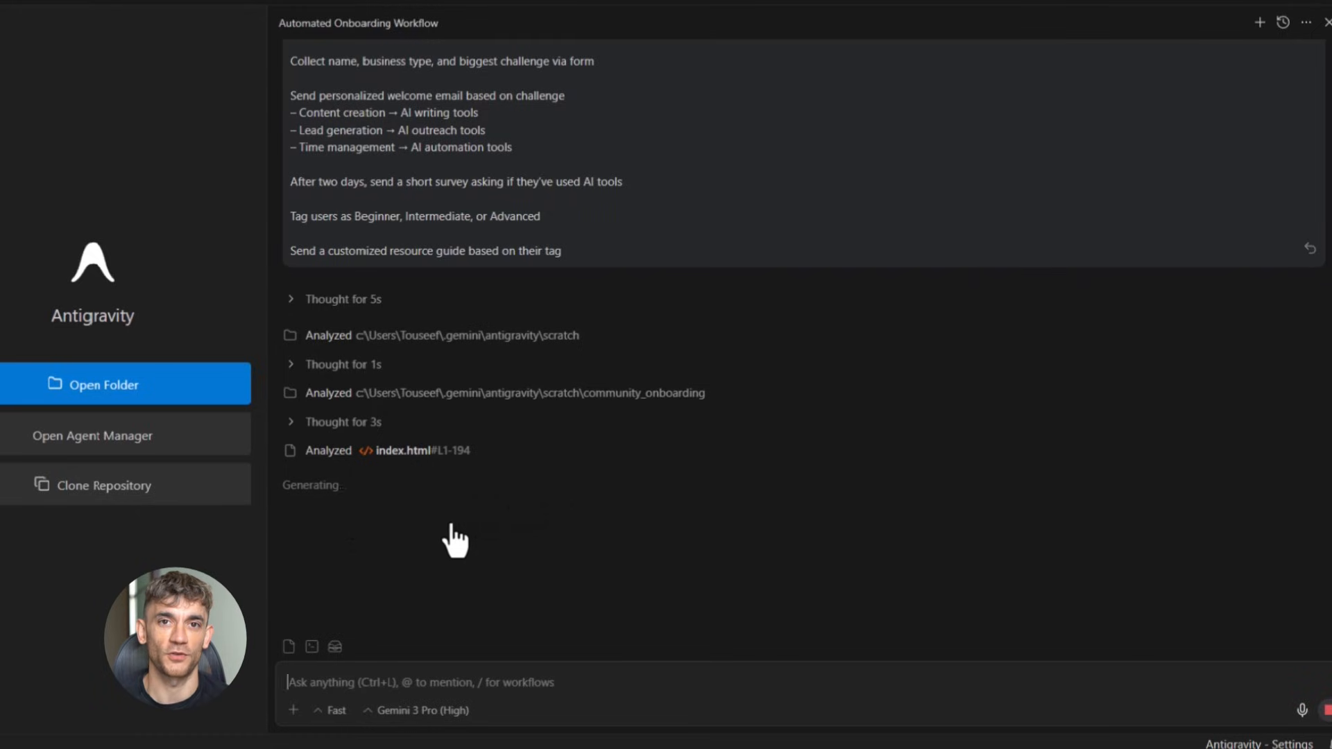
pyautogui.moveTo(1091, 592)
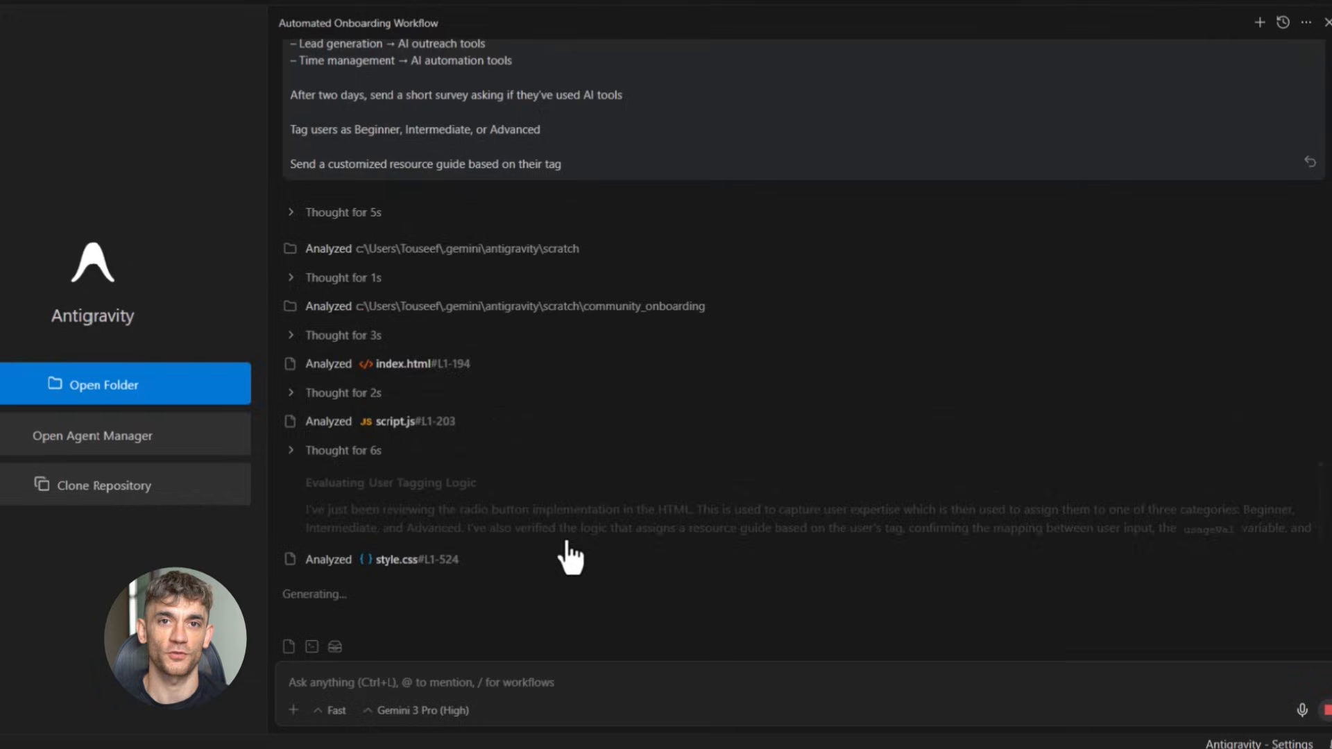
# Step: Scroll the agent's review of index.html, script.js and style.css before its browser preview launches
pyautogui.scroll(3)
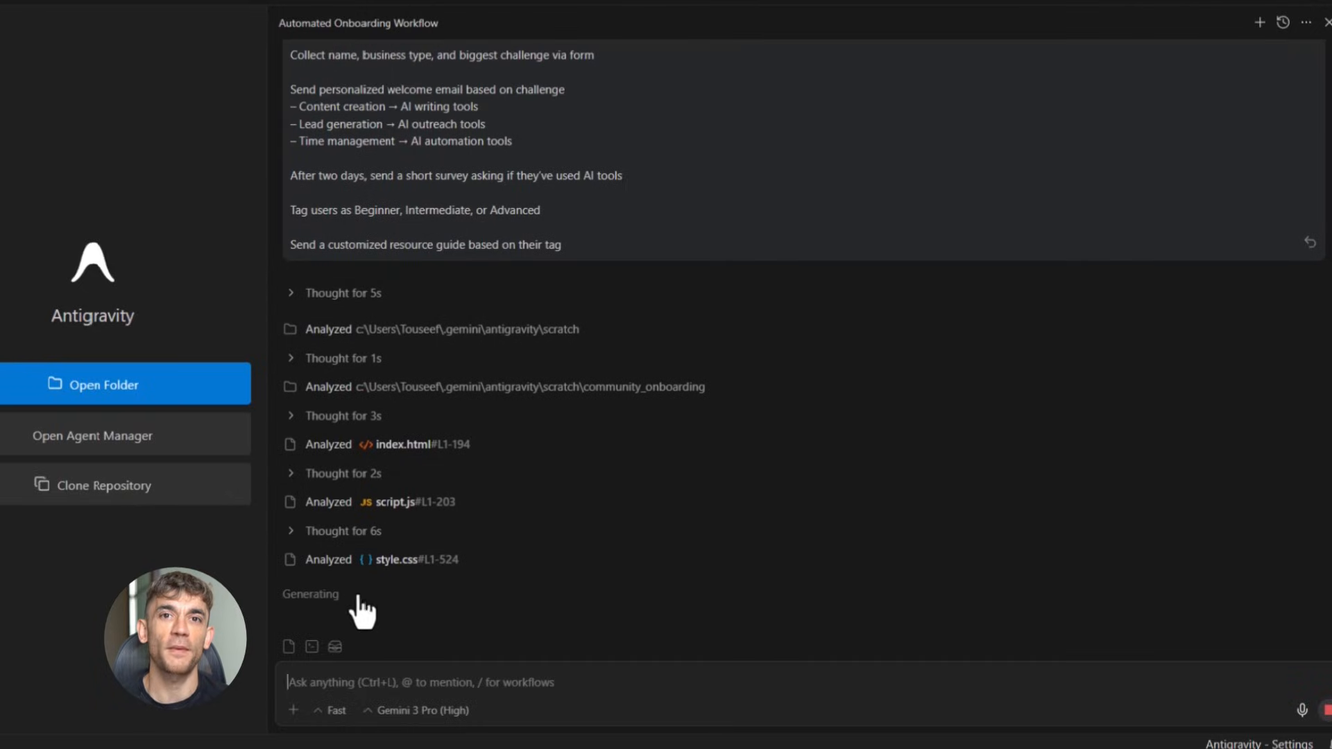
pyautogui.moveTo(383, 616)
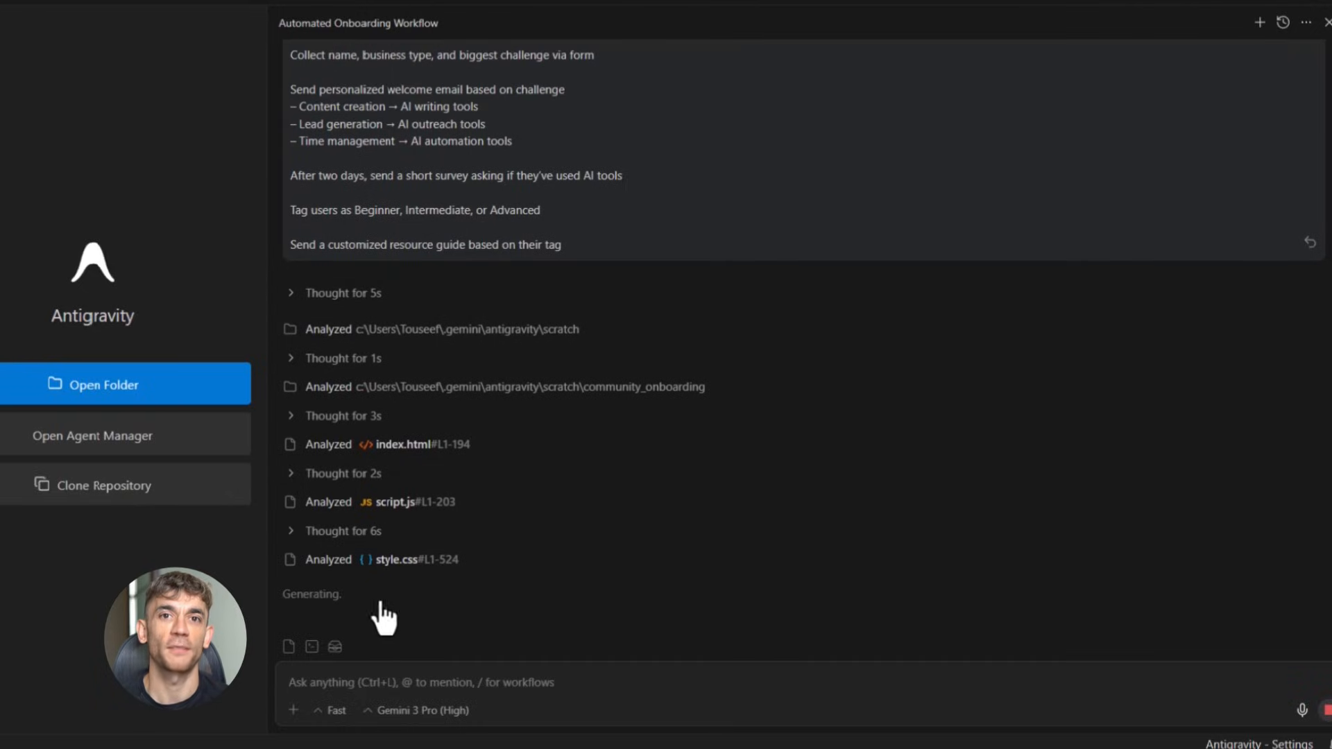
pyautogui.moveTo(280, 603)
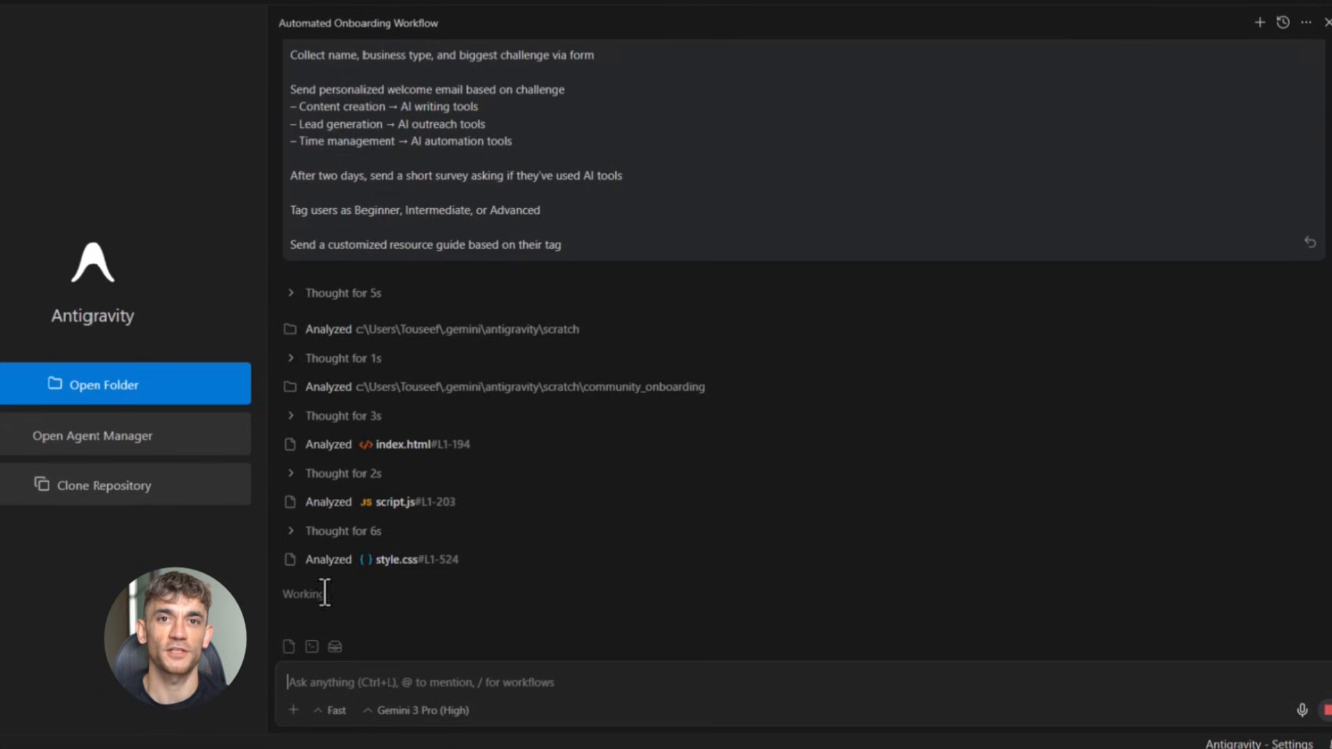
pyautogui.moveTo(435, 612)
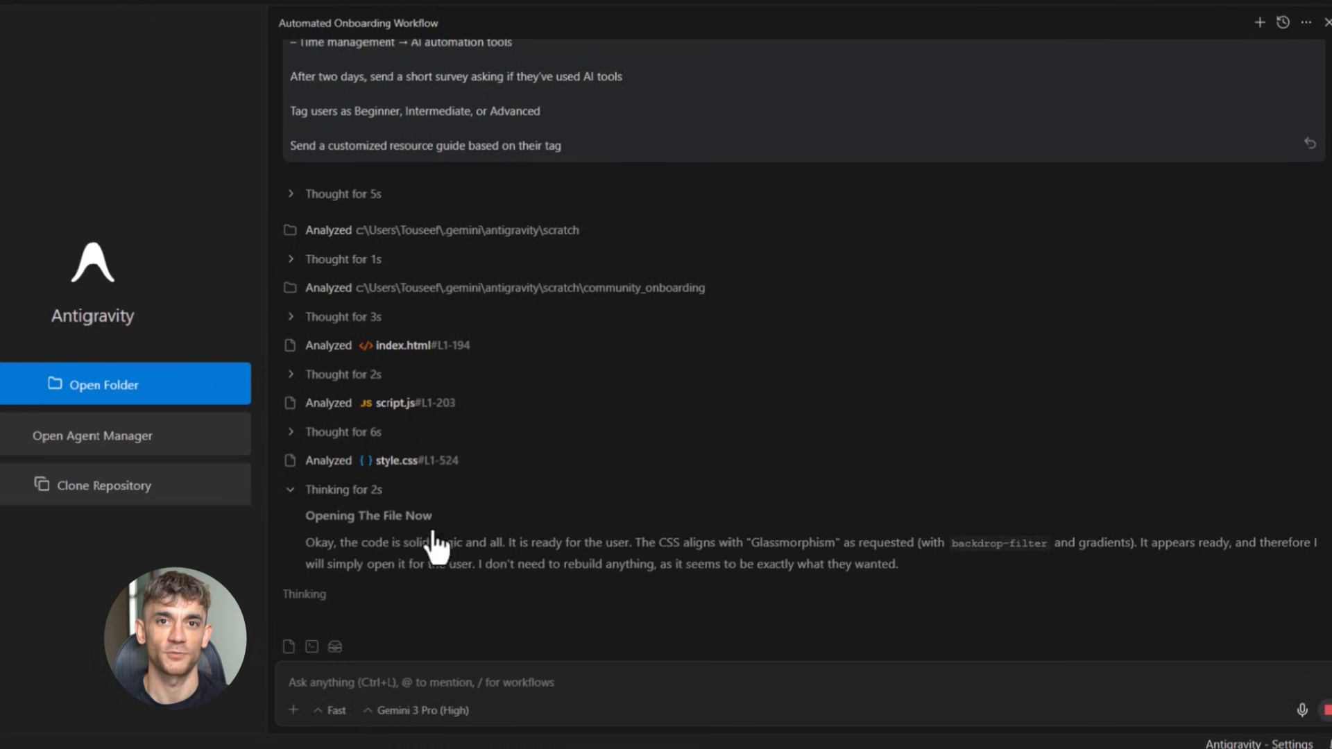
pyautogui.scroll(-3)
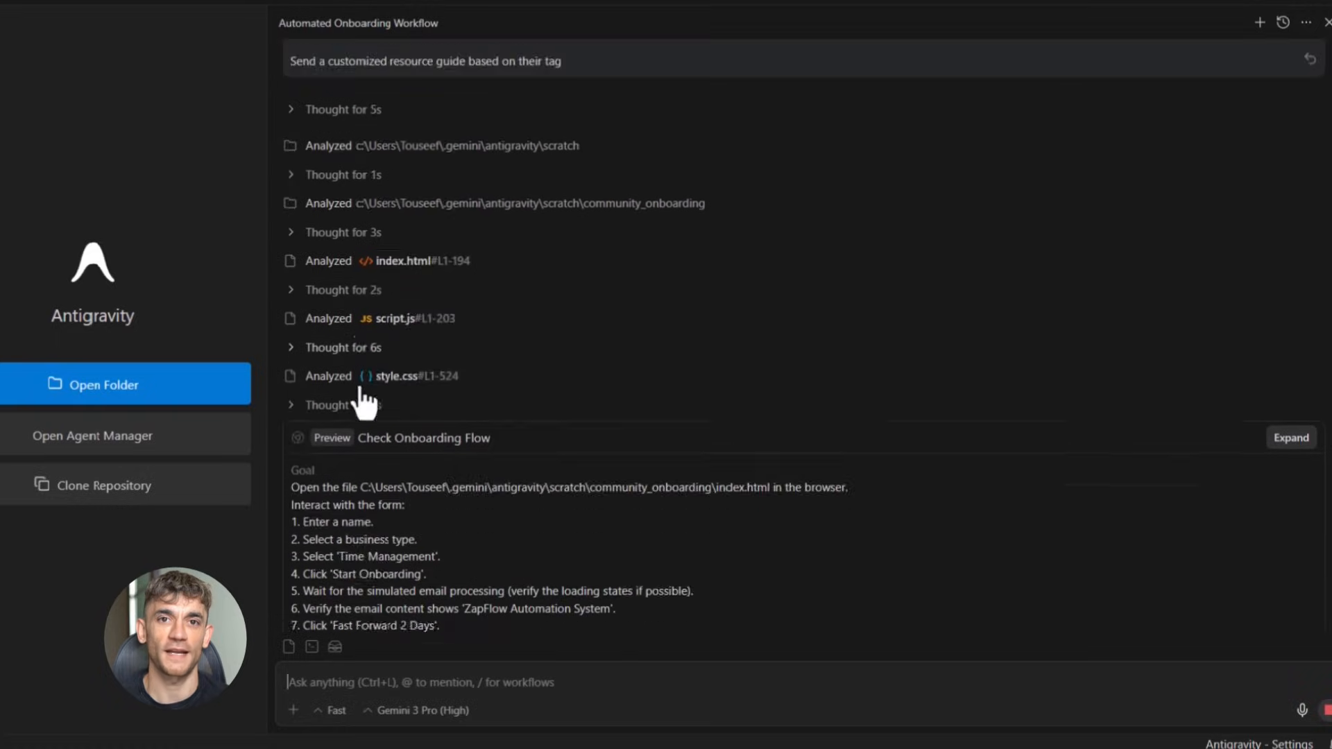
pyautogui.scroll(-3)
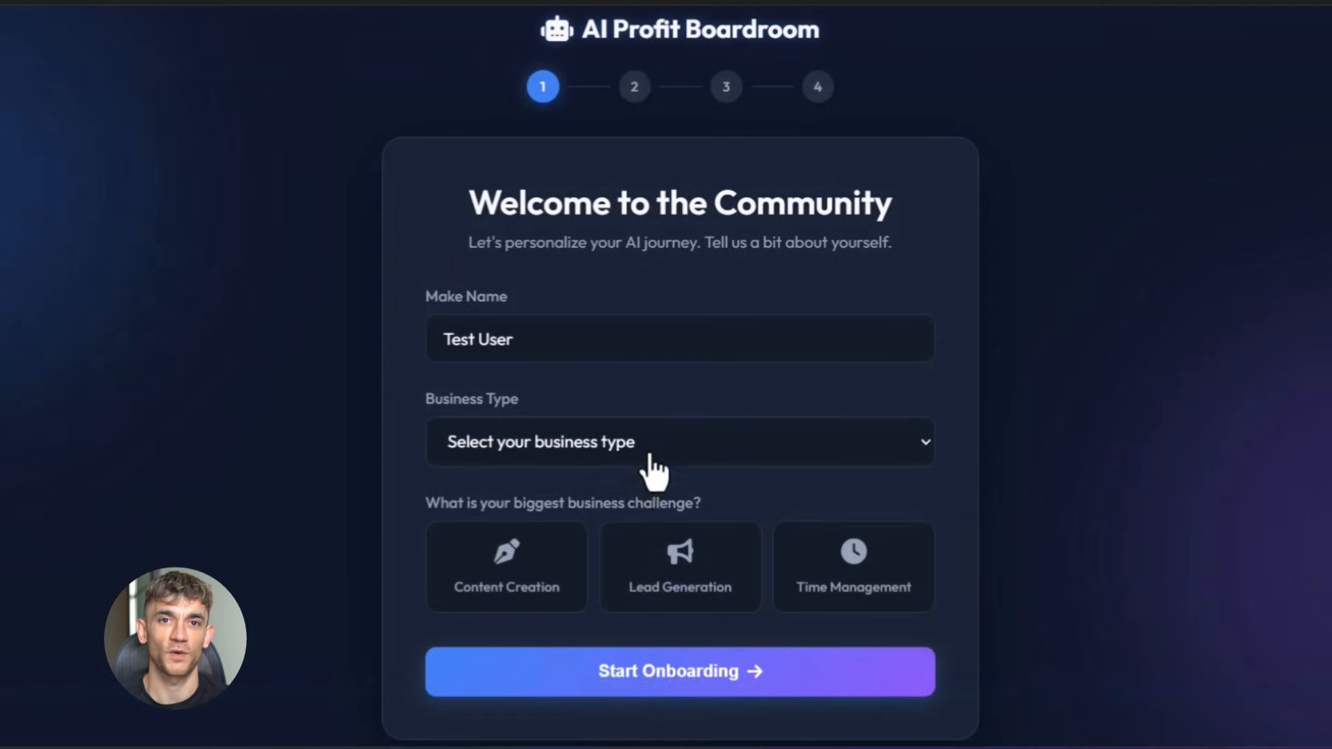
# Step: Choose Agency as the business type and start onboarding for Test User
pyautogui.click(678, 441)
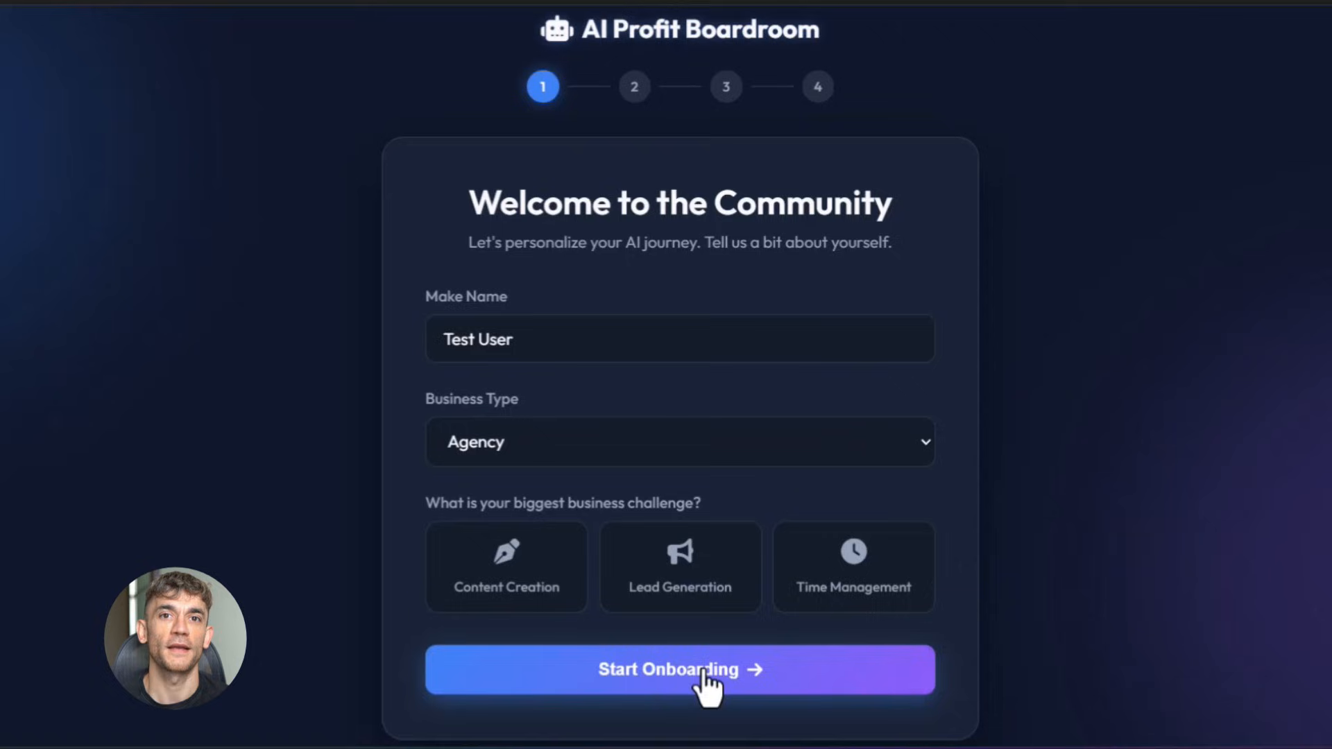
pyautogui.click(680, 668)
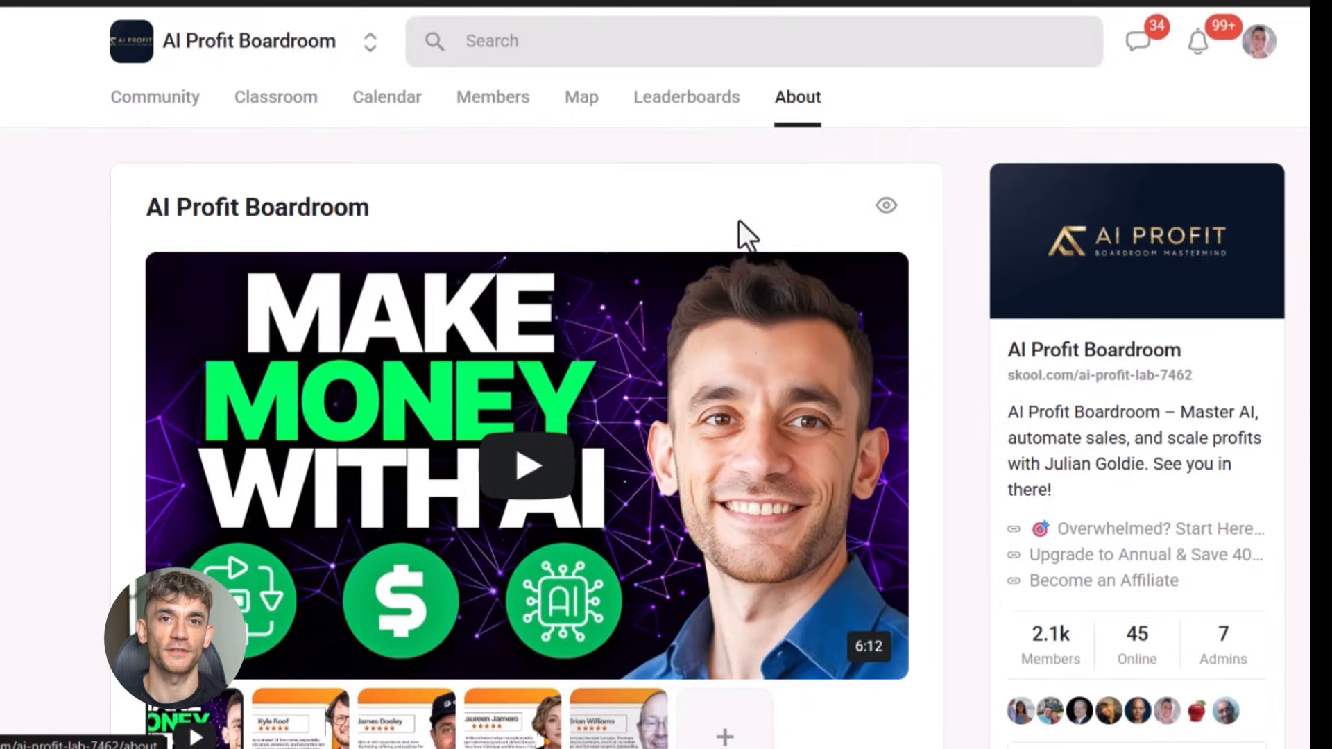
pyautogui.moveTo(1011, 428)
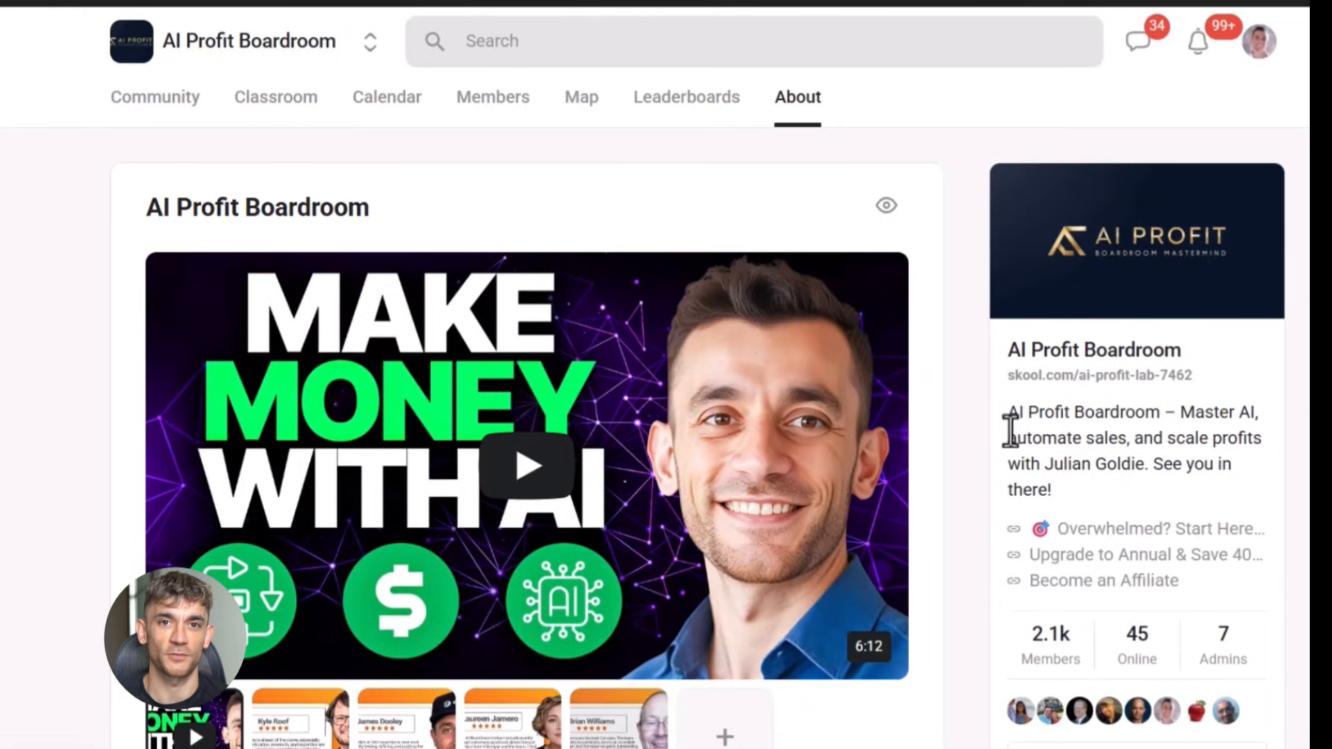
pyautogui.moveTo(1084, 667)
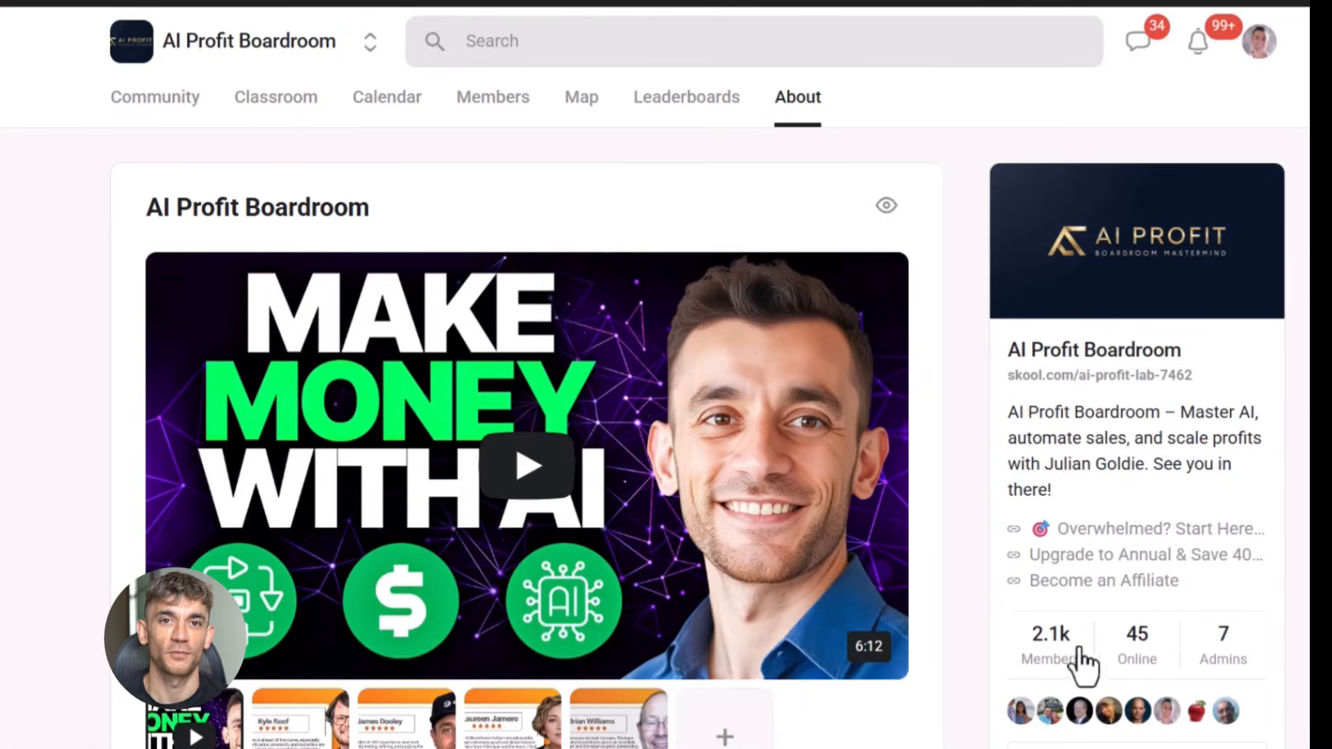
pyautogui.moveTo(612, 561)
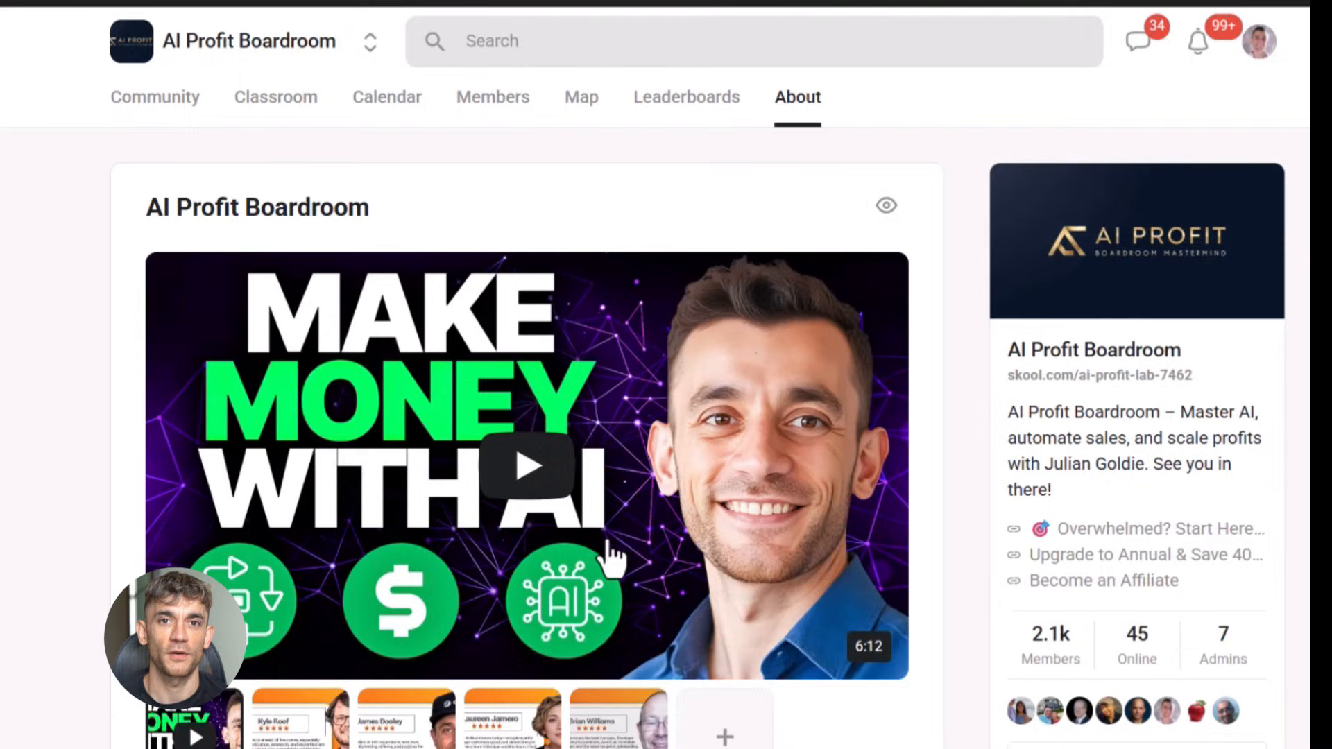
# Step: Scroll the AI Profit Boardroom About page, then switch to the AI Money Lab community's About page
pyautogui.scroll(-3)
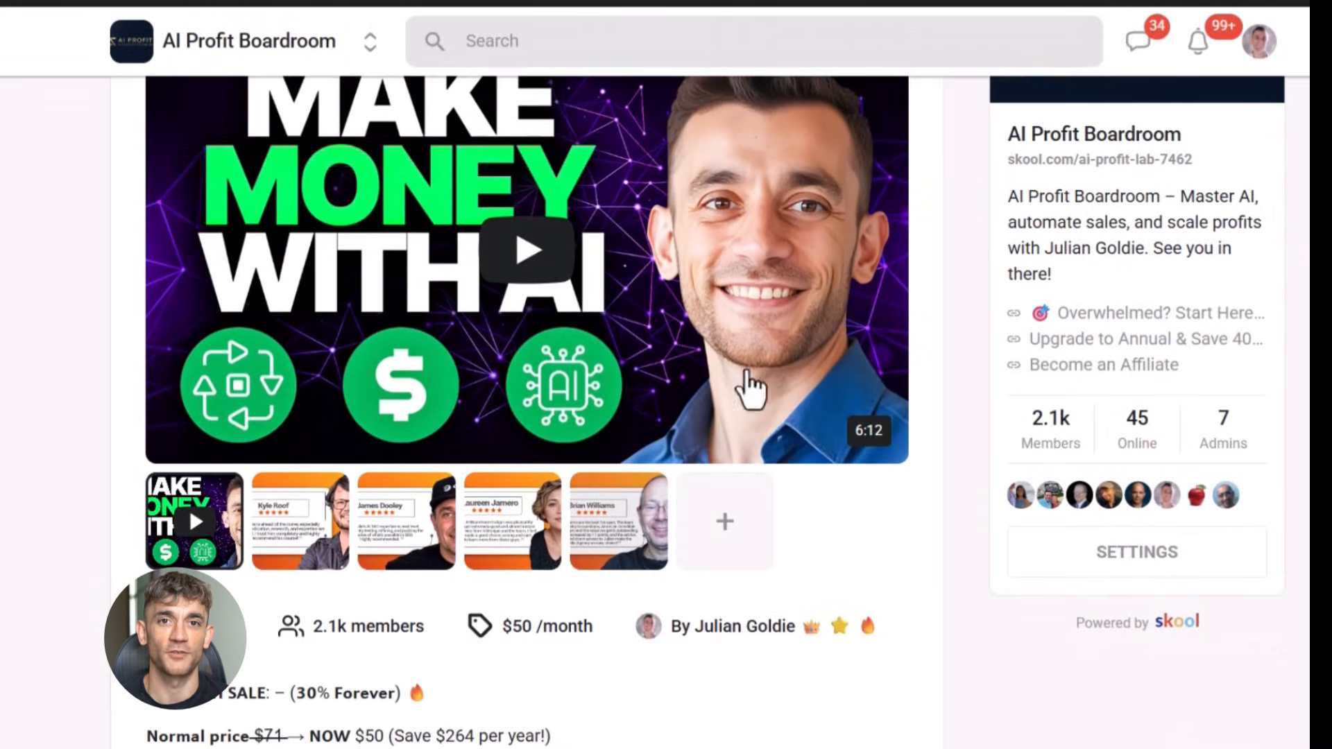
pyautogui.scroll(-3)
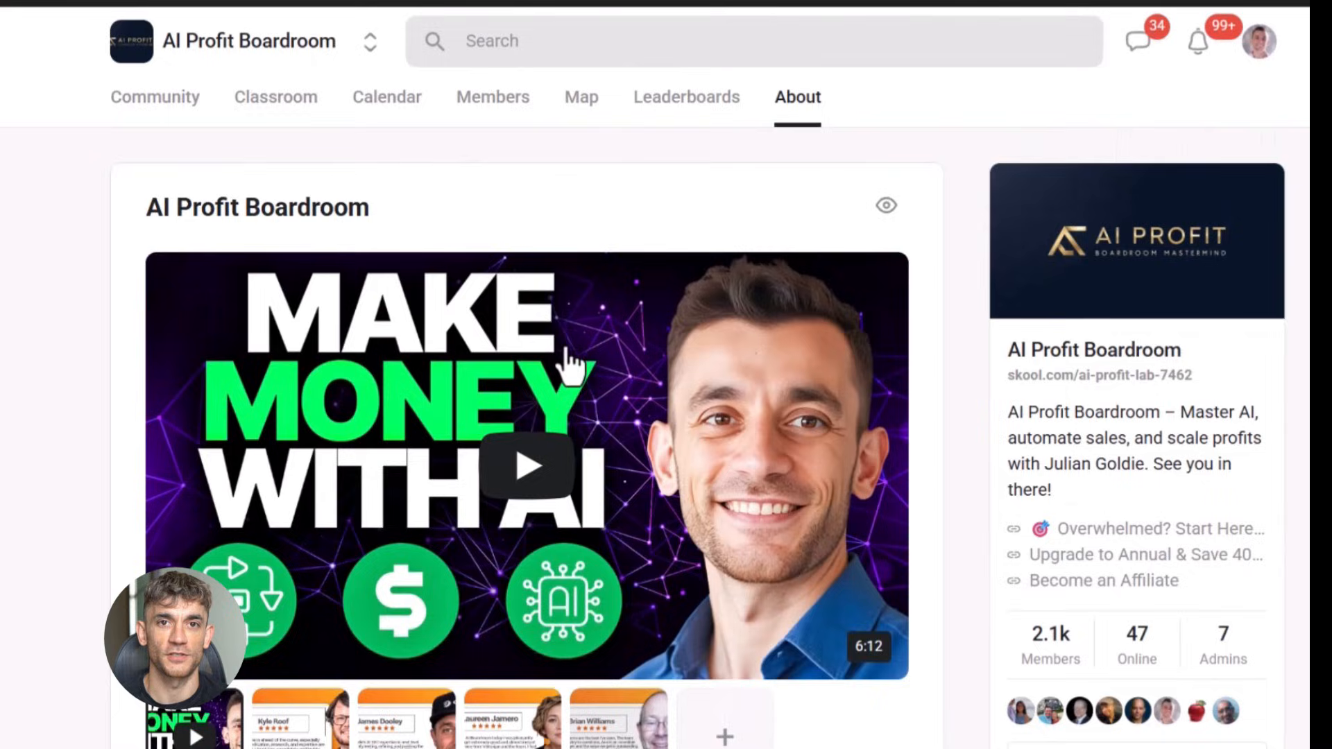
pyautogui.moveTo(154, 97)
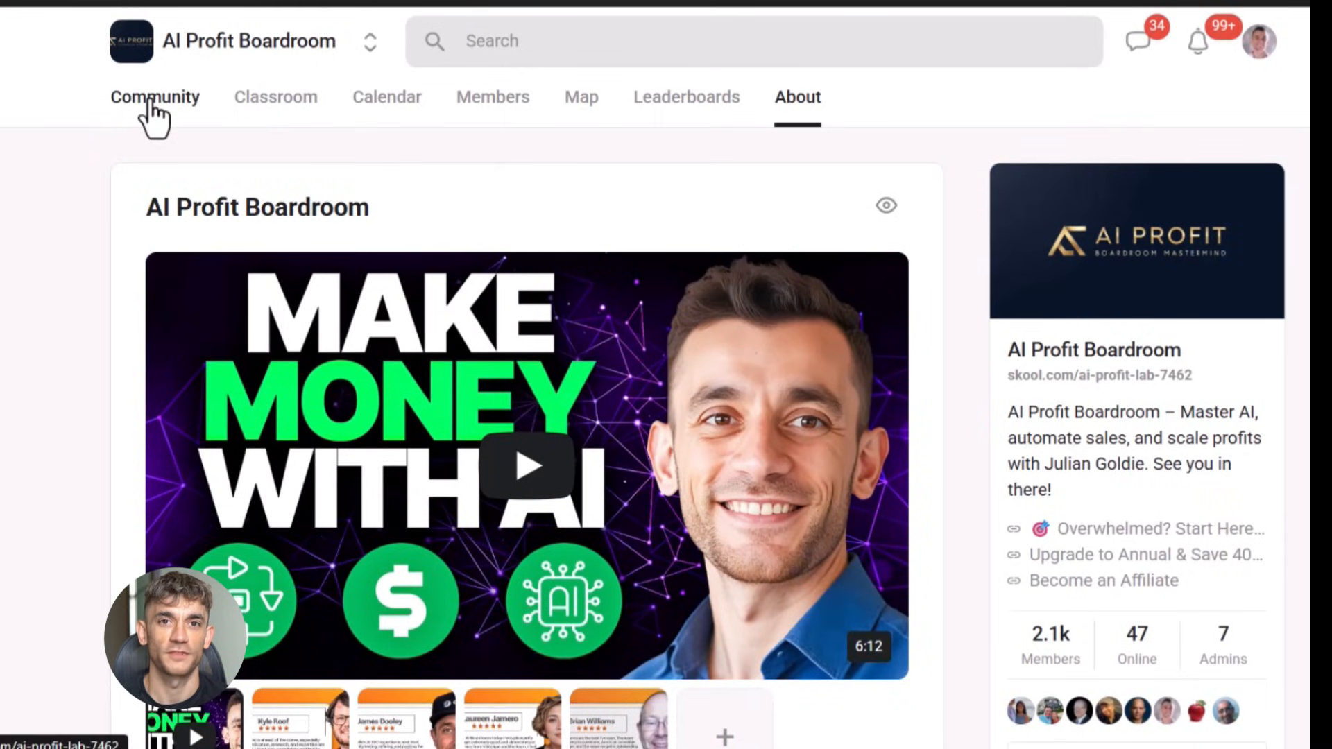
pyautogui.click(154, 97)
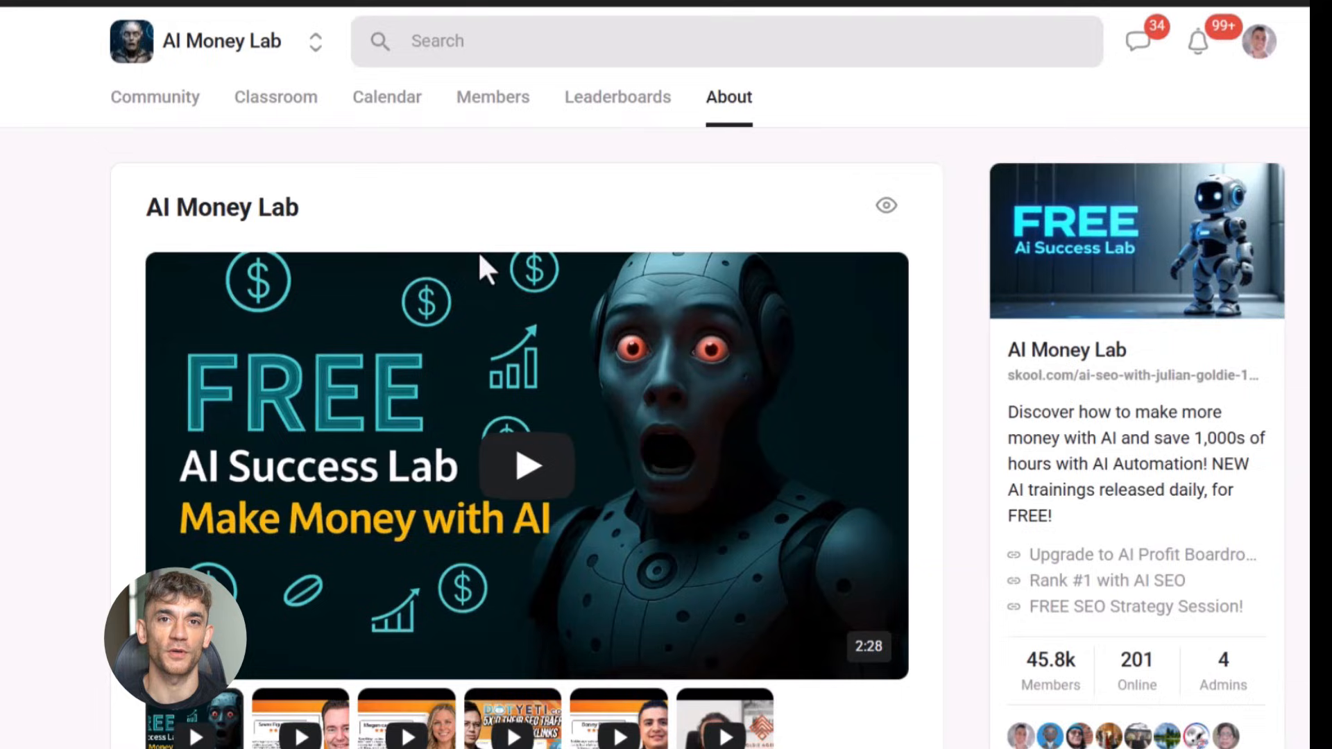
# Step: Open the AI Money Lab Classroom and browse its course cards
pyautogui.scroll(-3)
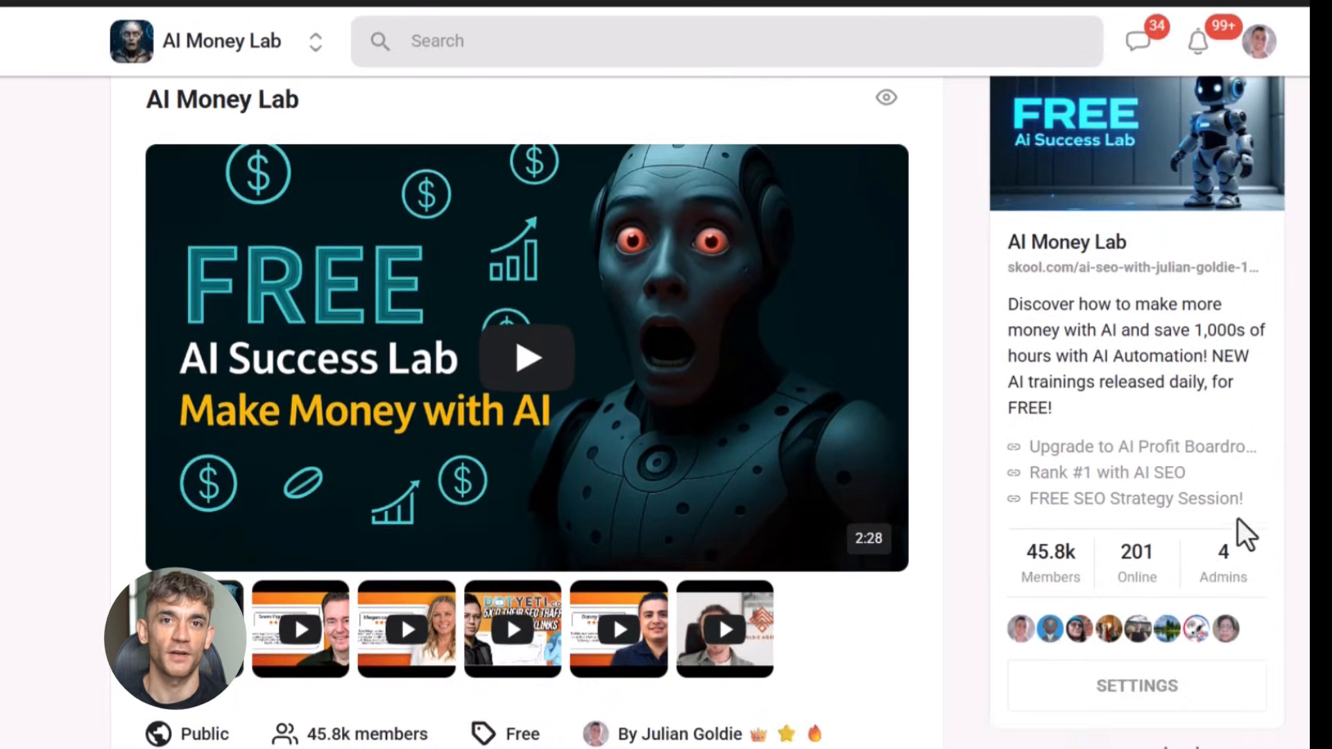
pyautogui.scroll(-3)
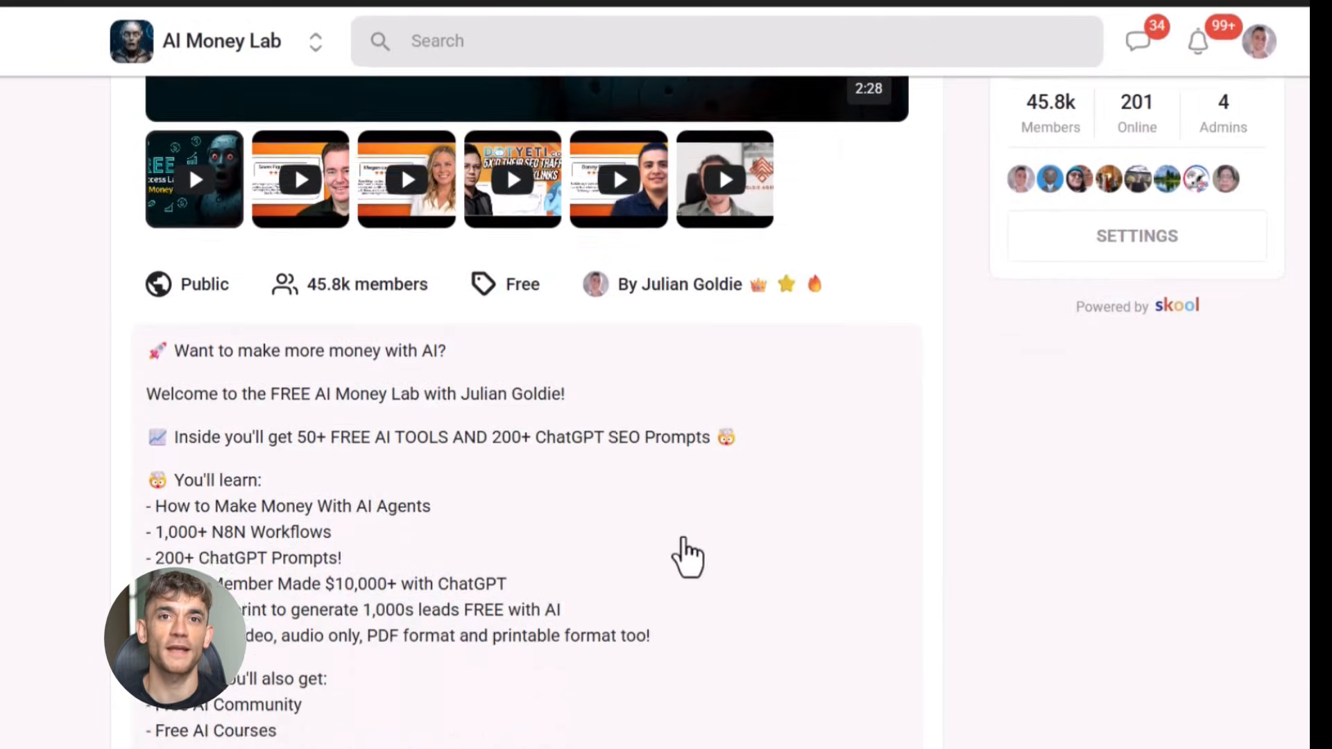
pyautogui.scroll(3)
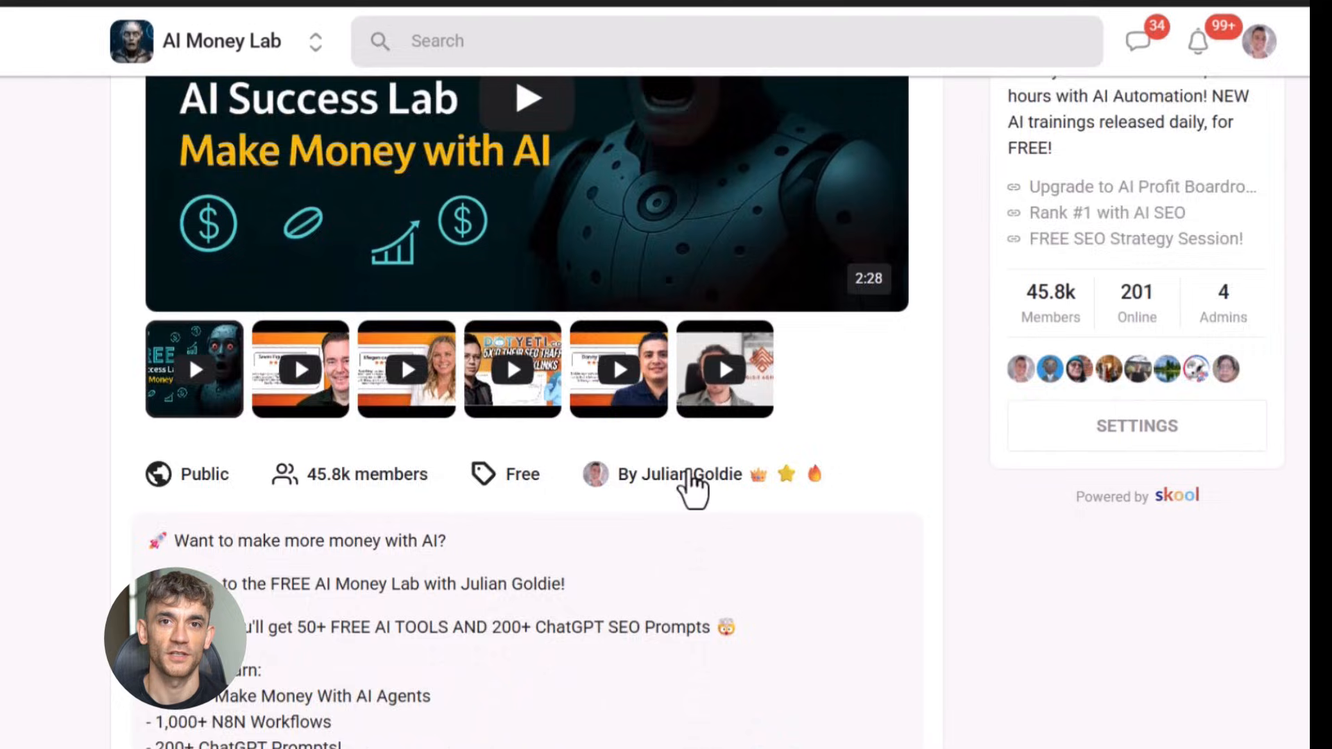
pyautogui.click(274, 97)
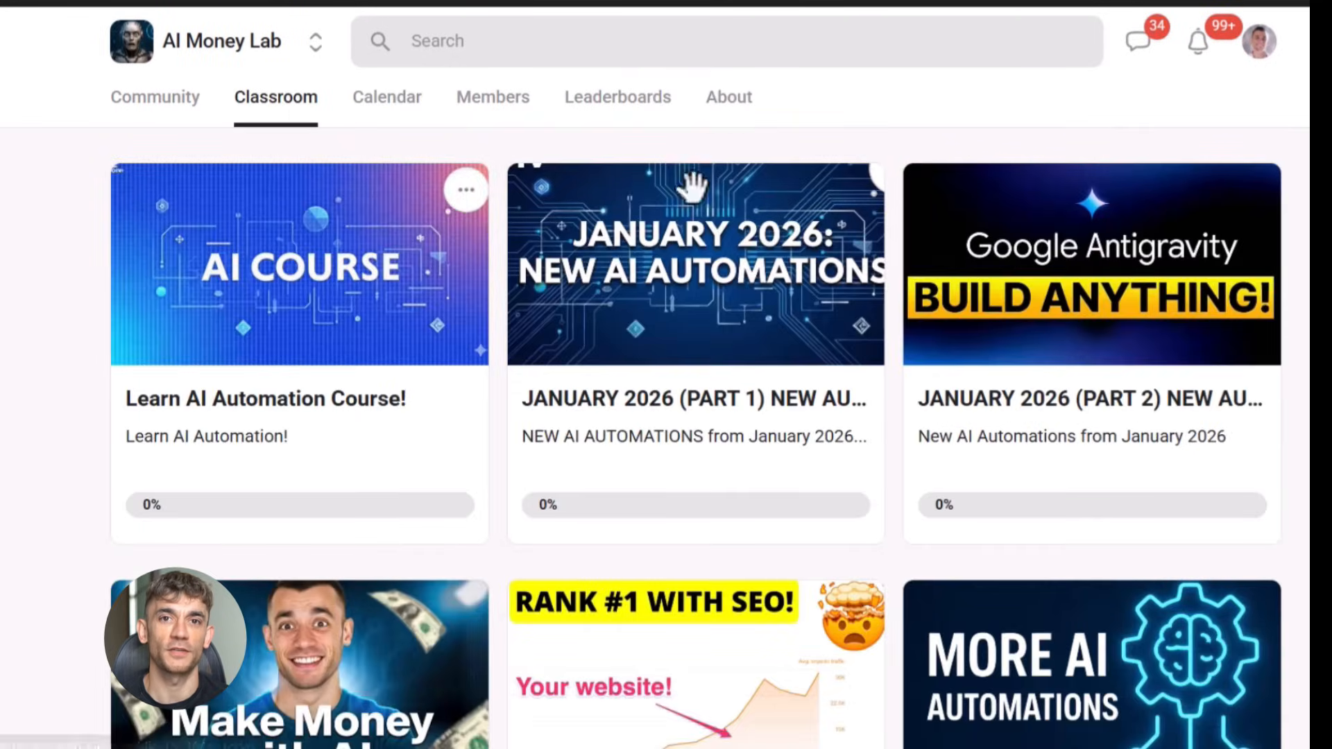
pyautogui.scroll(-3)
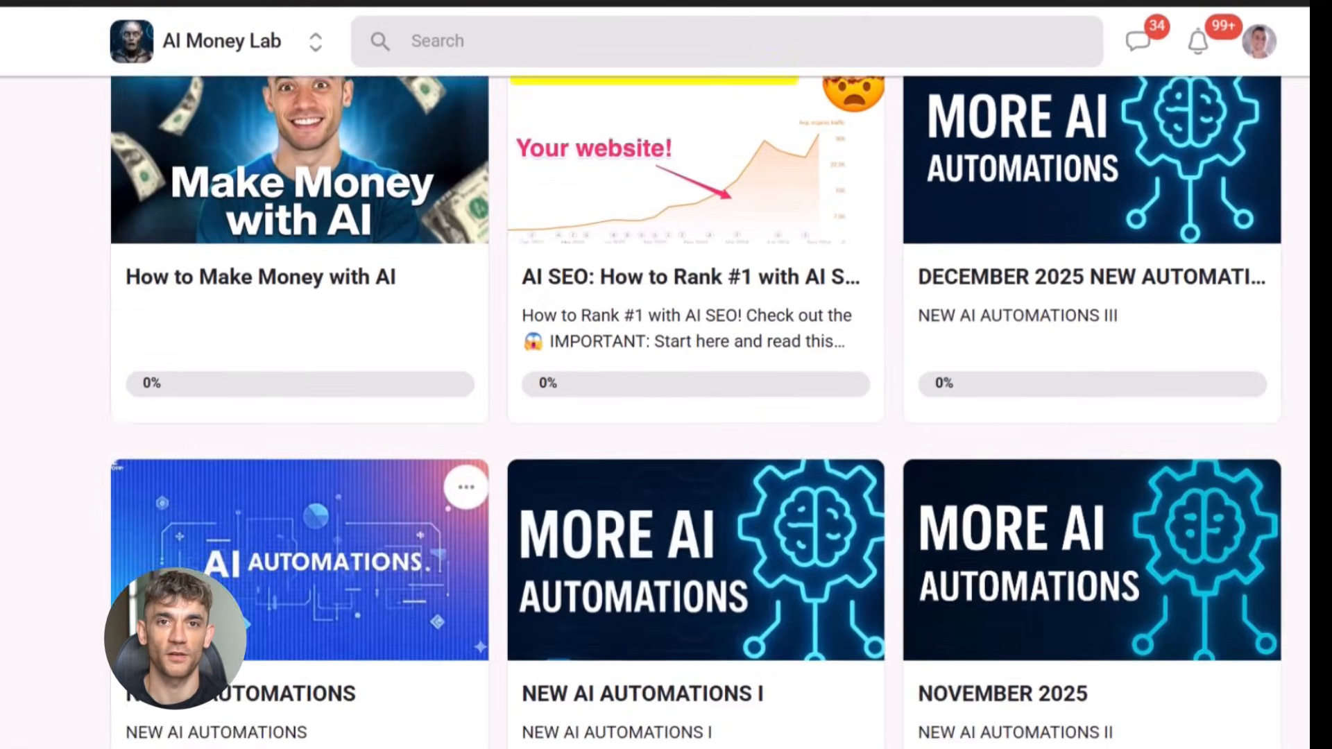